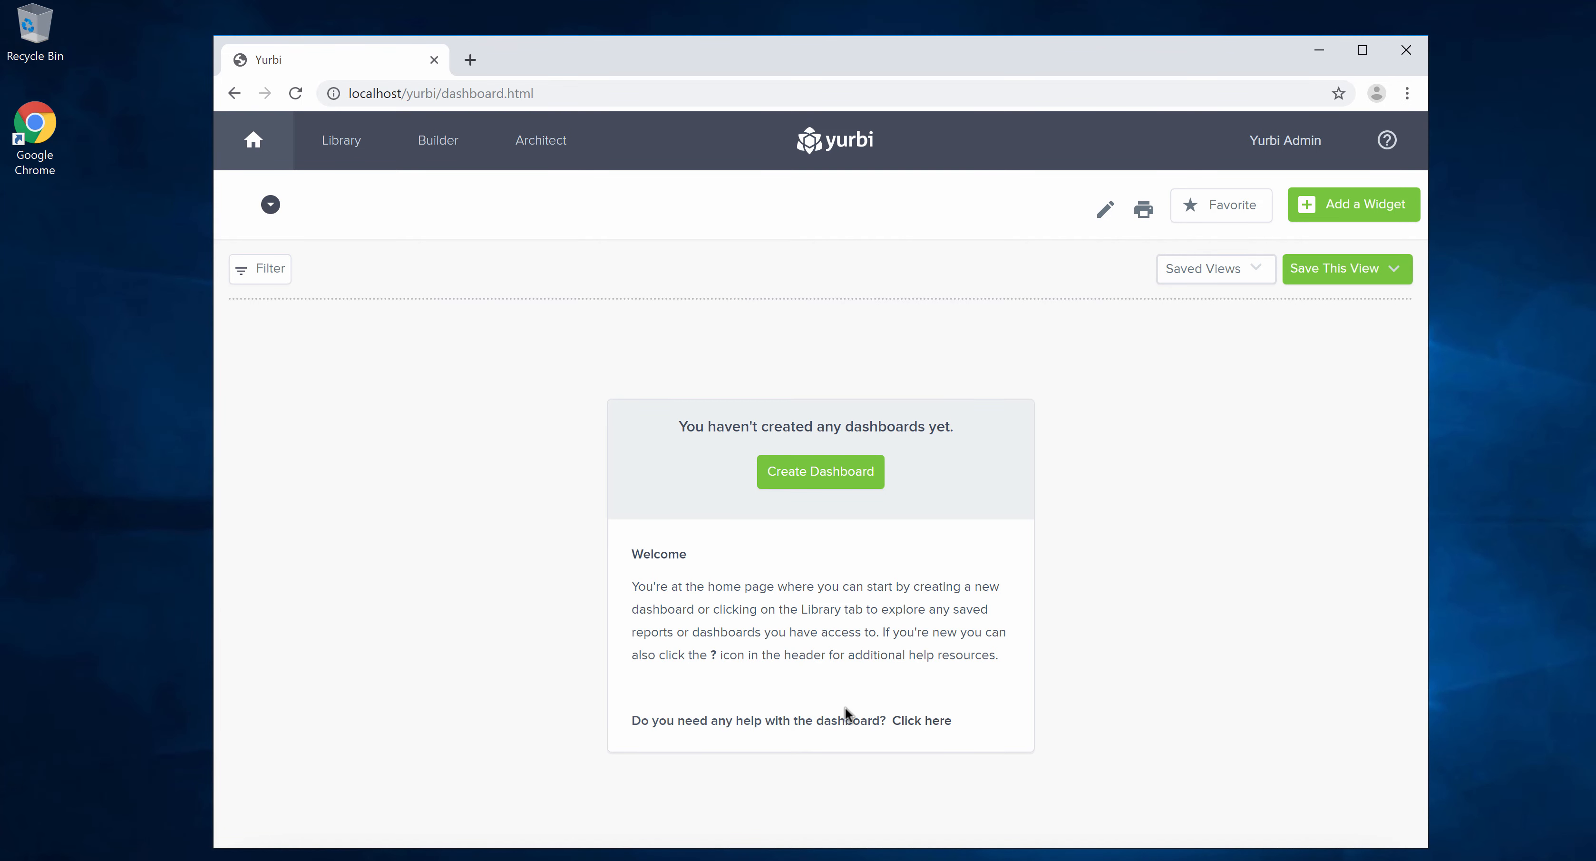
mouse_move(1021, 249)
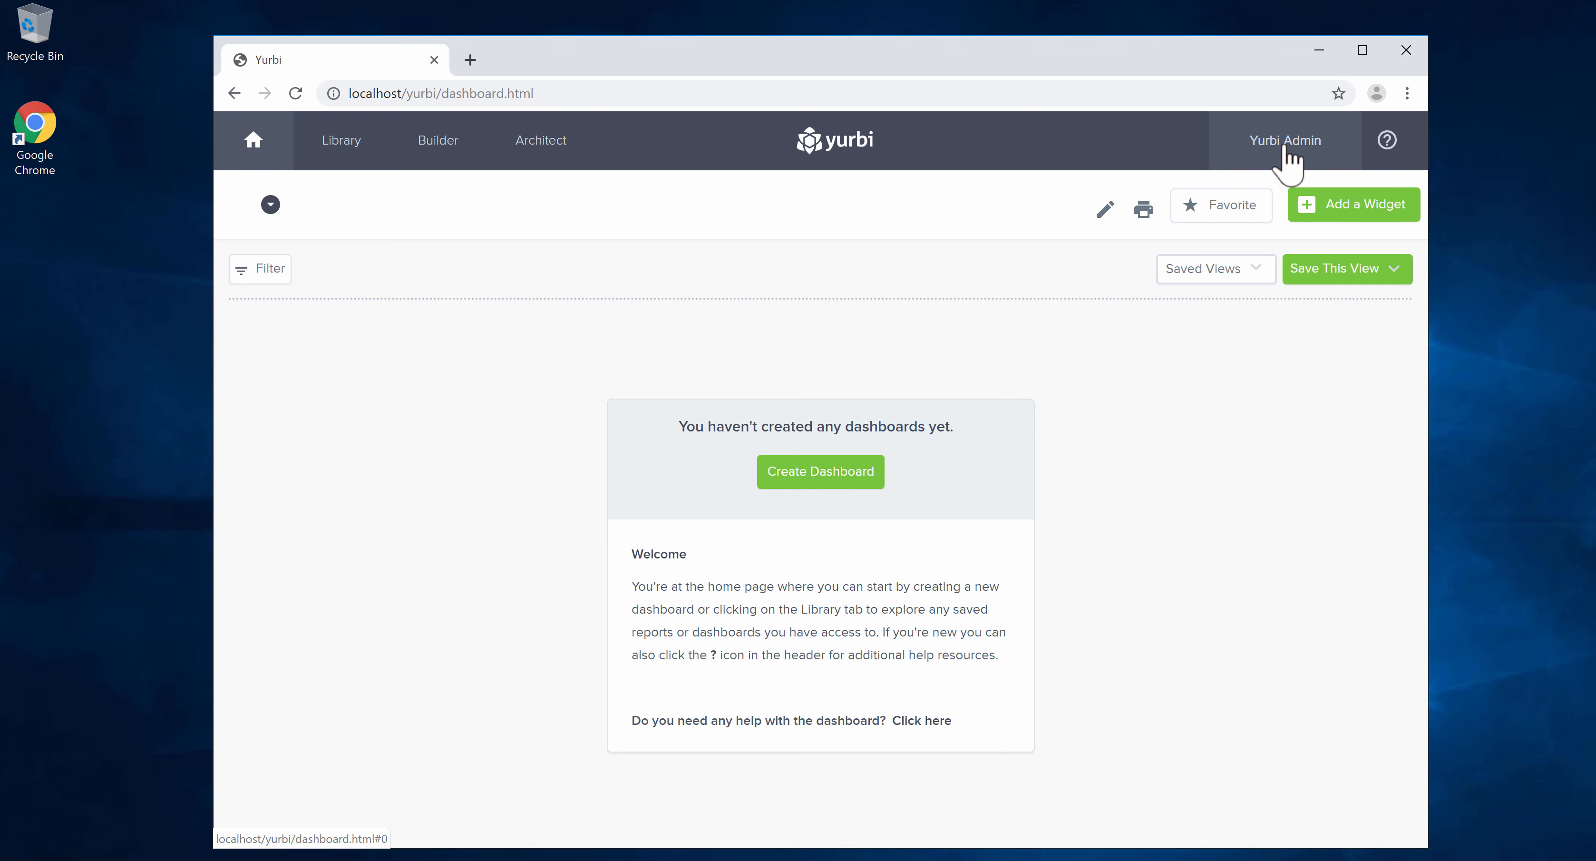
Step: Go from the dashboard to the admin App Databases page via the user menu
click(1285, 141)
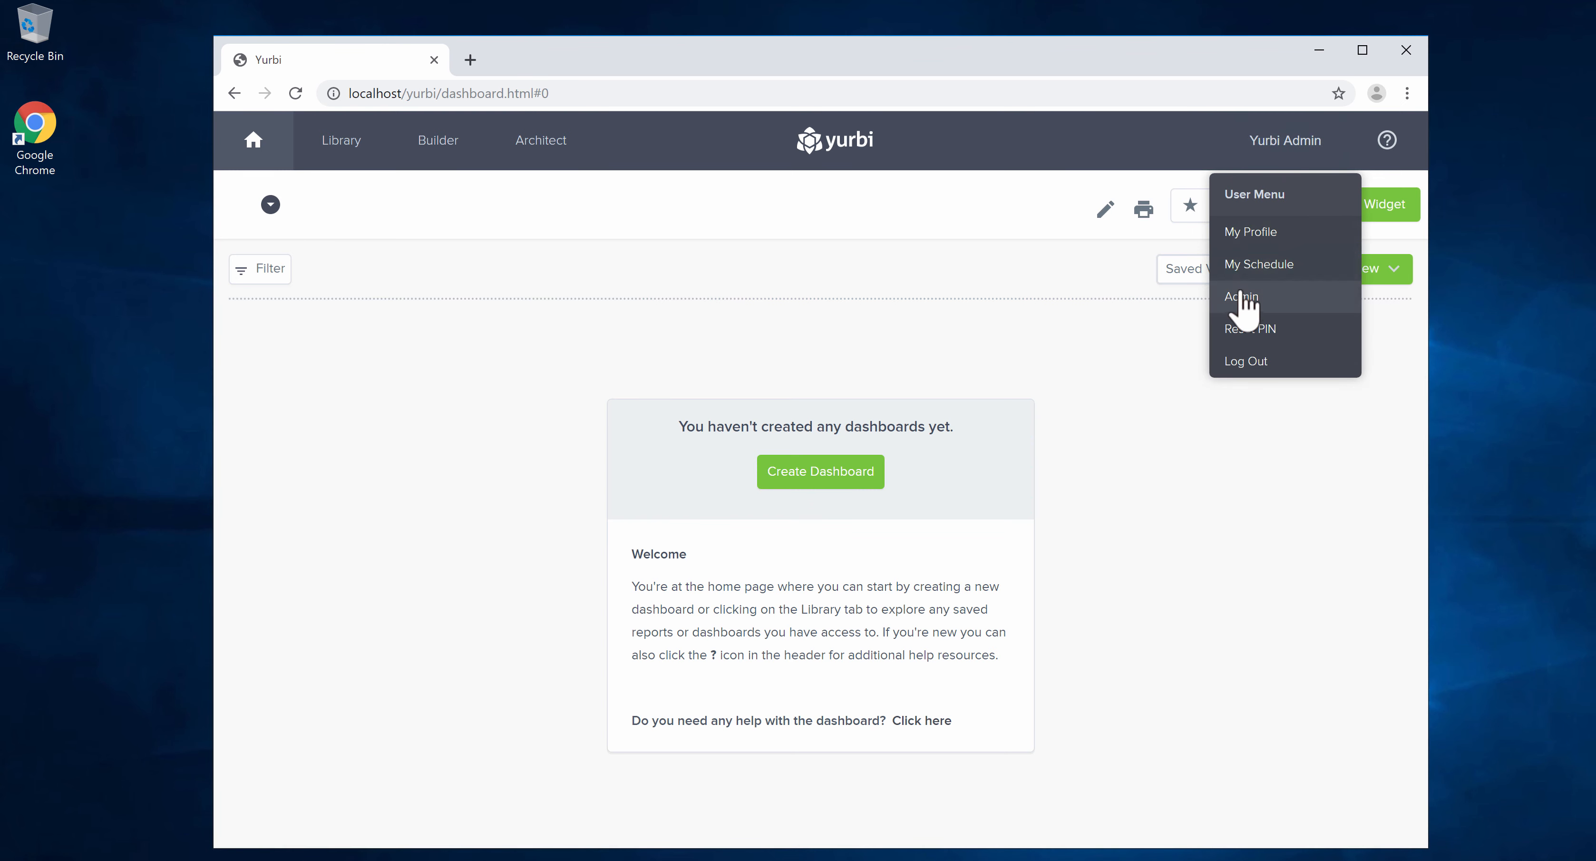
click(1241, 297)
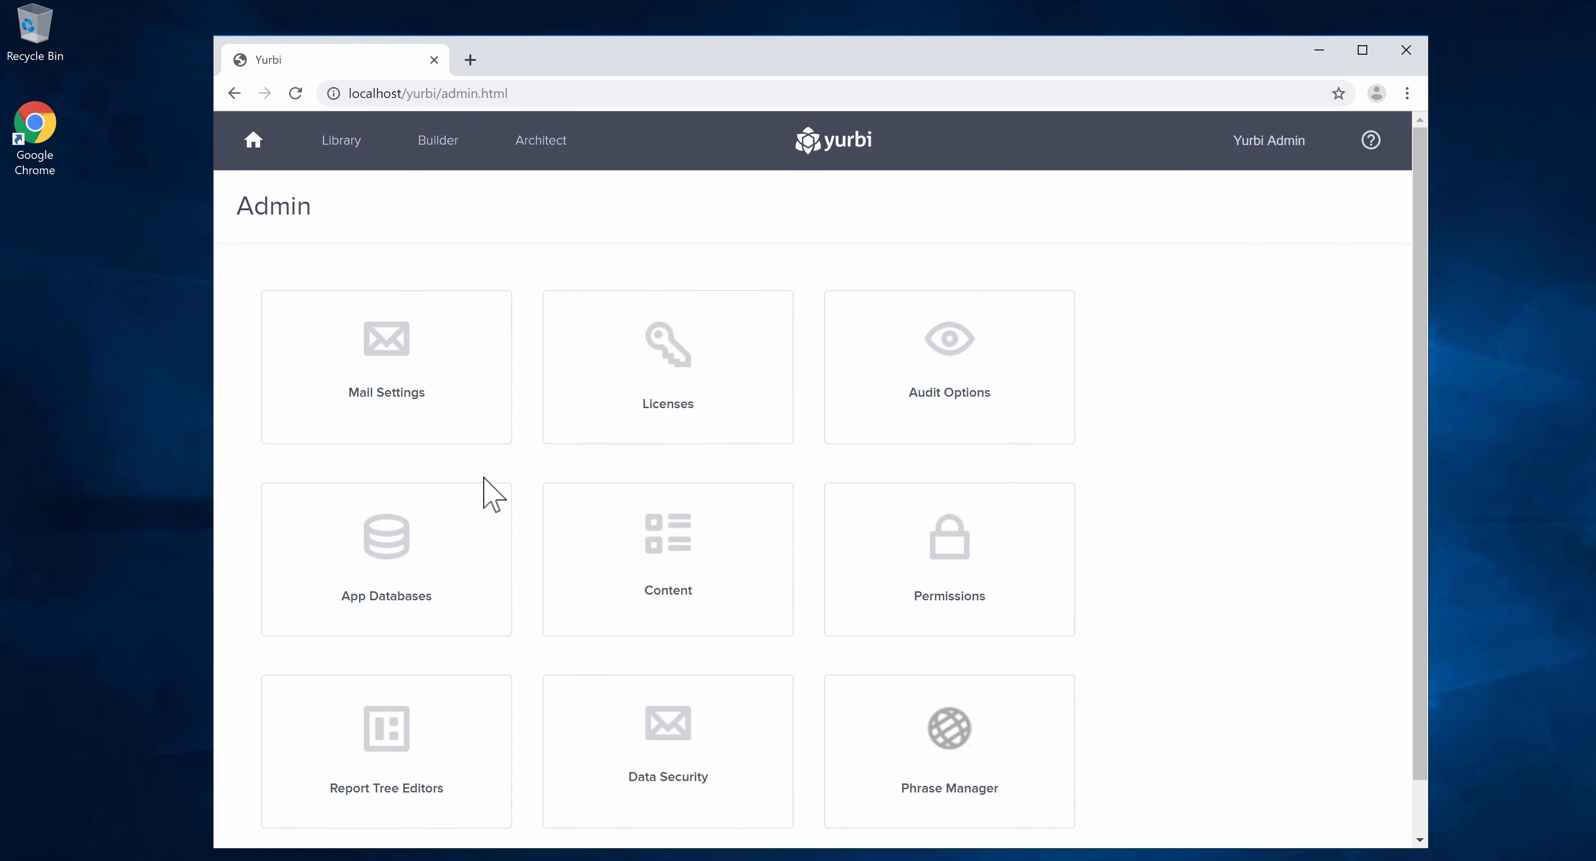
click(386, 538)
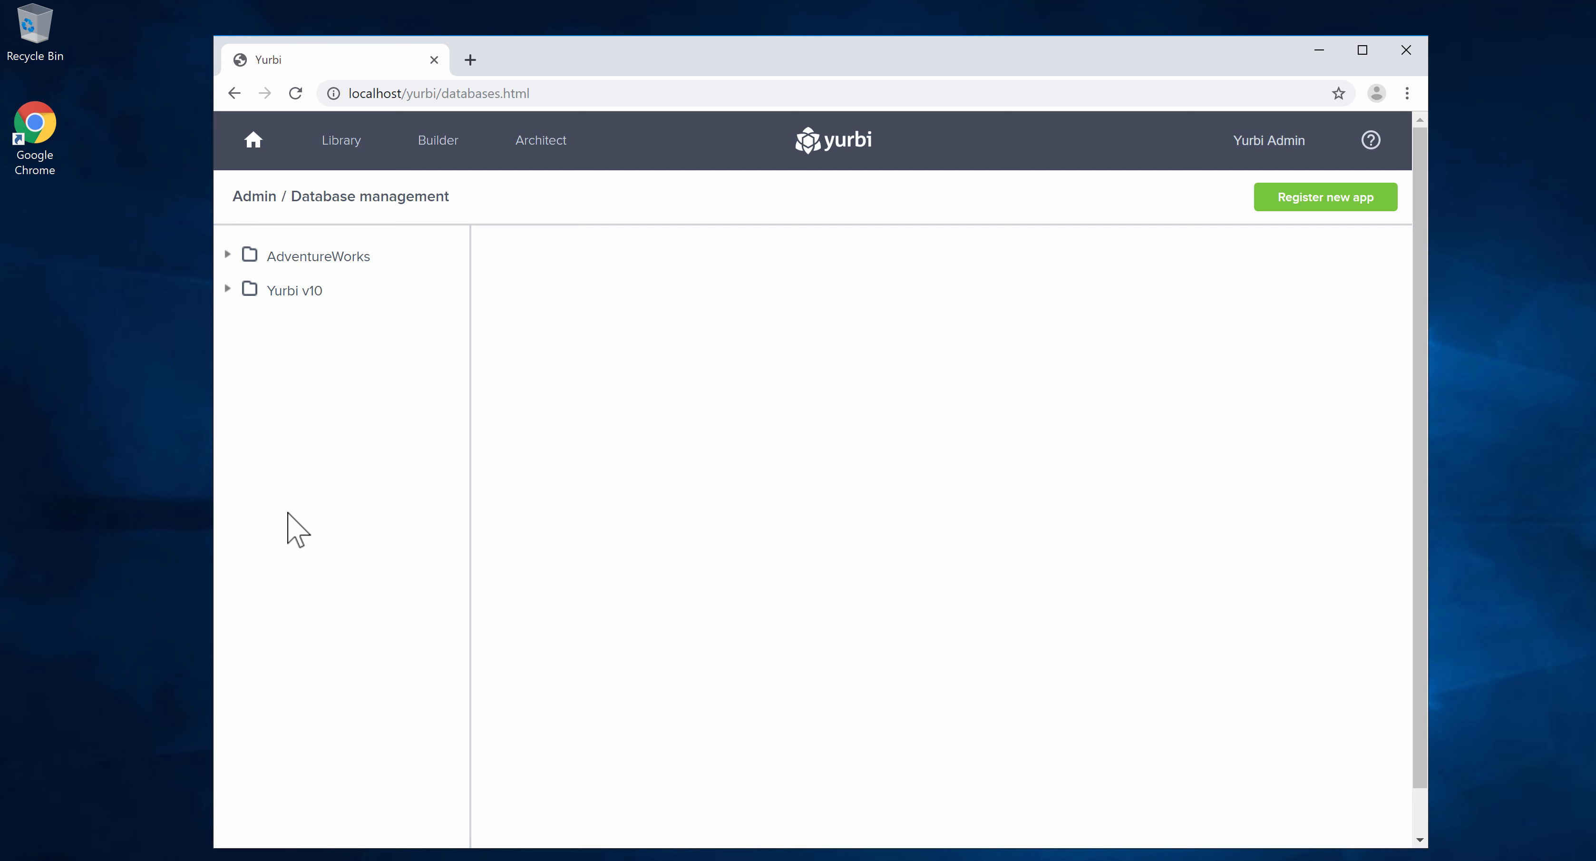
mouse_move(90, 546)
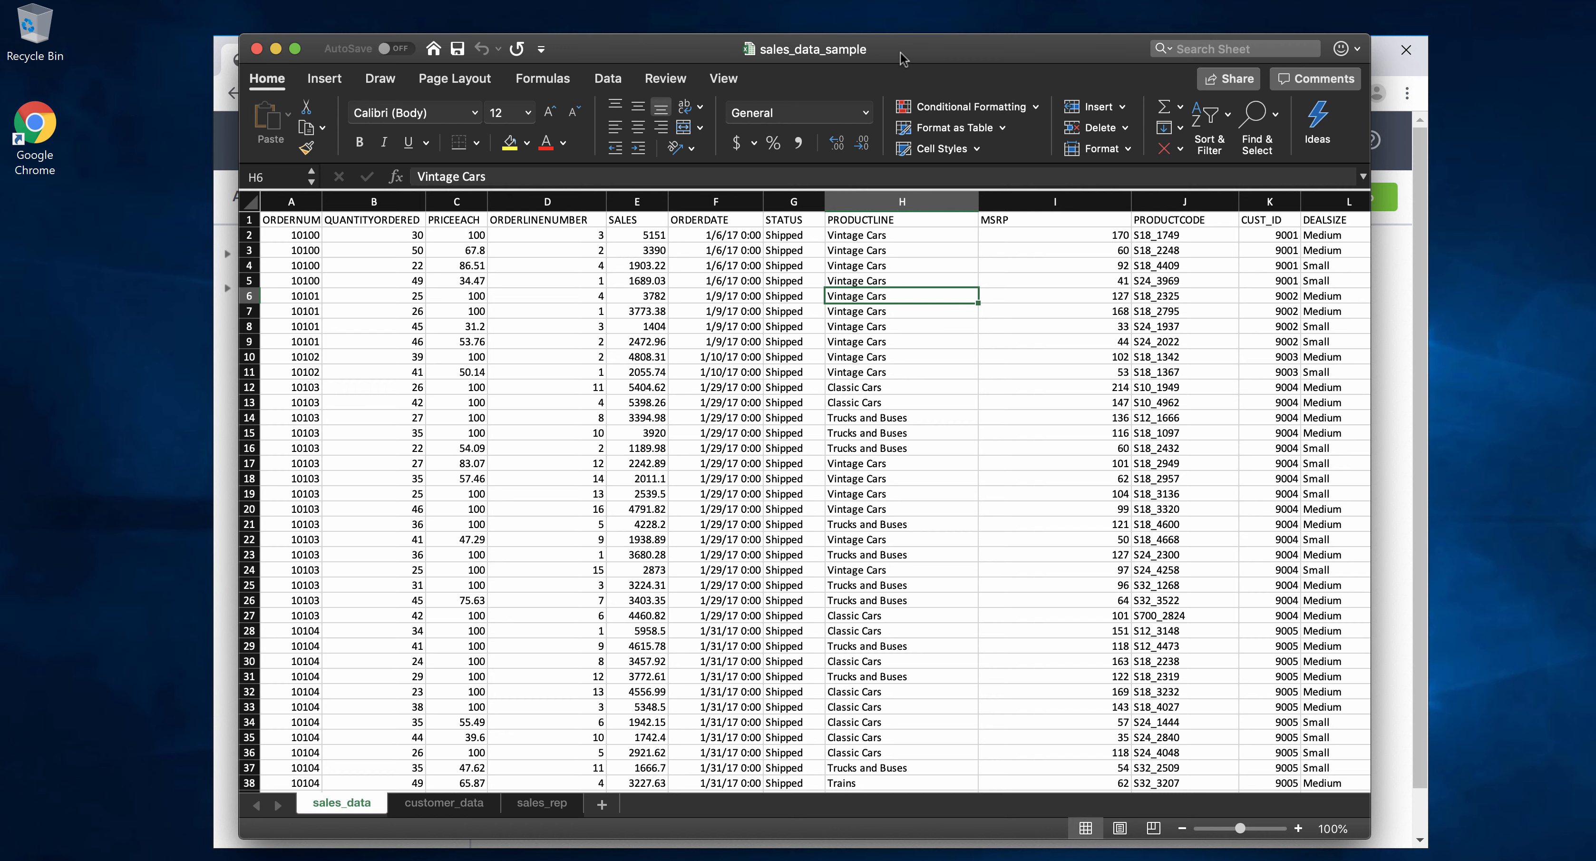
mouse_move(729, 54)
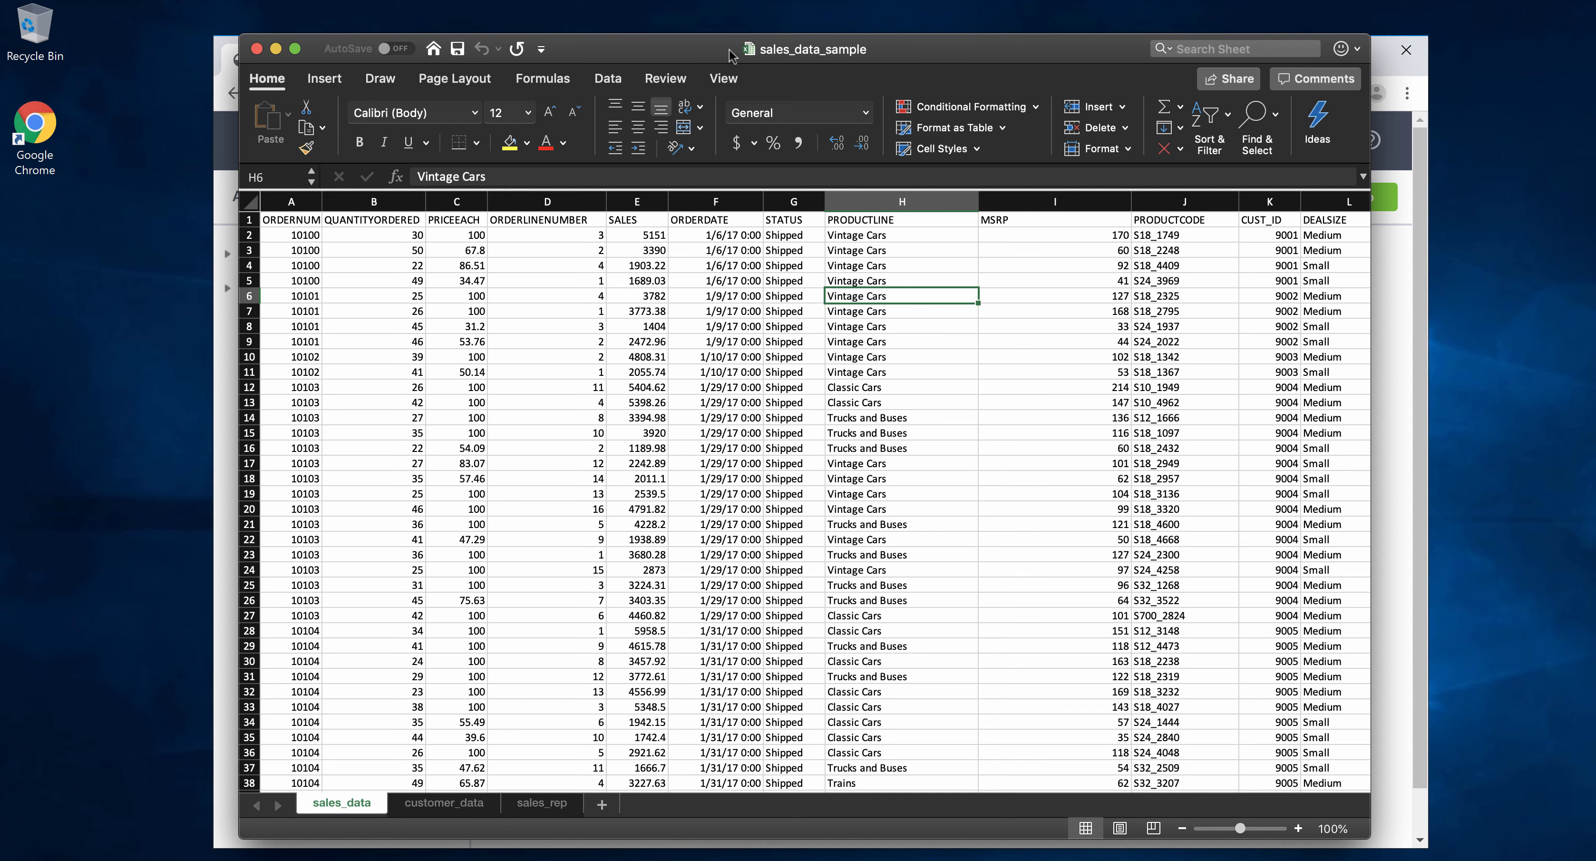
mouse_move(846, 61)
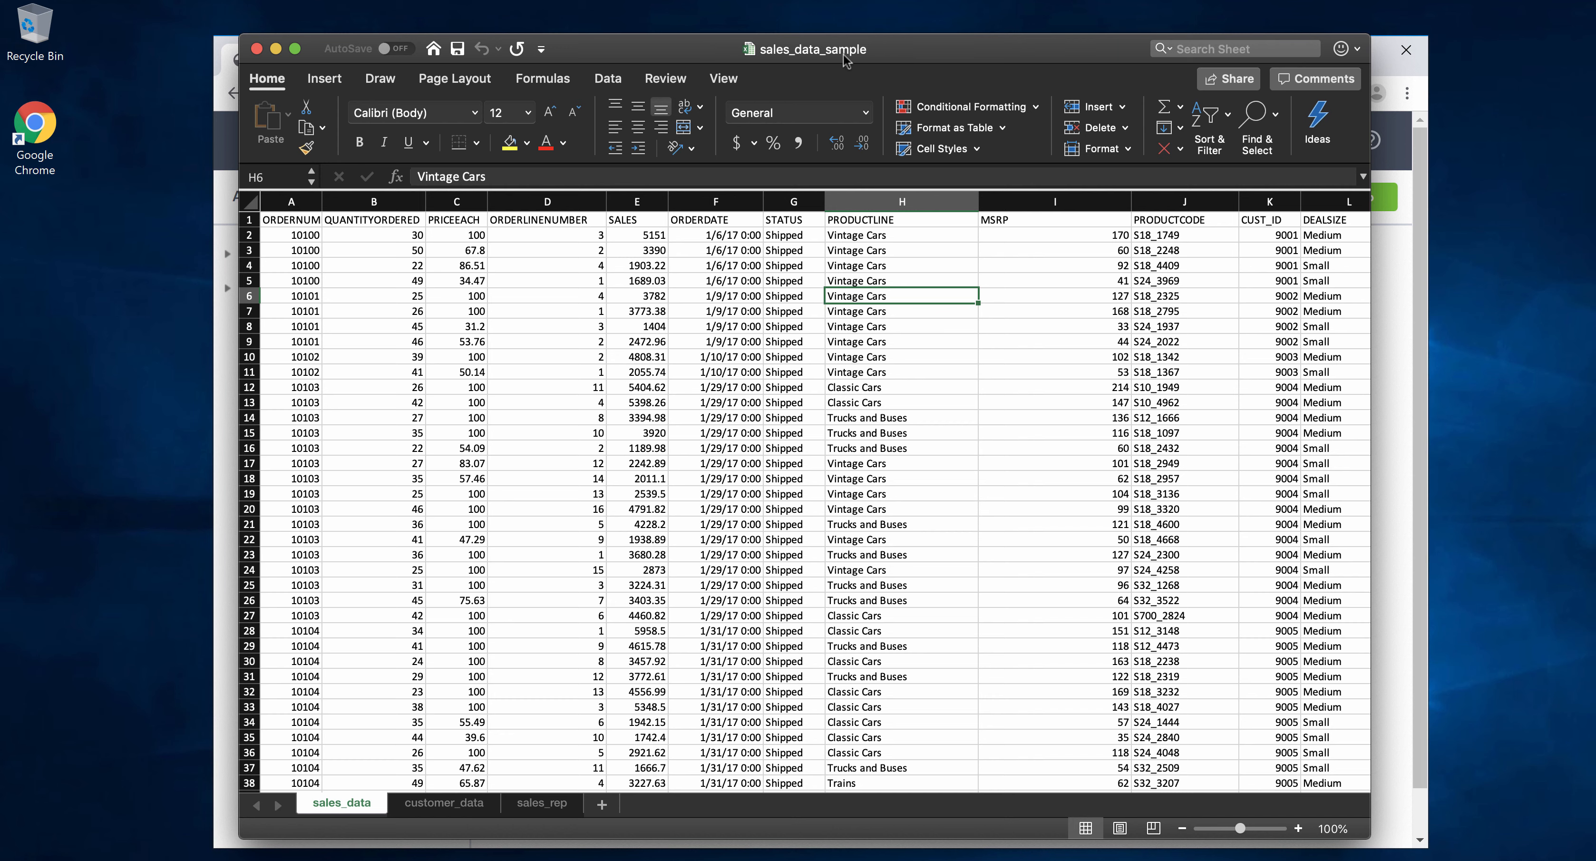
mouse_move(782, 61)
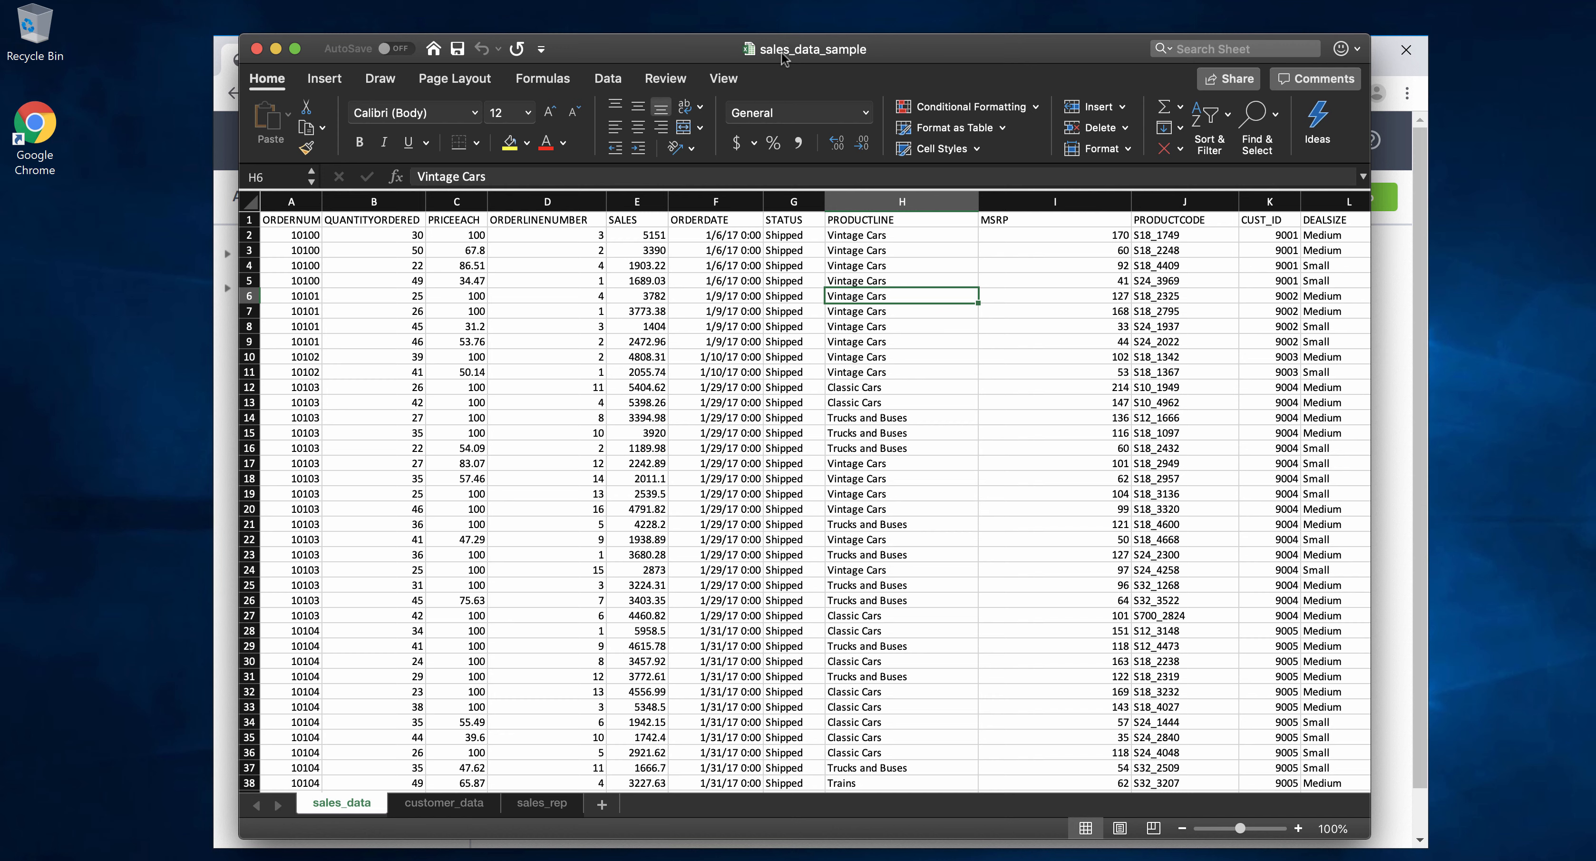
mouse_move(842, 59)
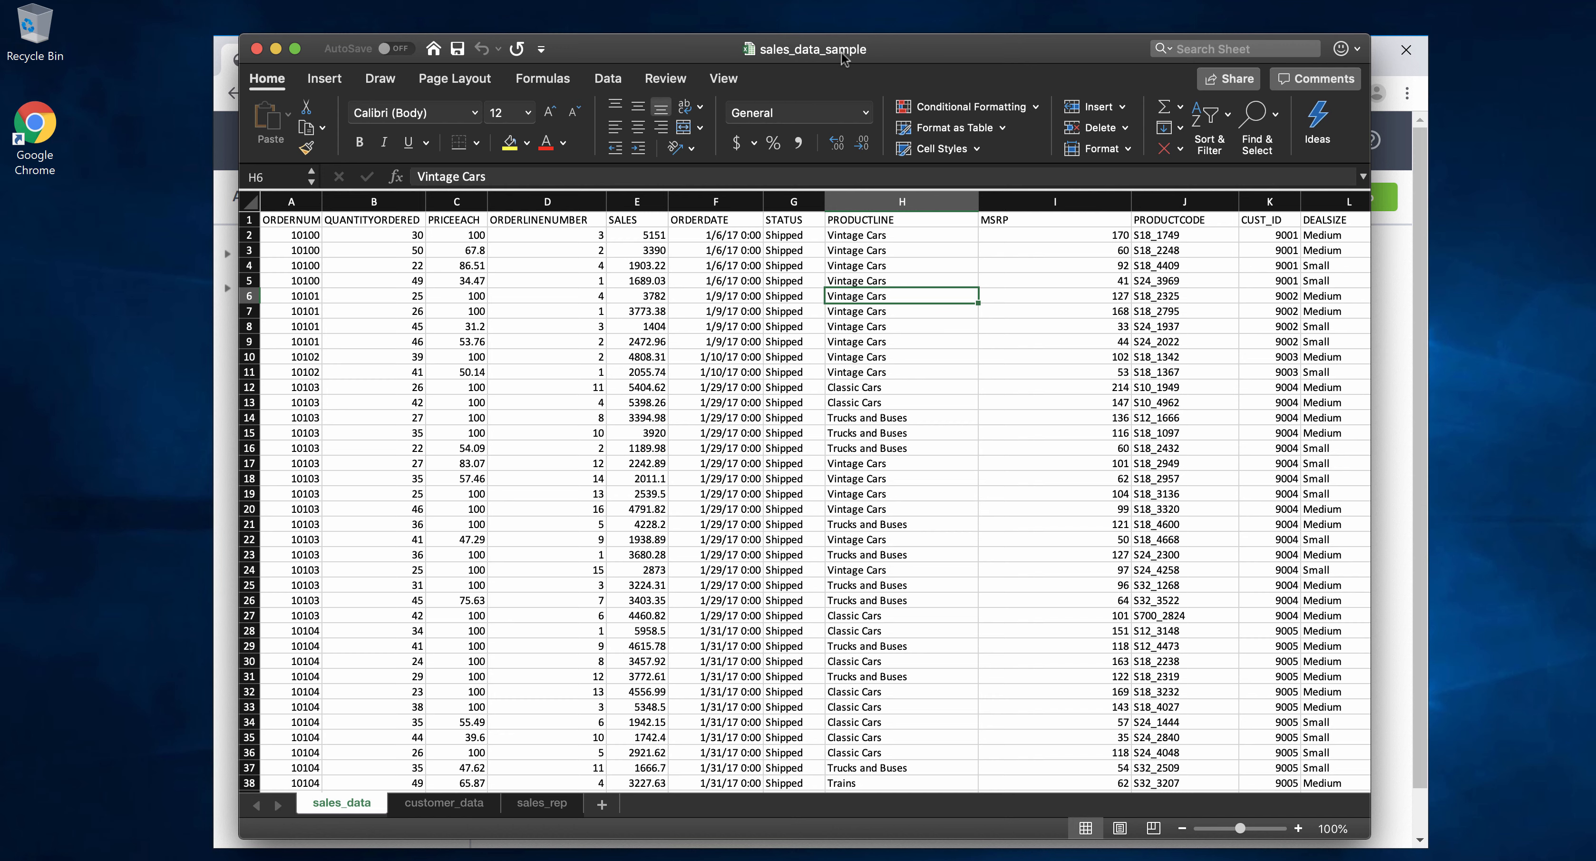
mouse_move(710, 56)
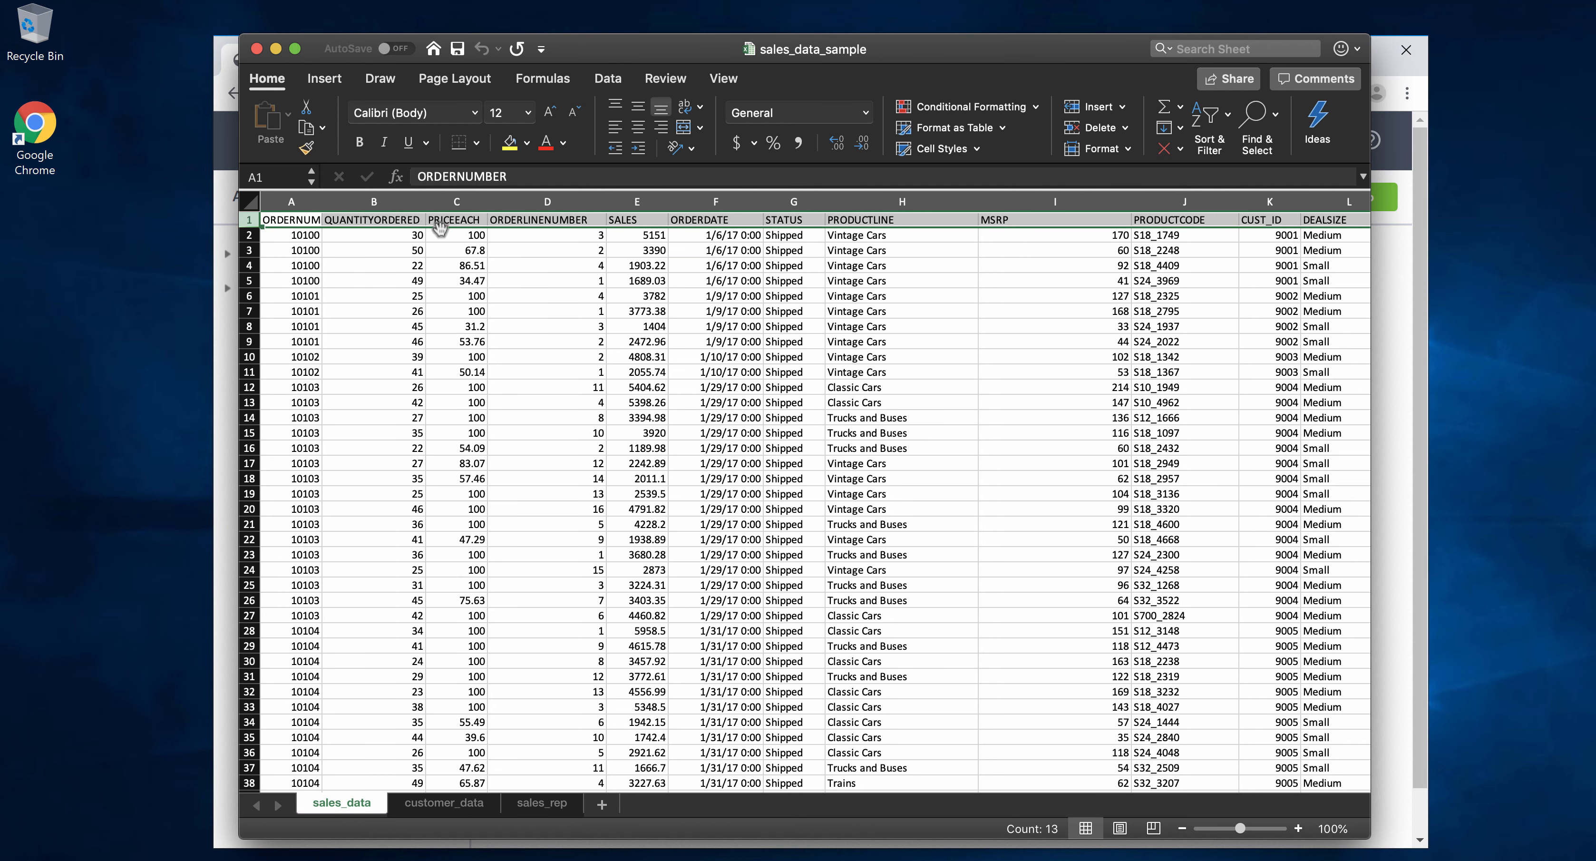
click(547, 235)
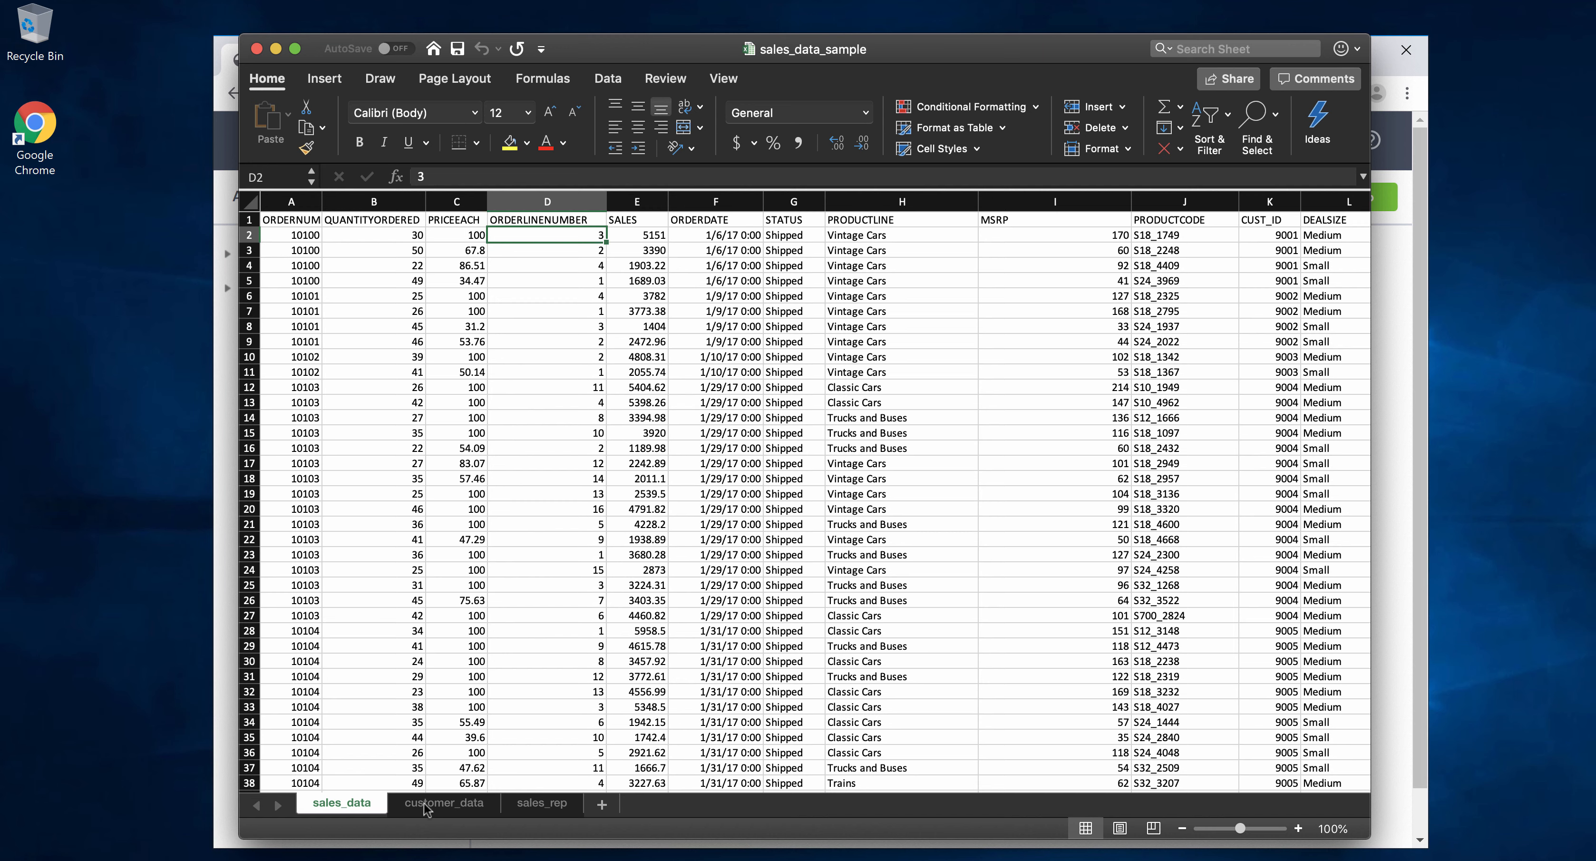
mouse_move(466, 811)
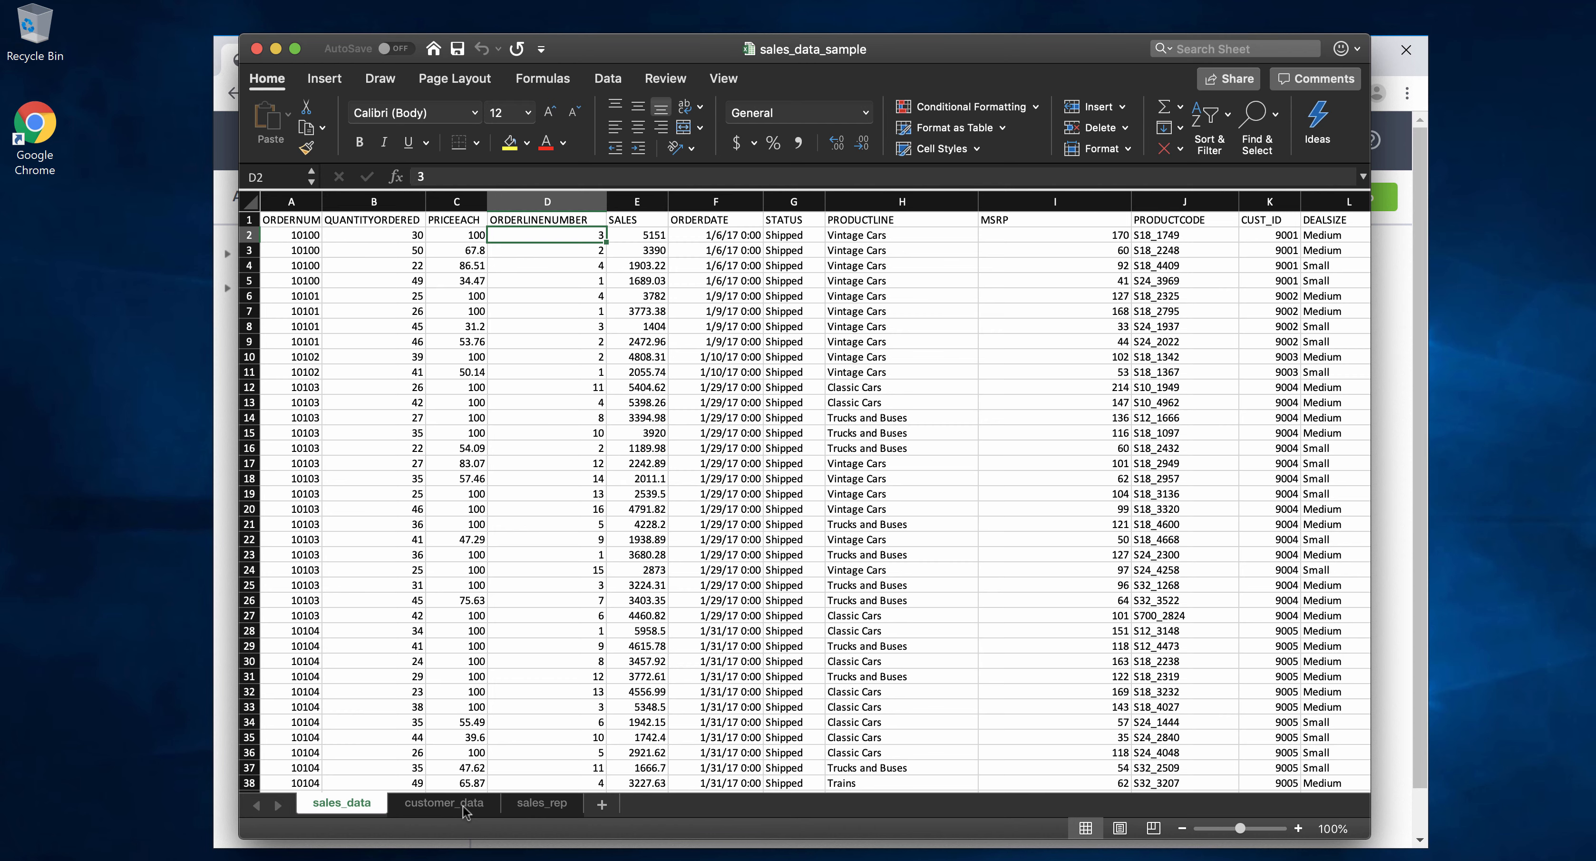
mouse_move(411, 812)
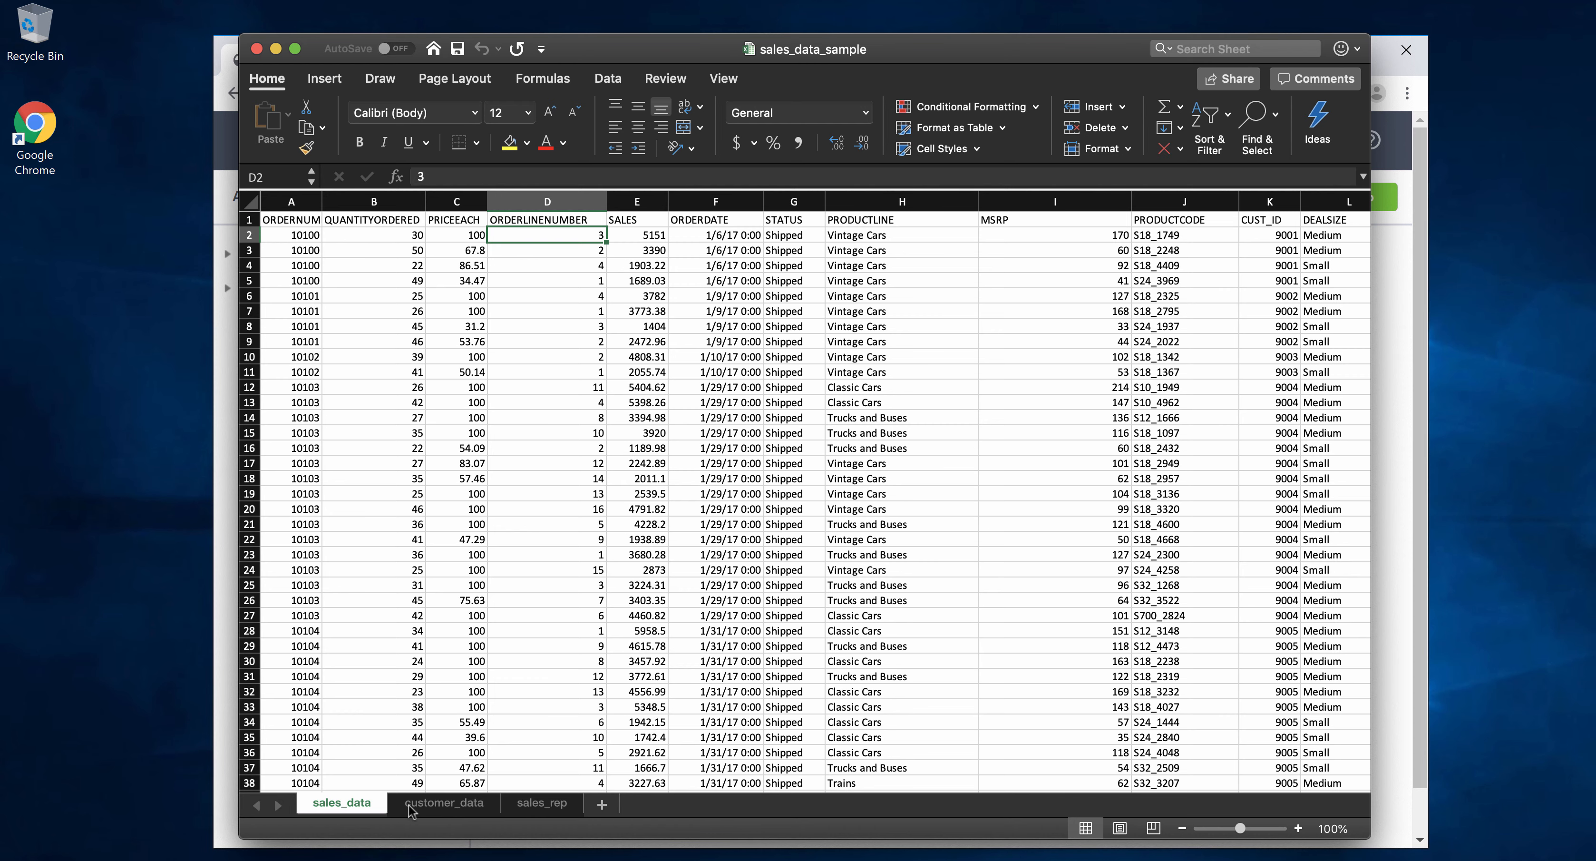
click(541, 803)
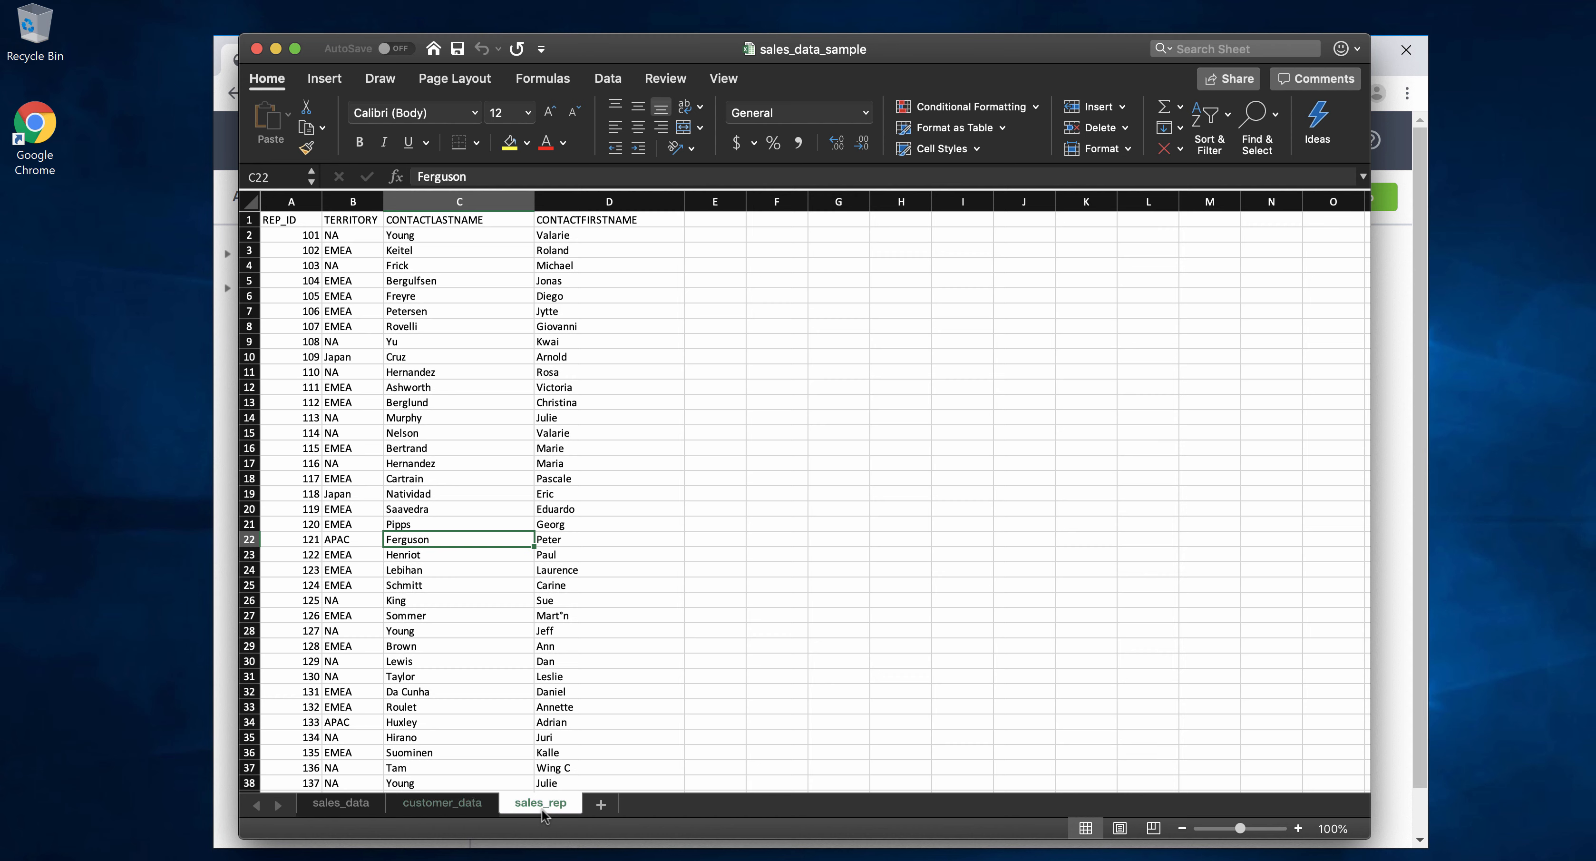
click(342, 803)
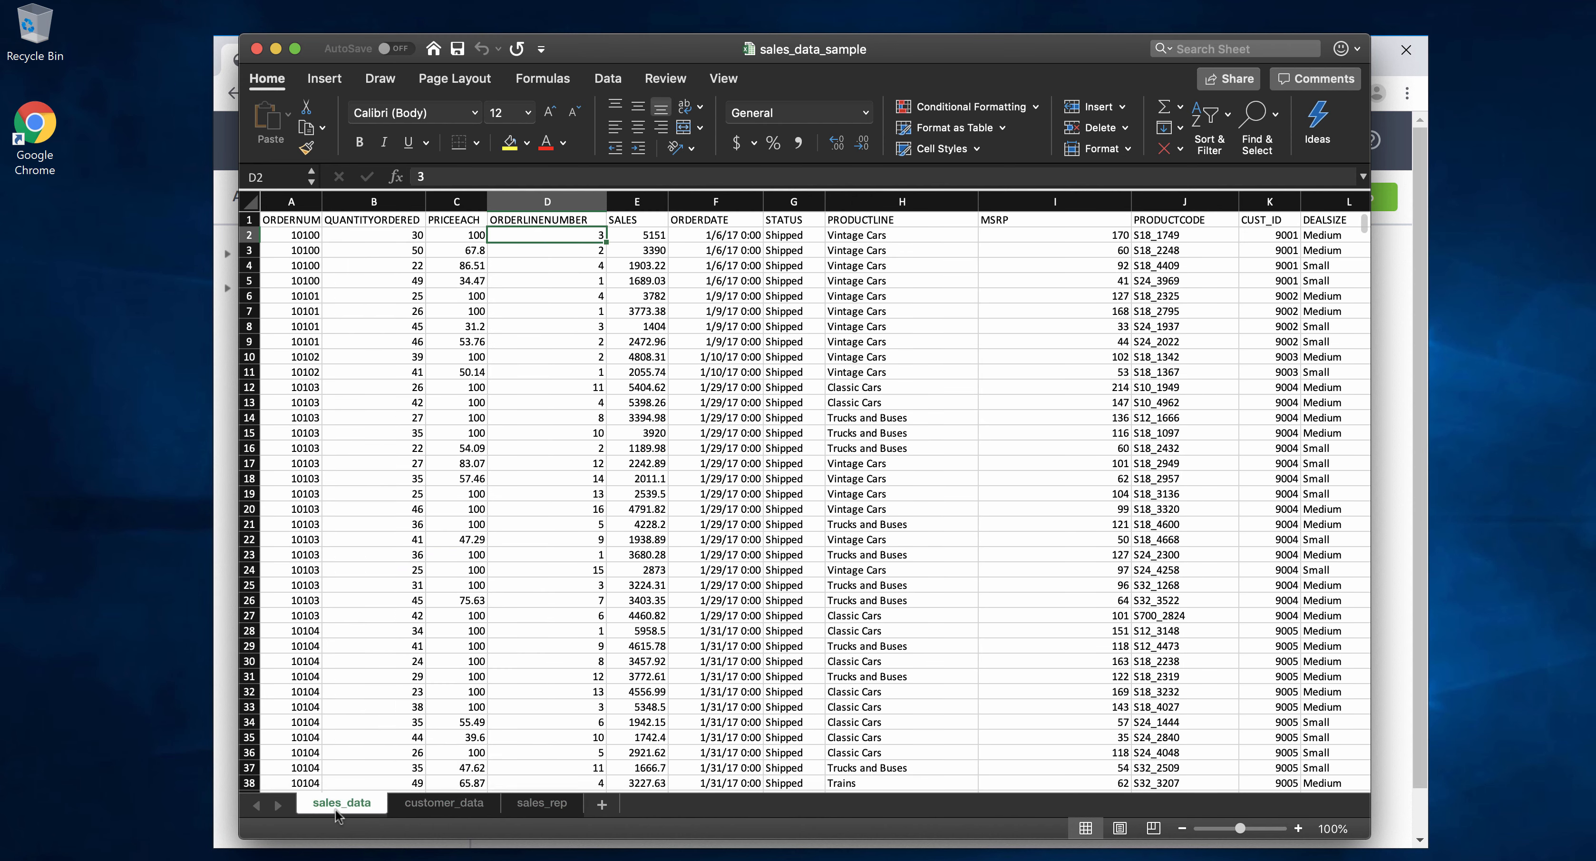
click(444, 802)
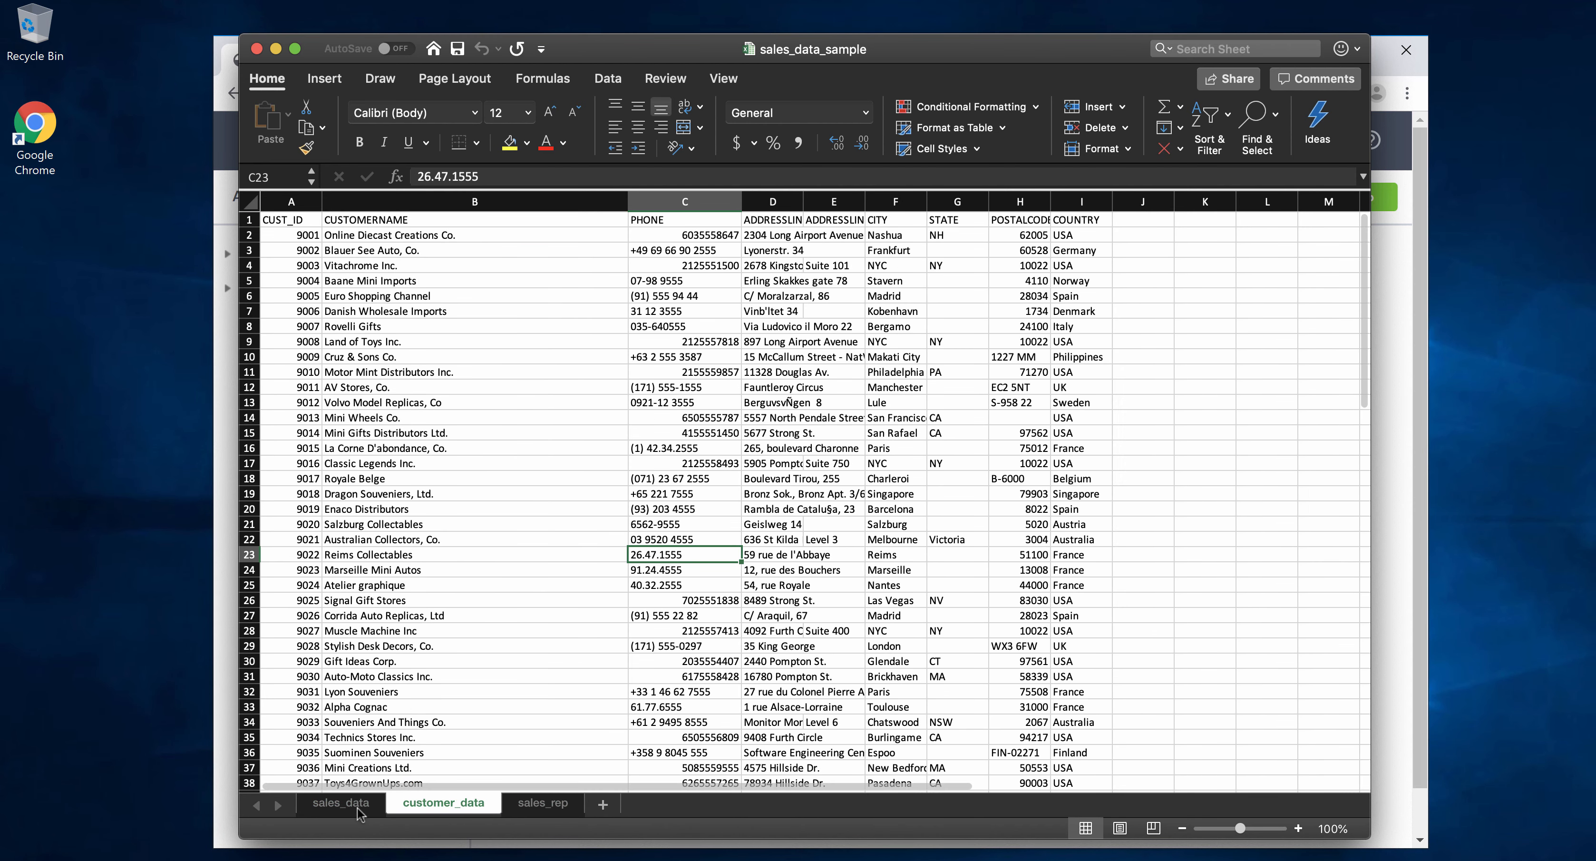
click(541, 803)
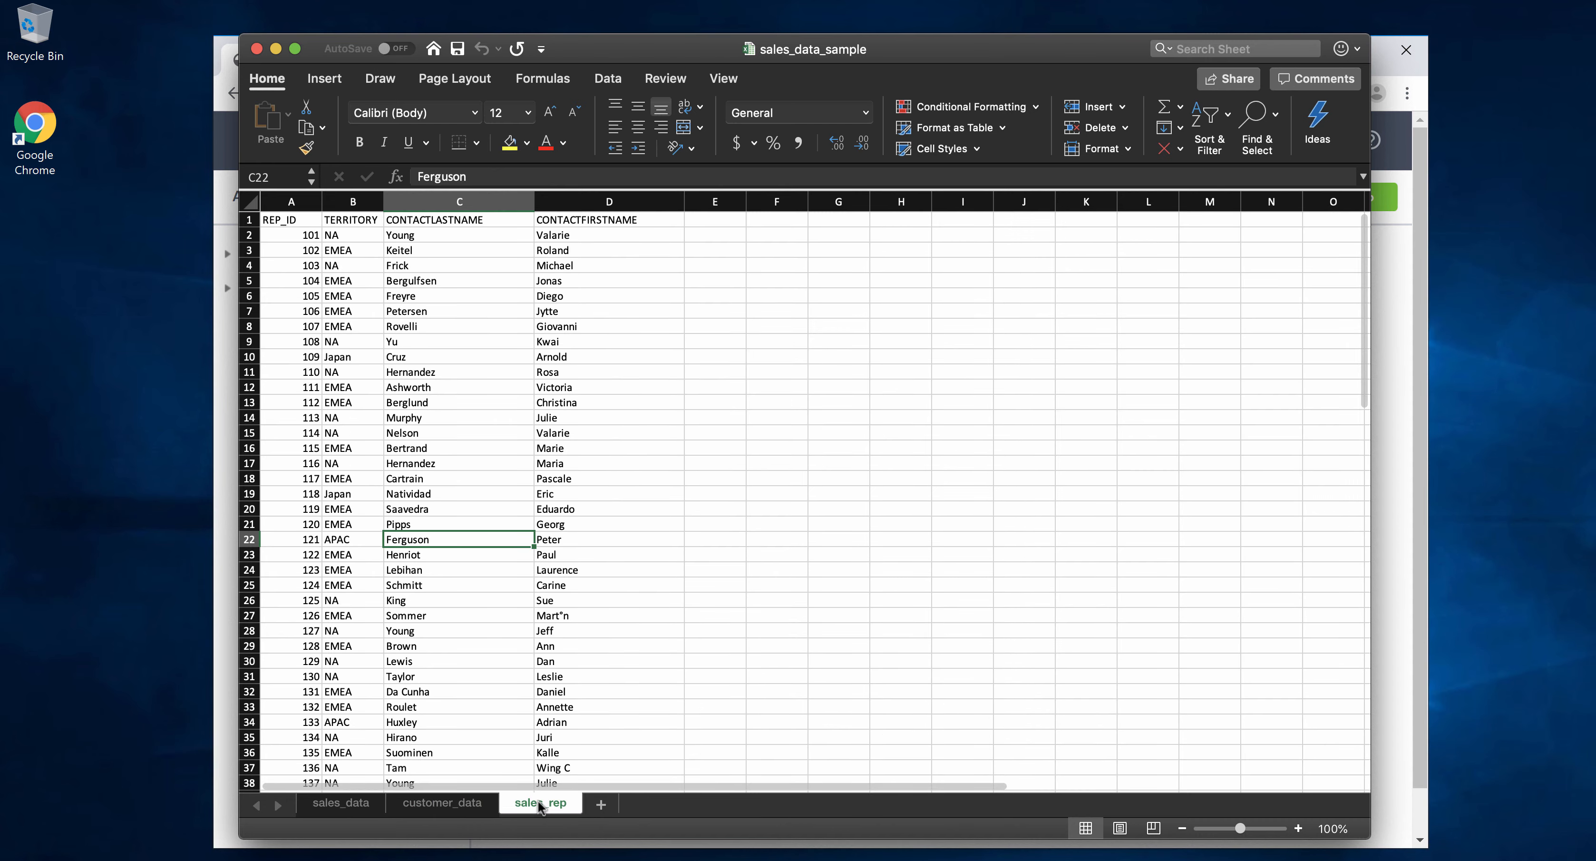
click(441, 803)
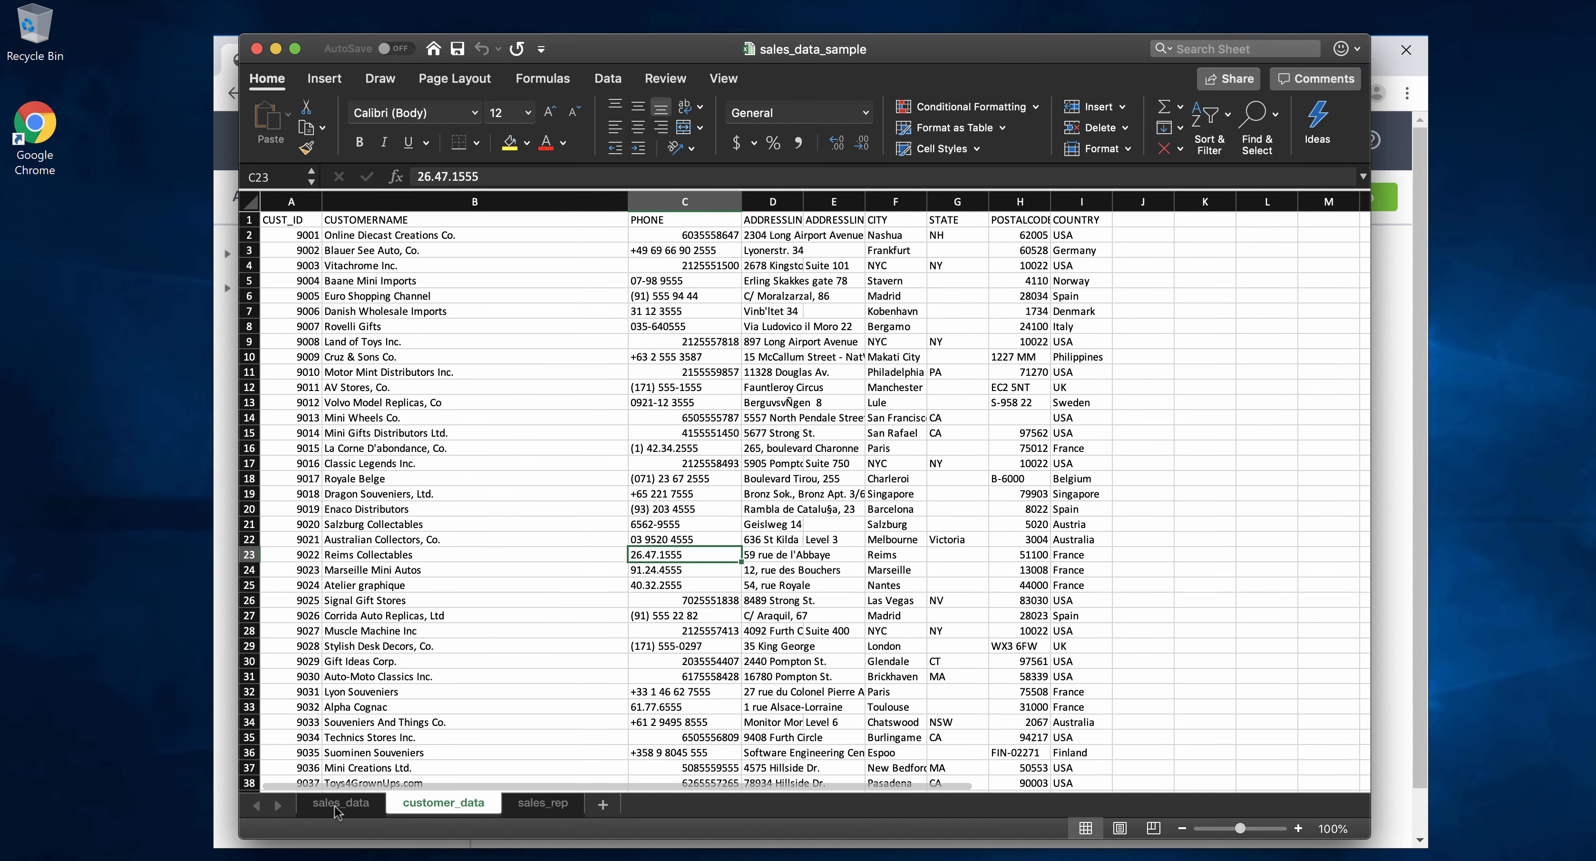
click(341, 803)
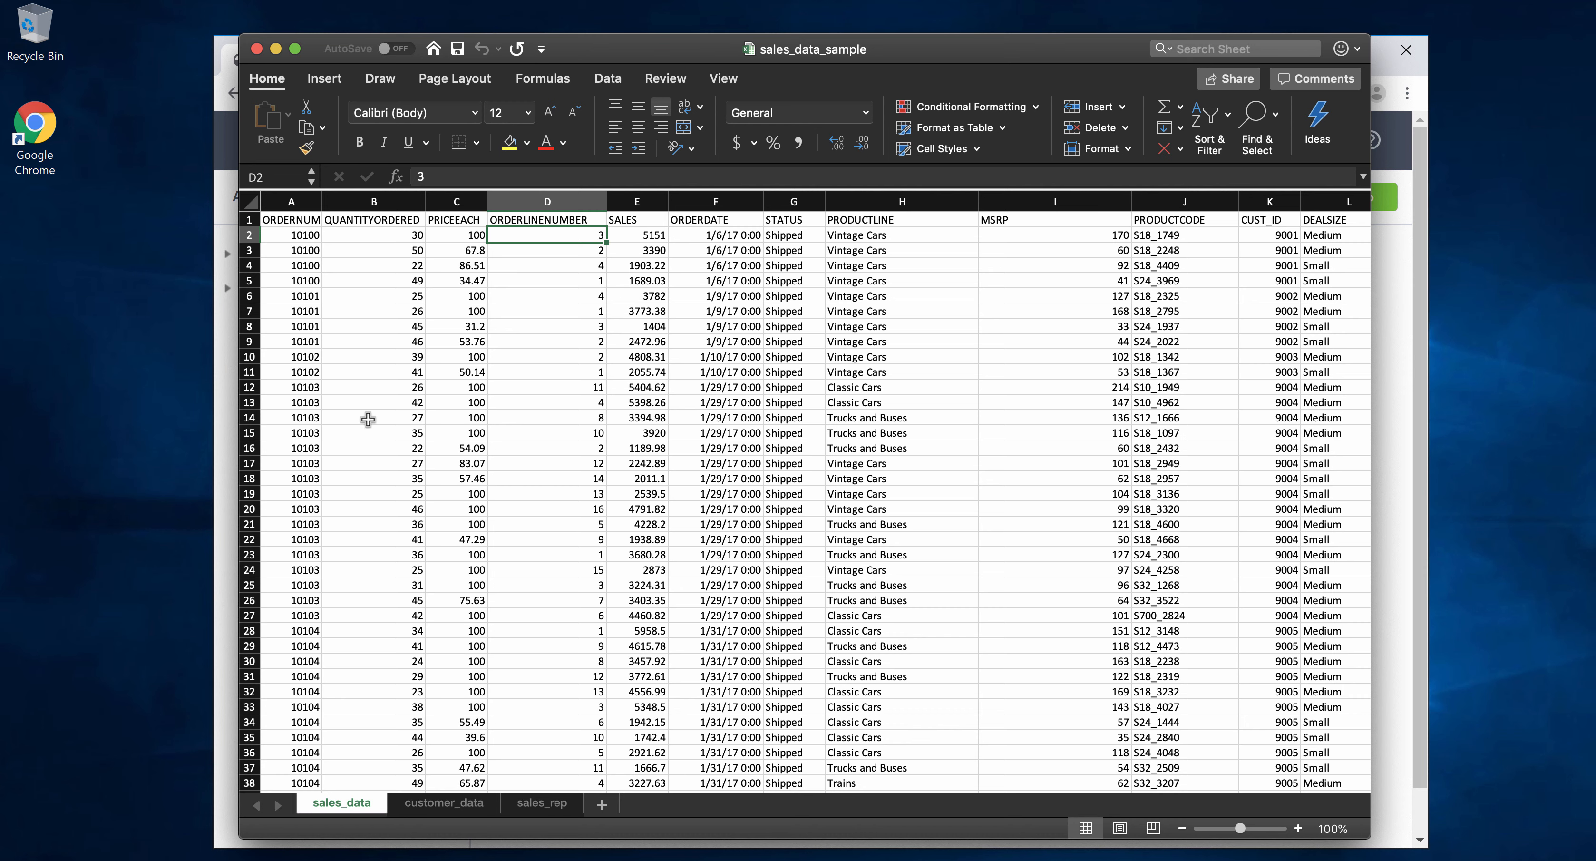
mouse_move(528, 273)
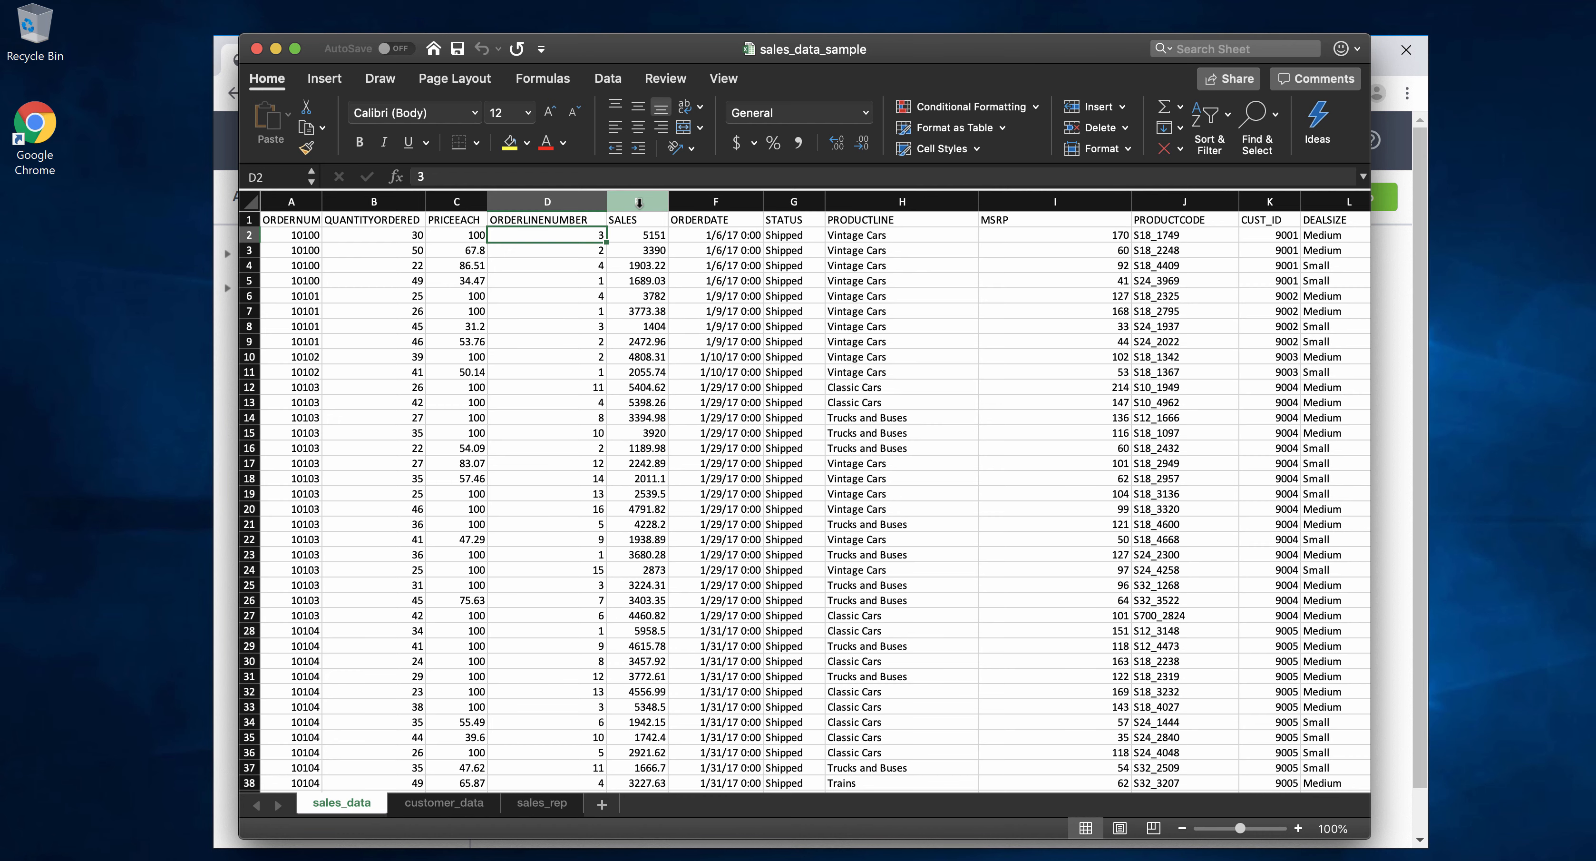
right_click(636, 201)
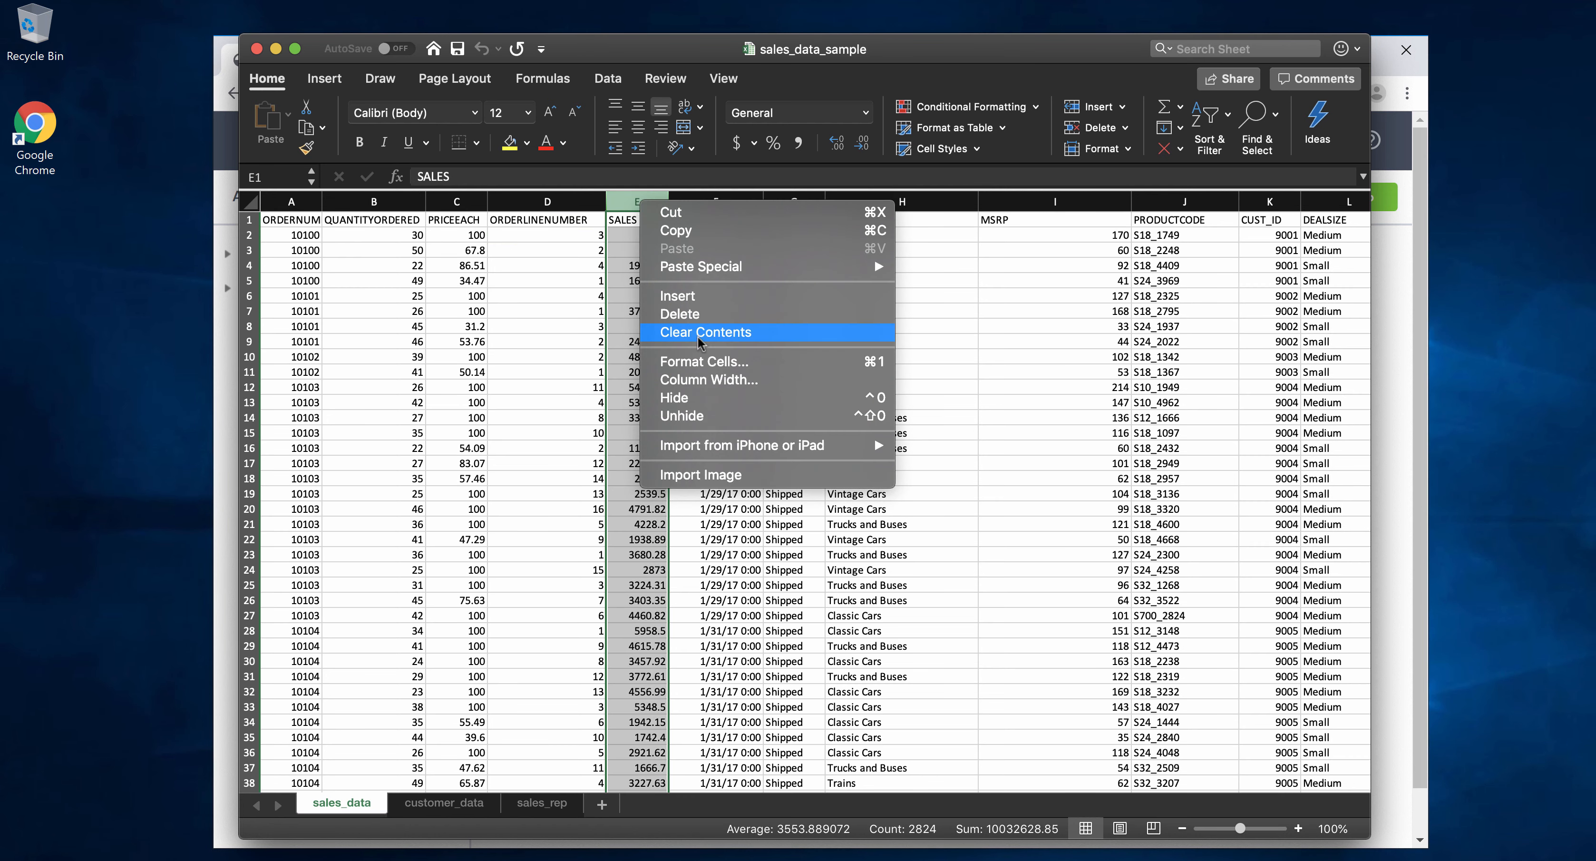
click(705, 332)
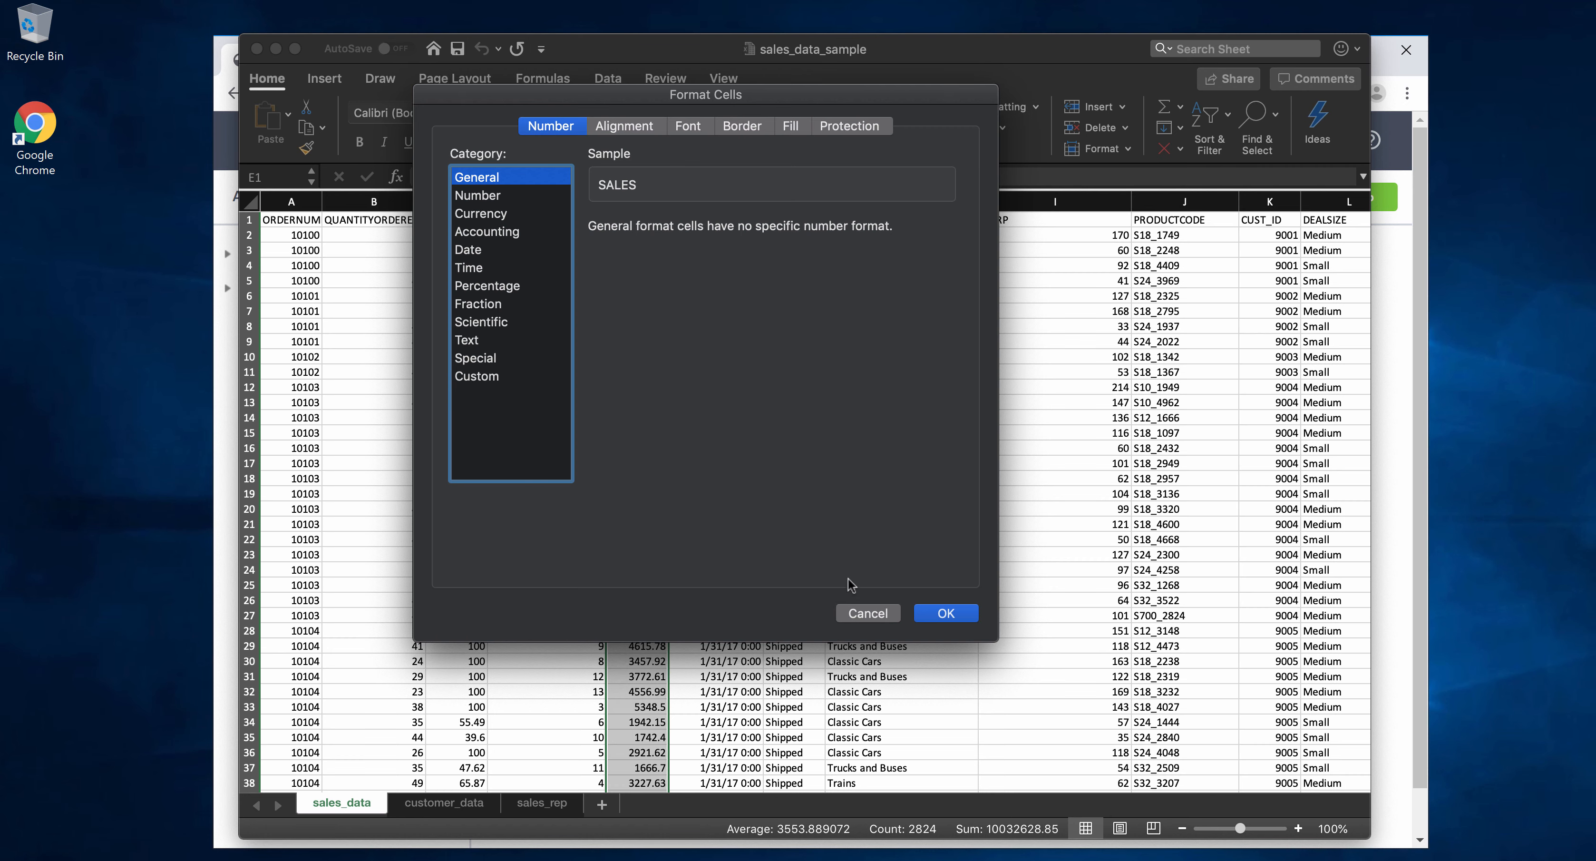
mouse_move(885, 636)
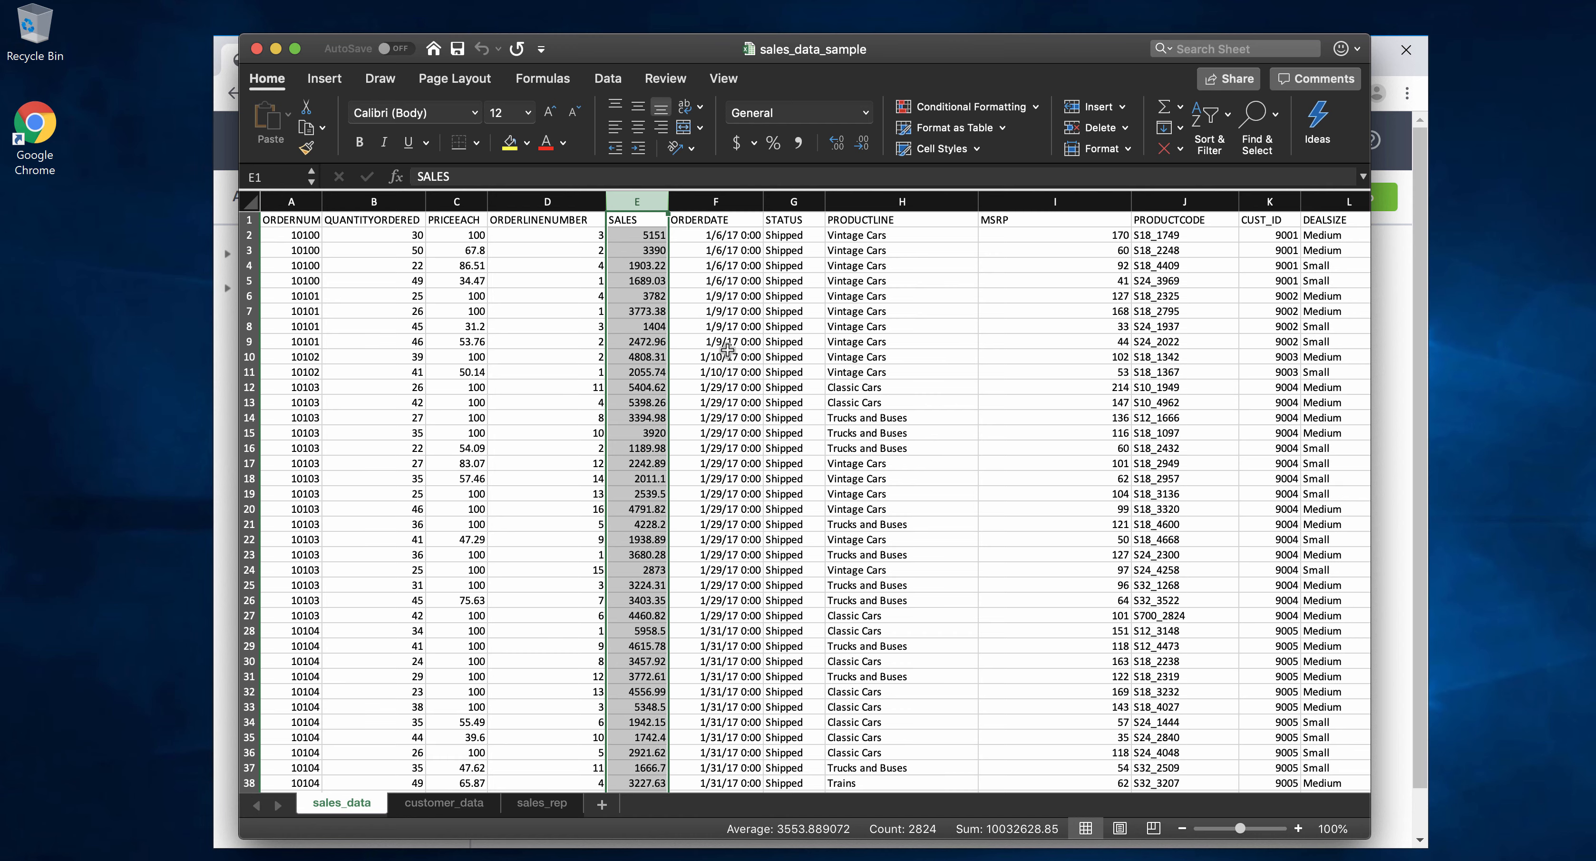
mouse_move(276, 49)
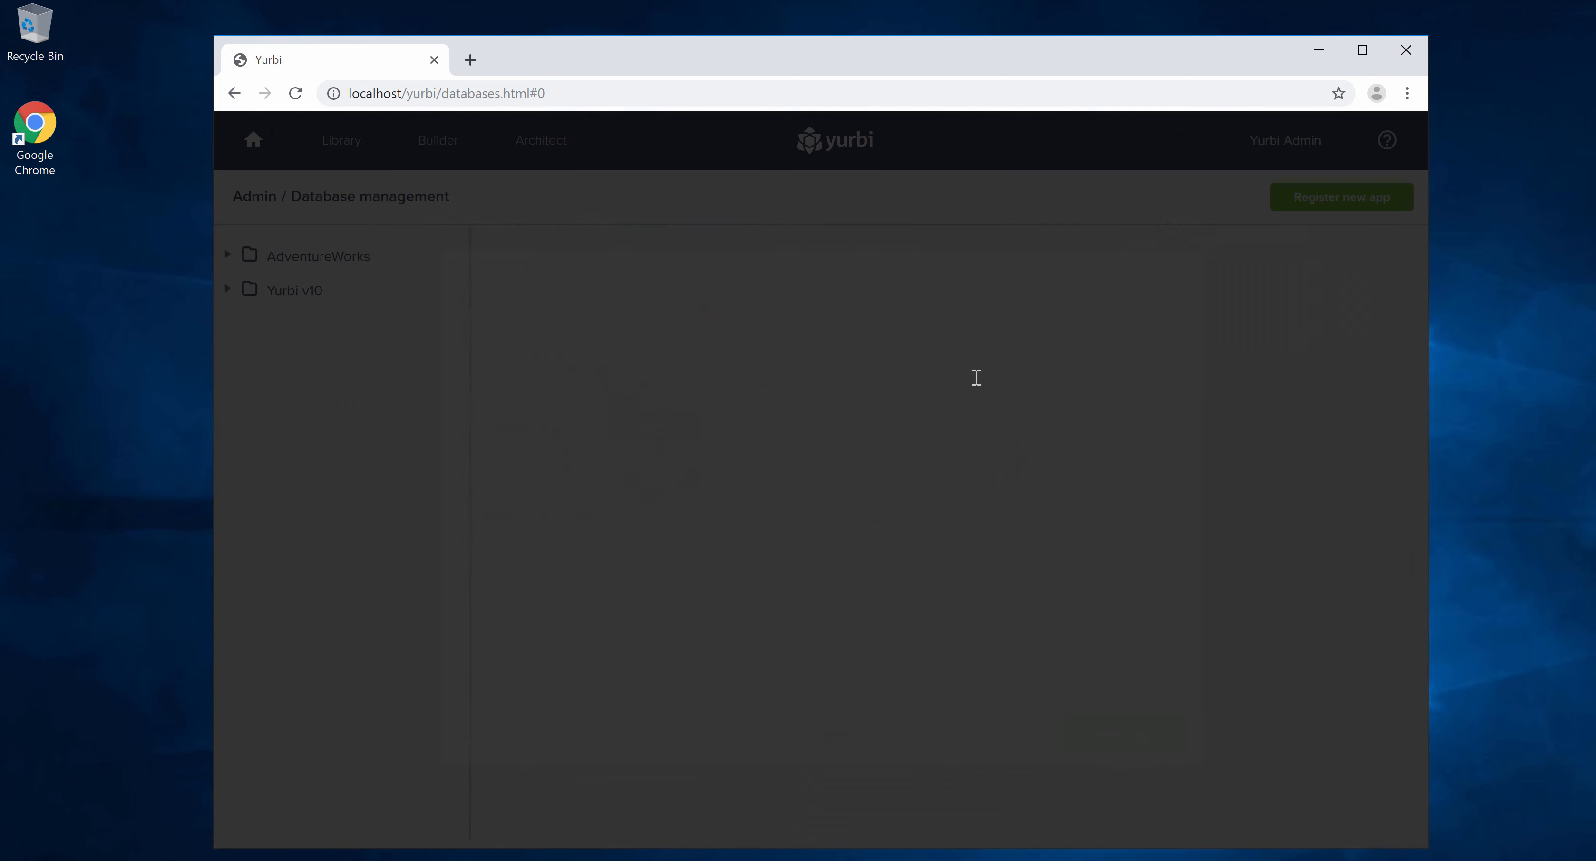
Step: Start a new application of type Excel/CSV App
click(1339, 198)
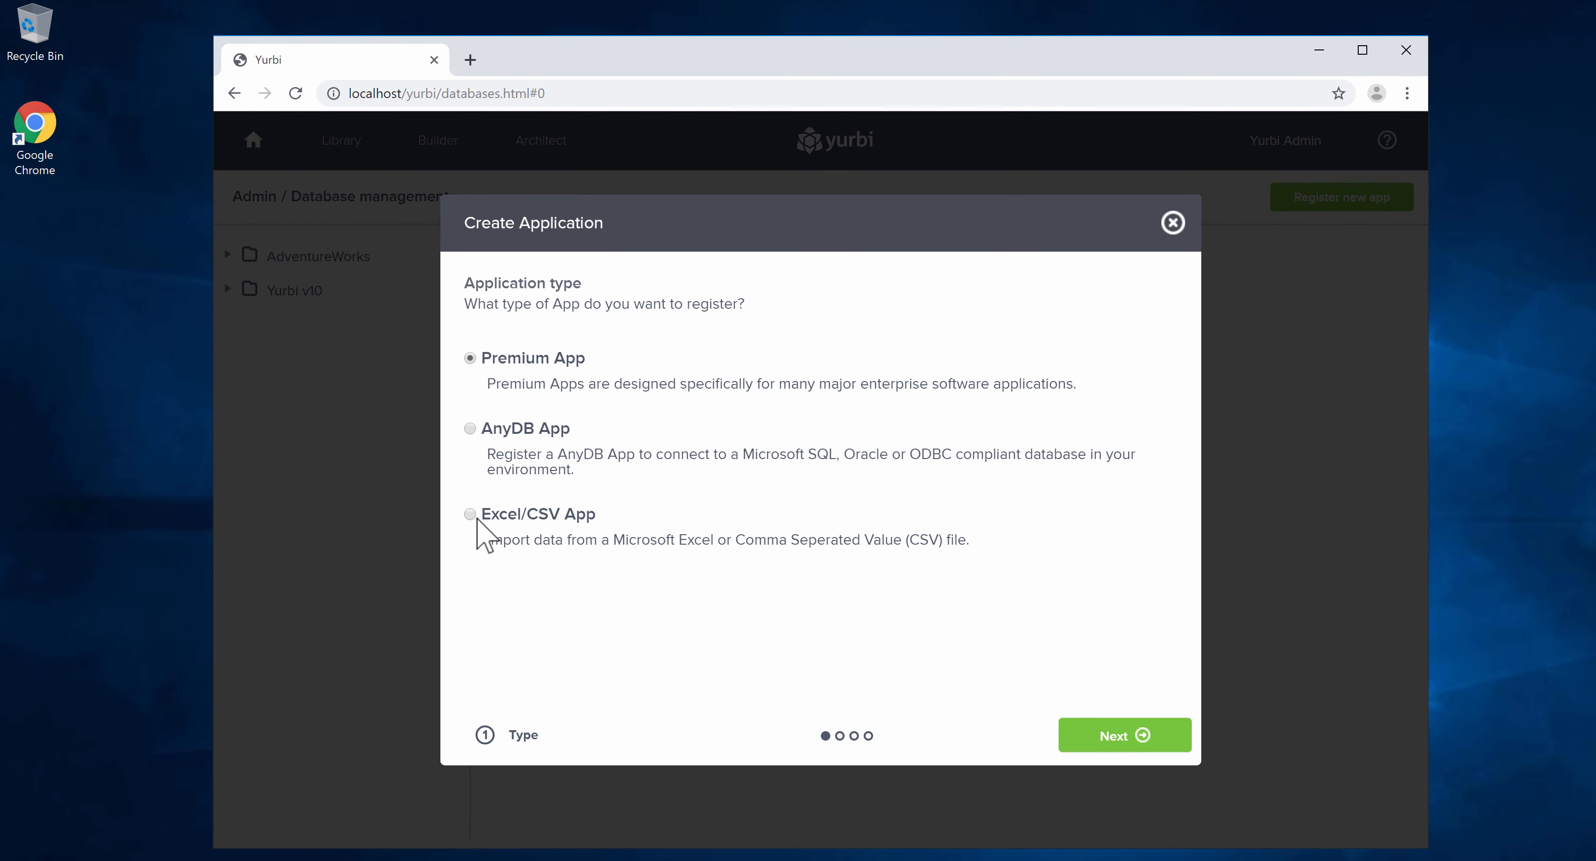
click(469, 514)
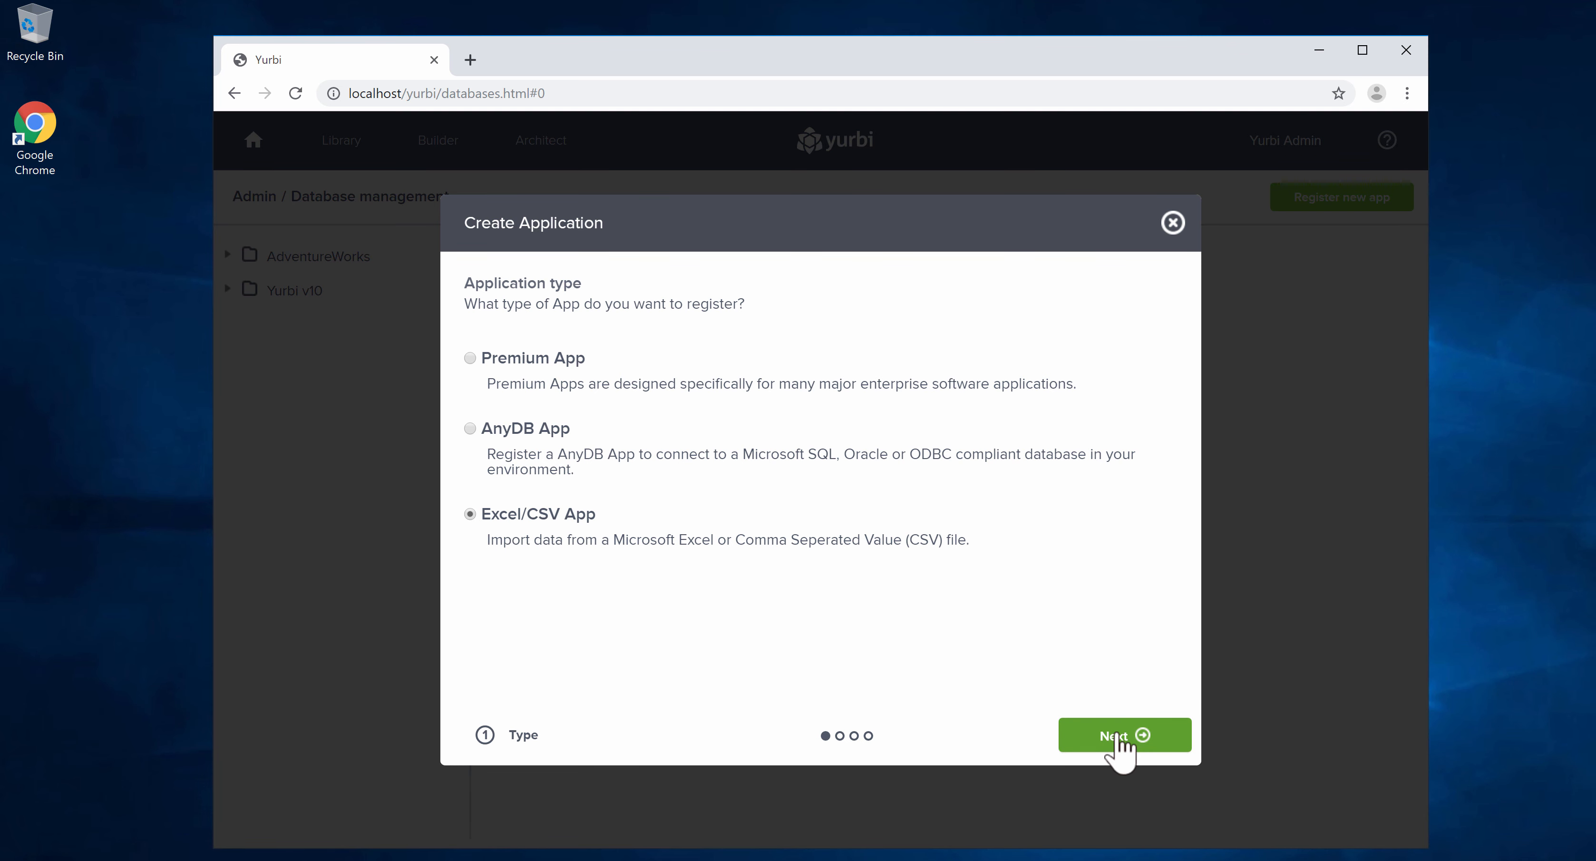
click(1124, 735)
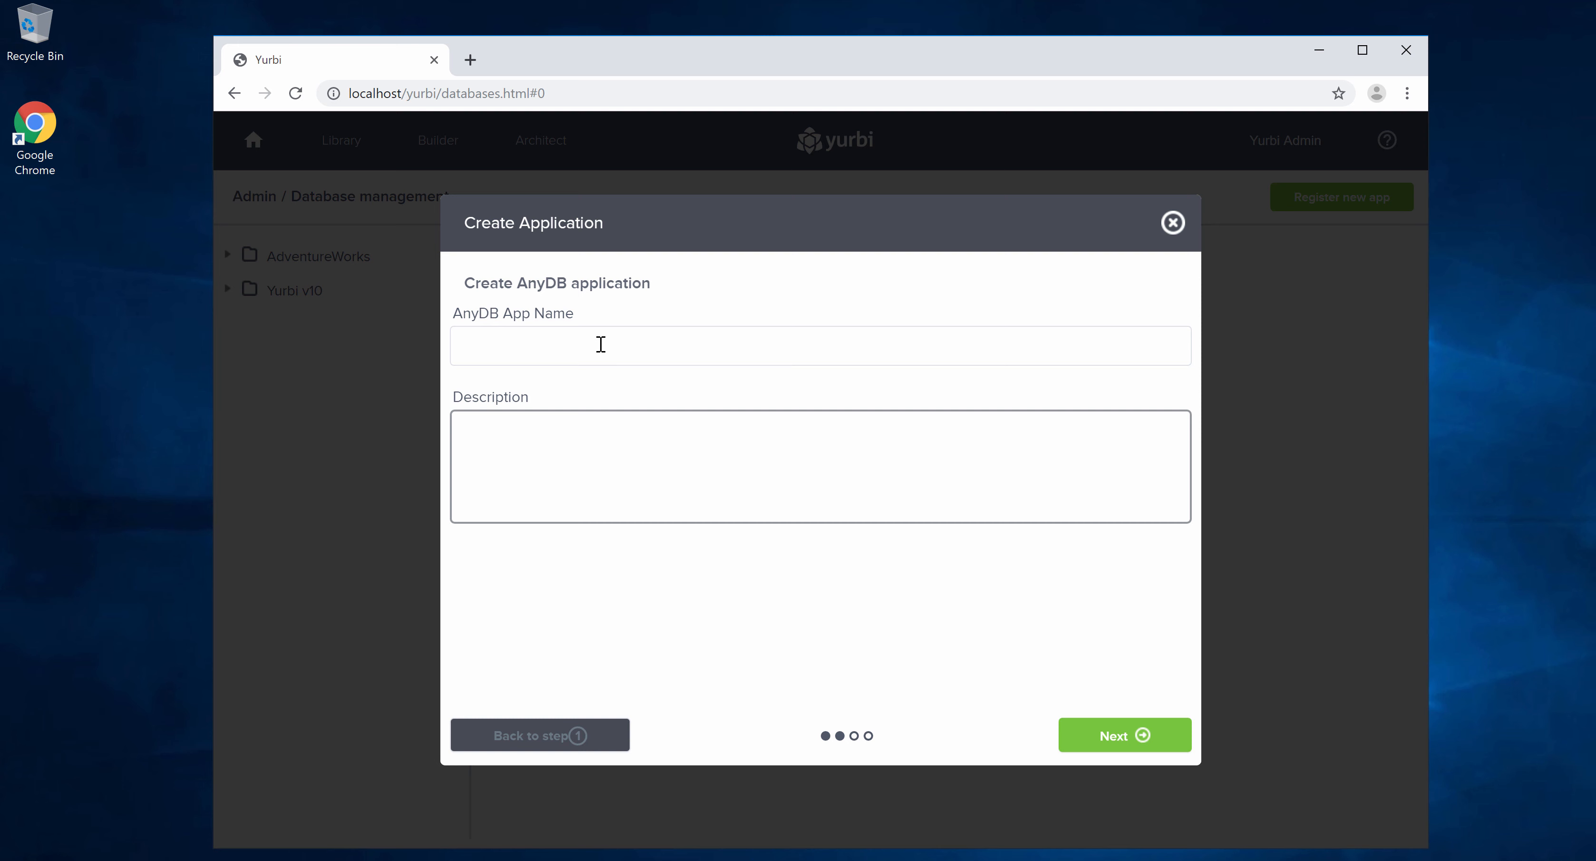
Step: Name the app 'Sales Data' with description 'Imported Sales Data' and continue to file upload
click(818, 345)
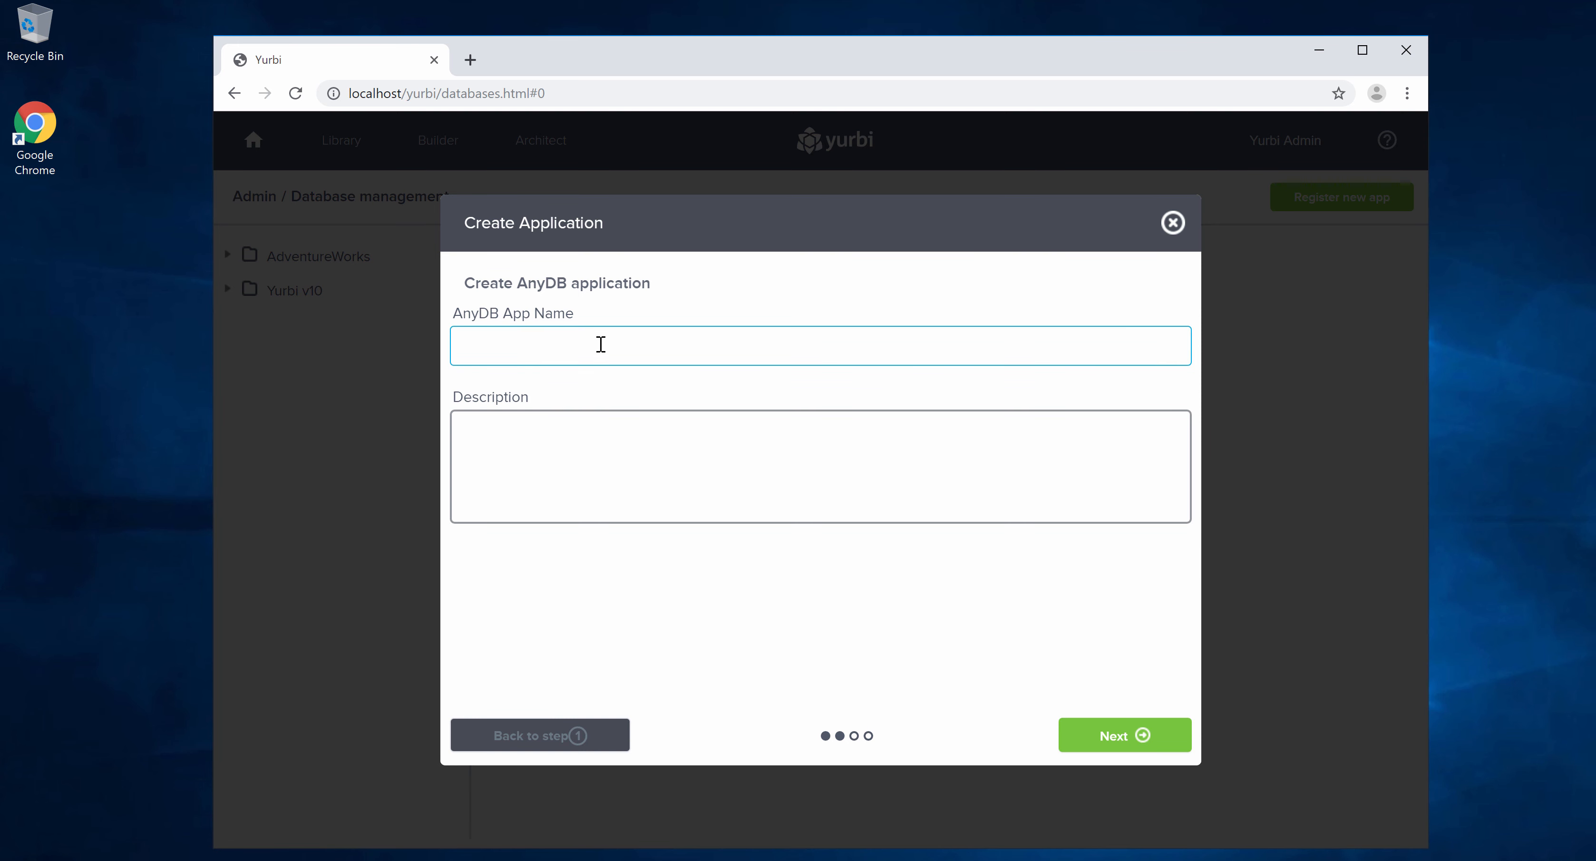
text(Sales Da)
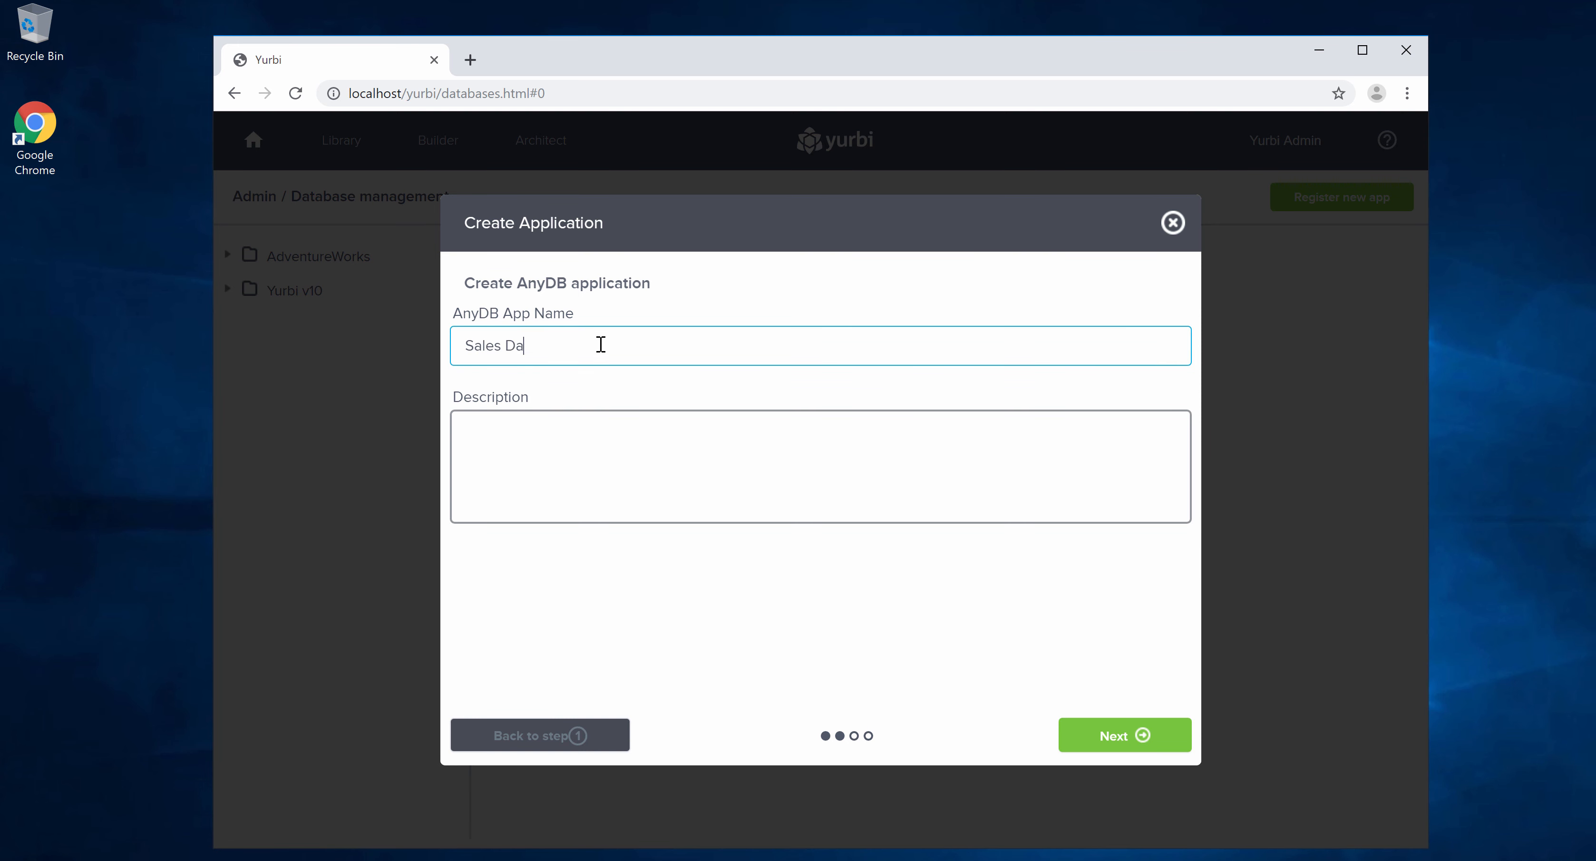
click(819, 465)
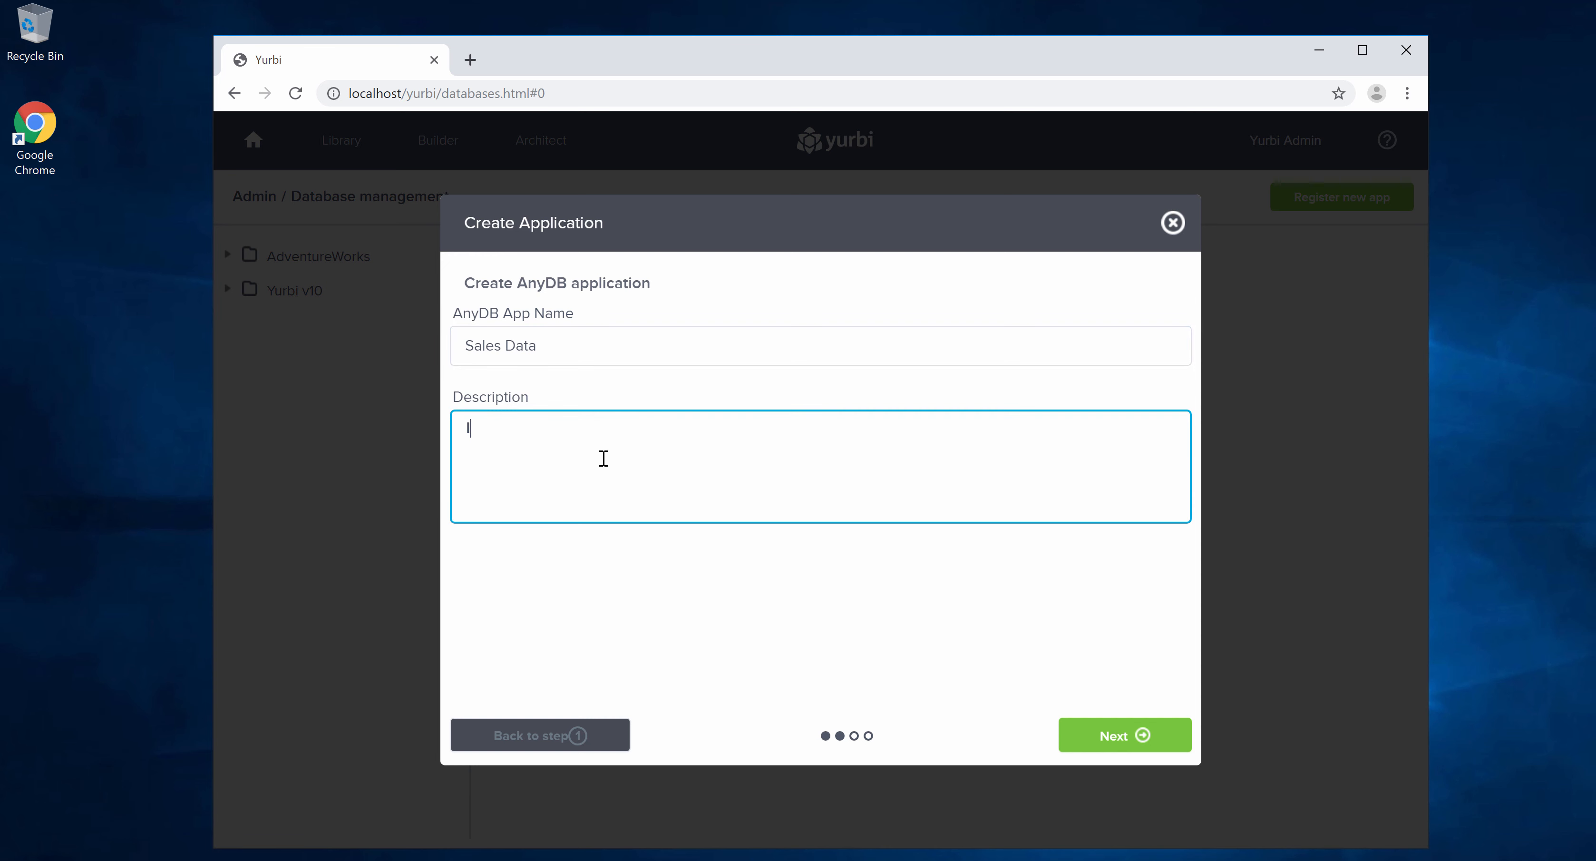
text(Imported Sales Data)
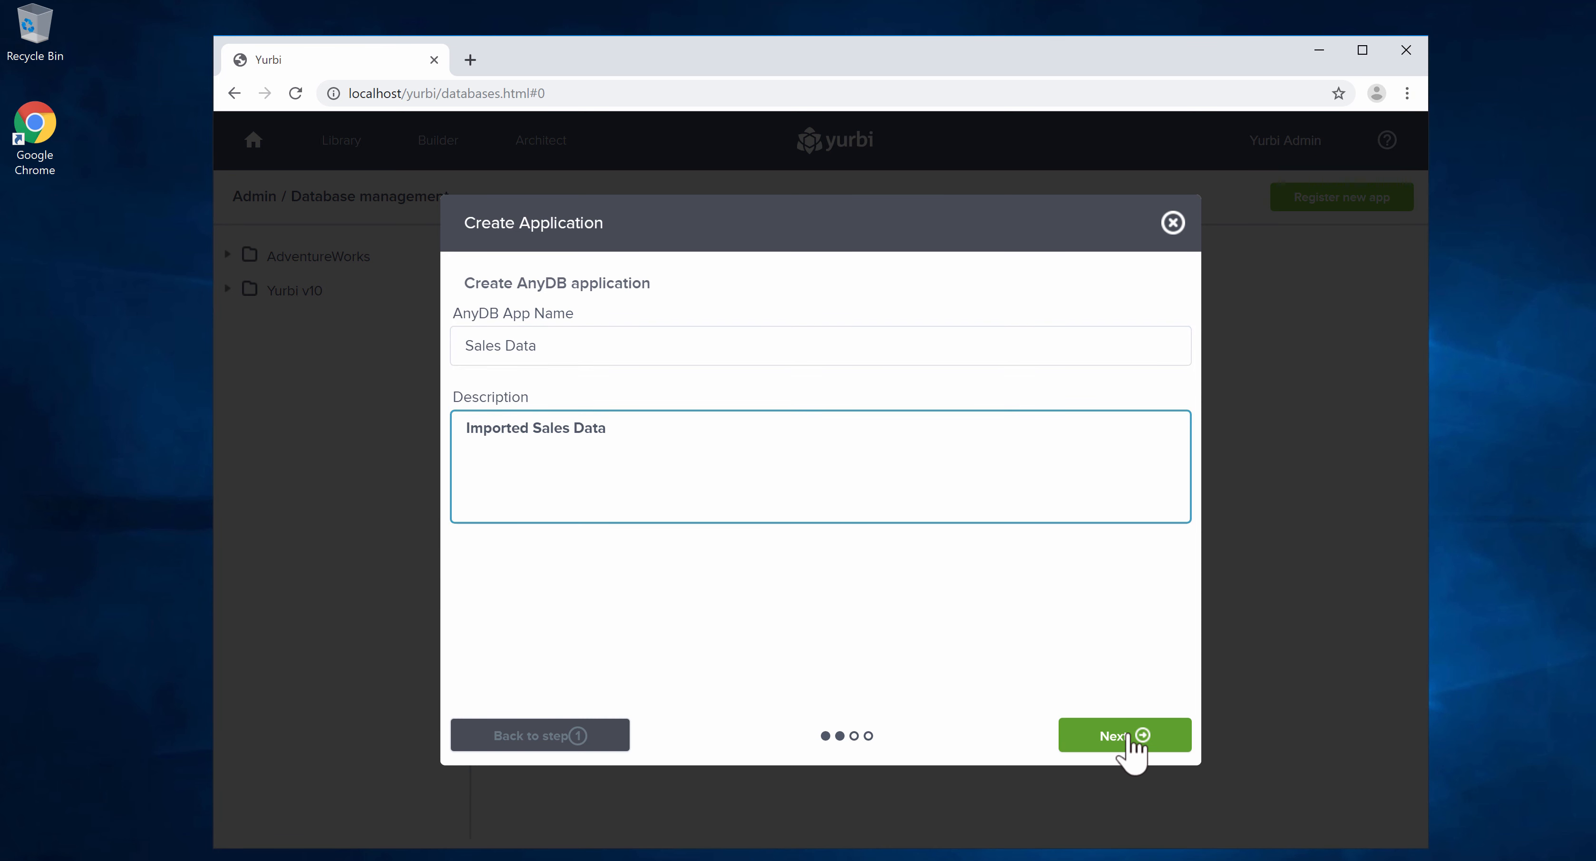
click(1123, 735)
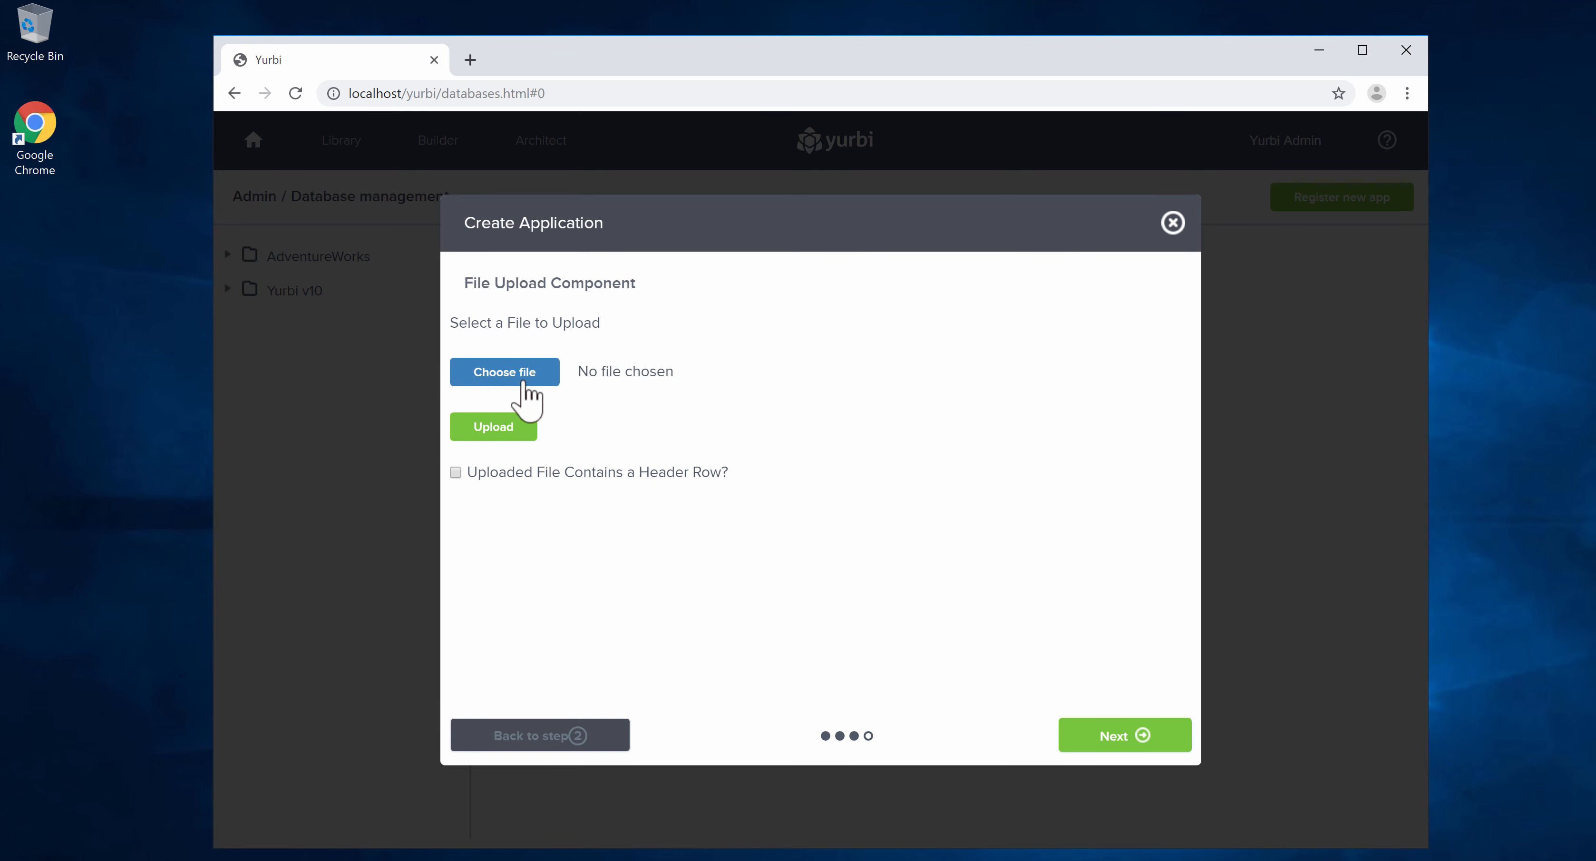
Step: Choose sales_data_sample.xlsx from Downloads as the file to import
click(504, 370)
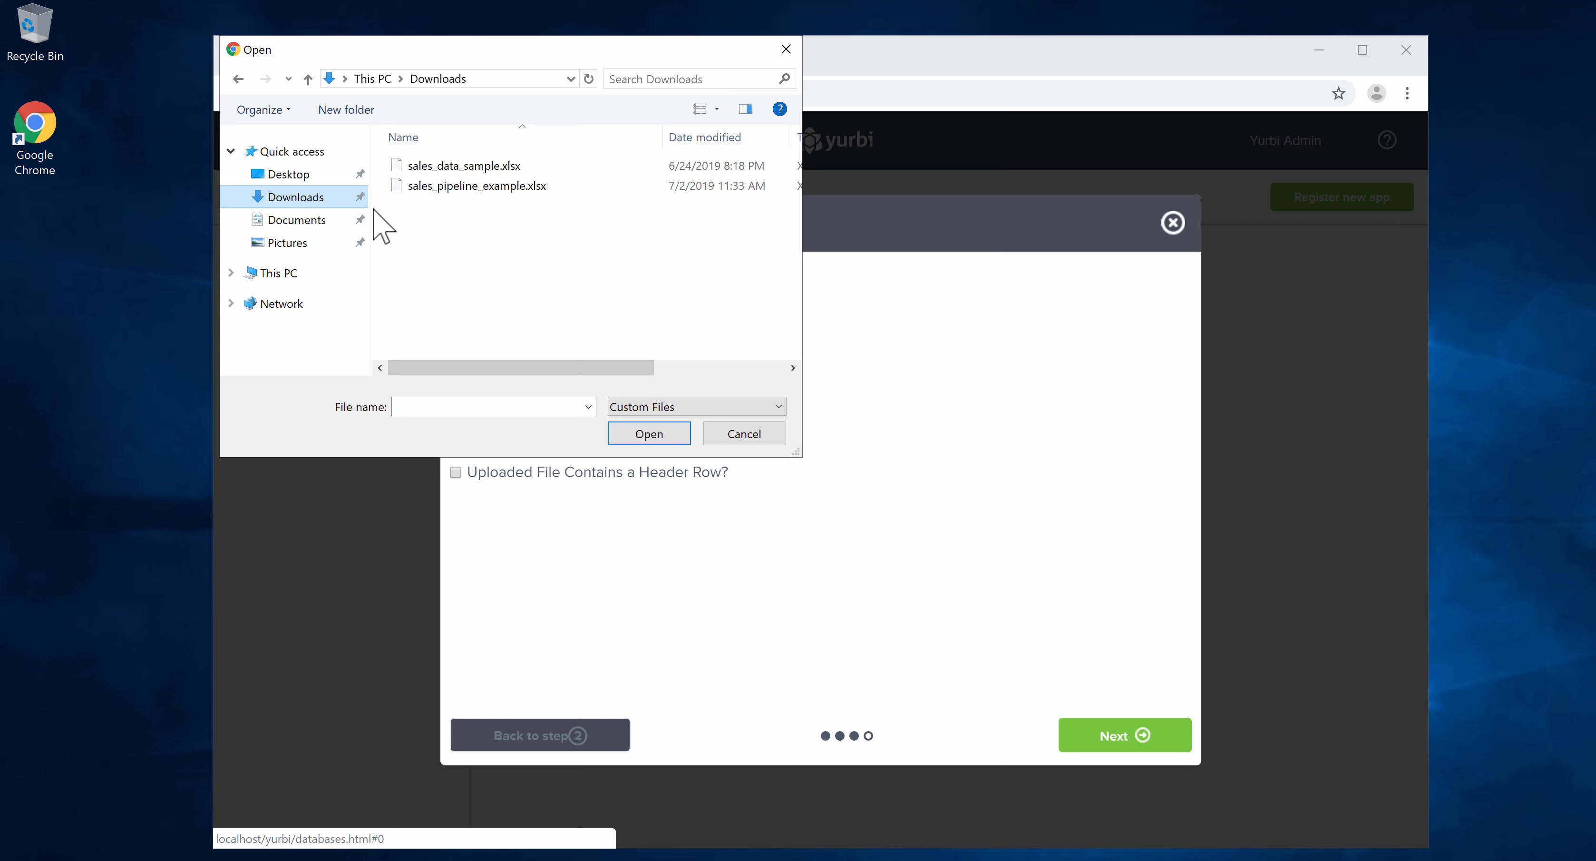
click(468, 164)
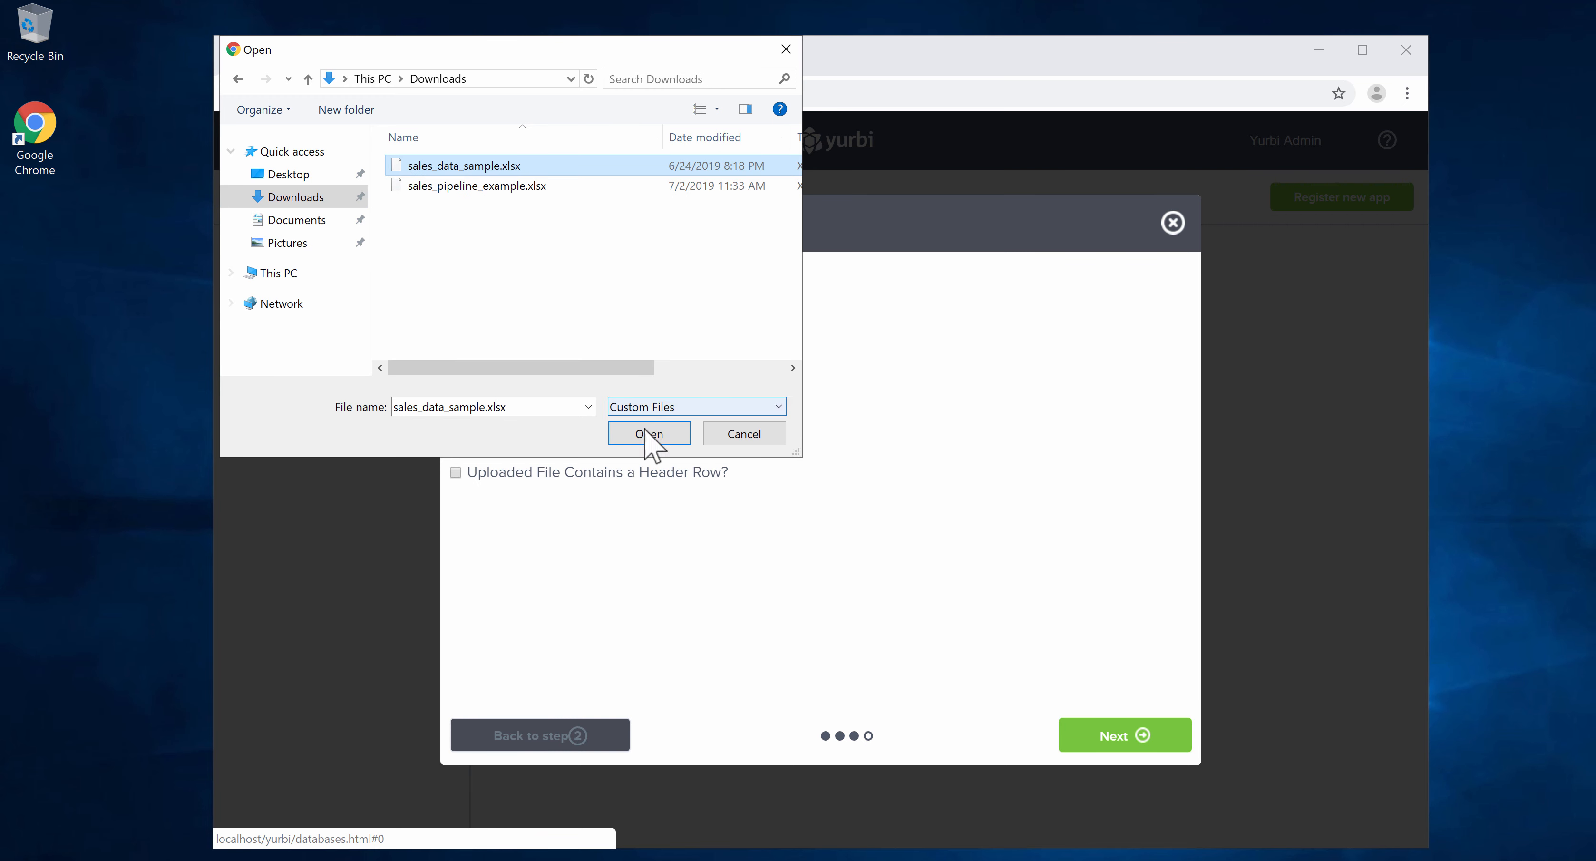
click(650, 434)
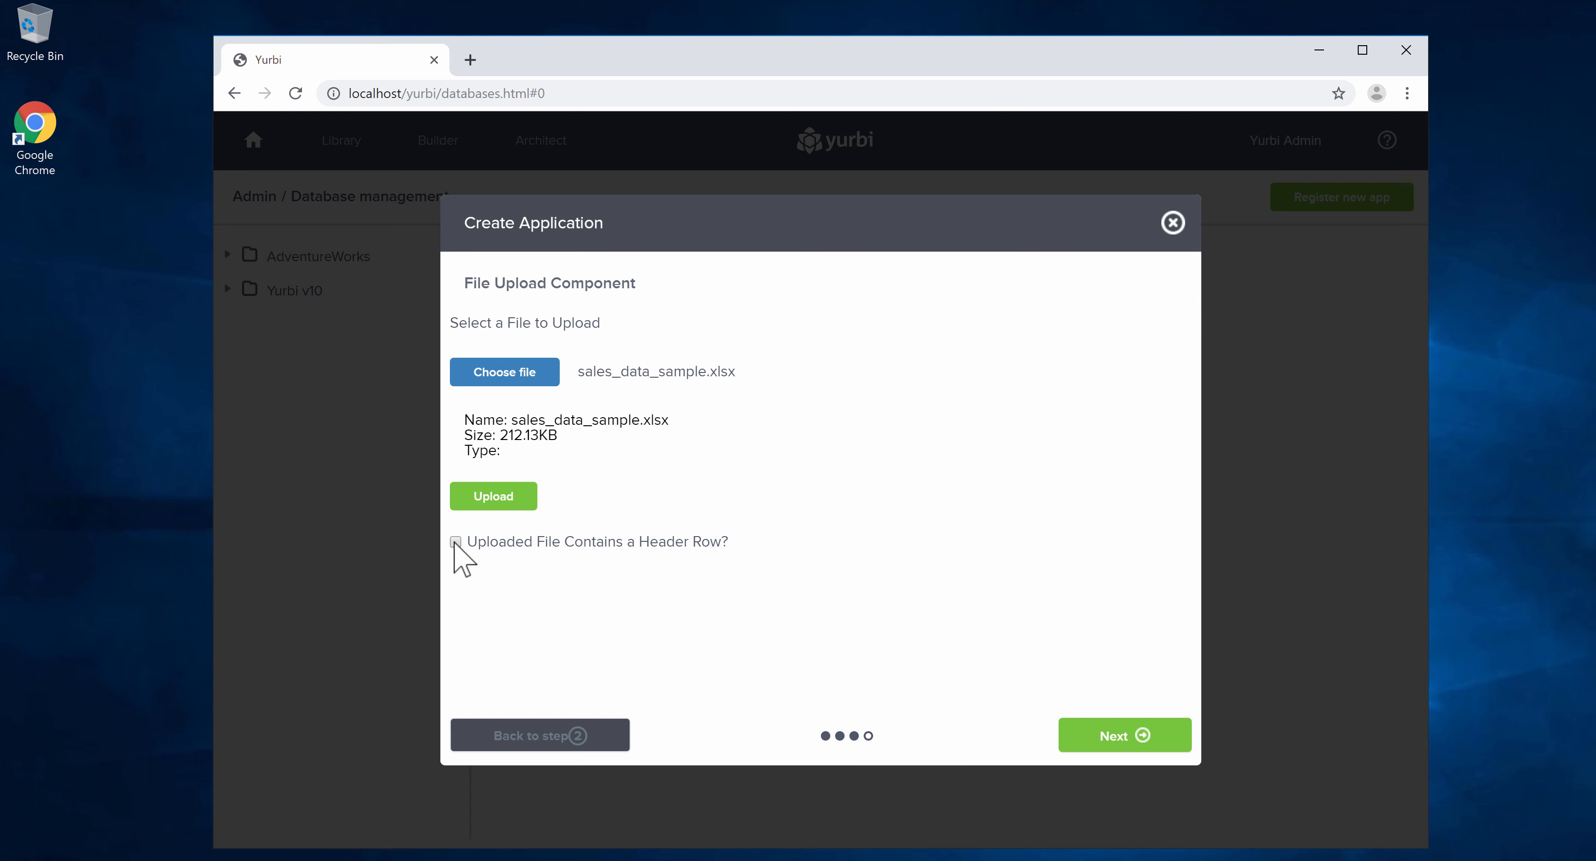
Step: Upload it as a file with a header row and get the 100-row preview
click(456, 541)
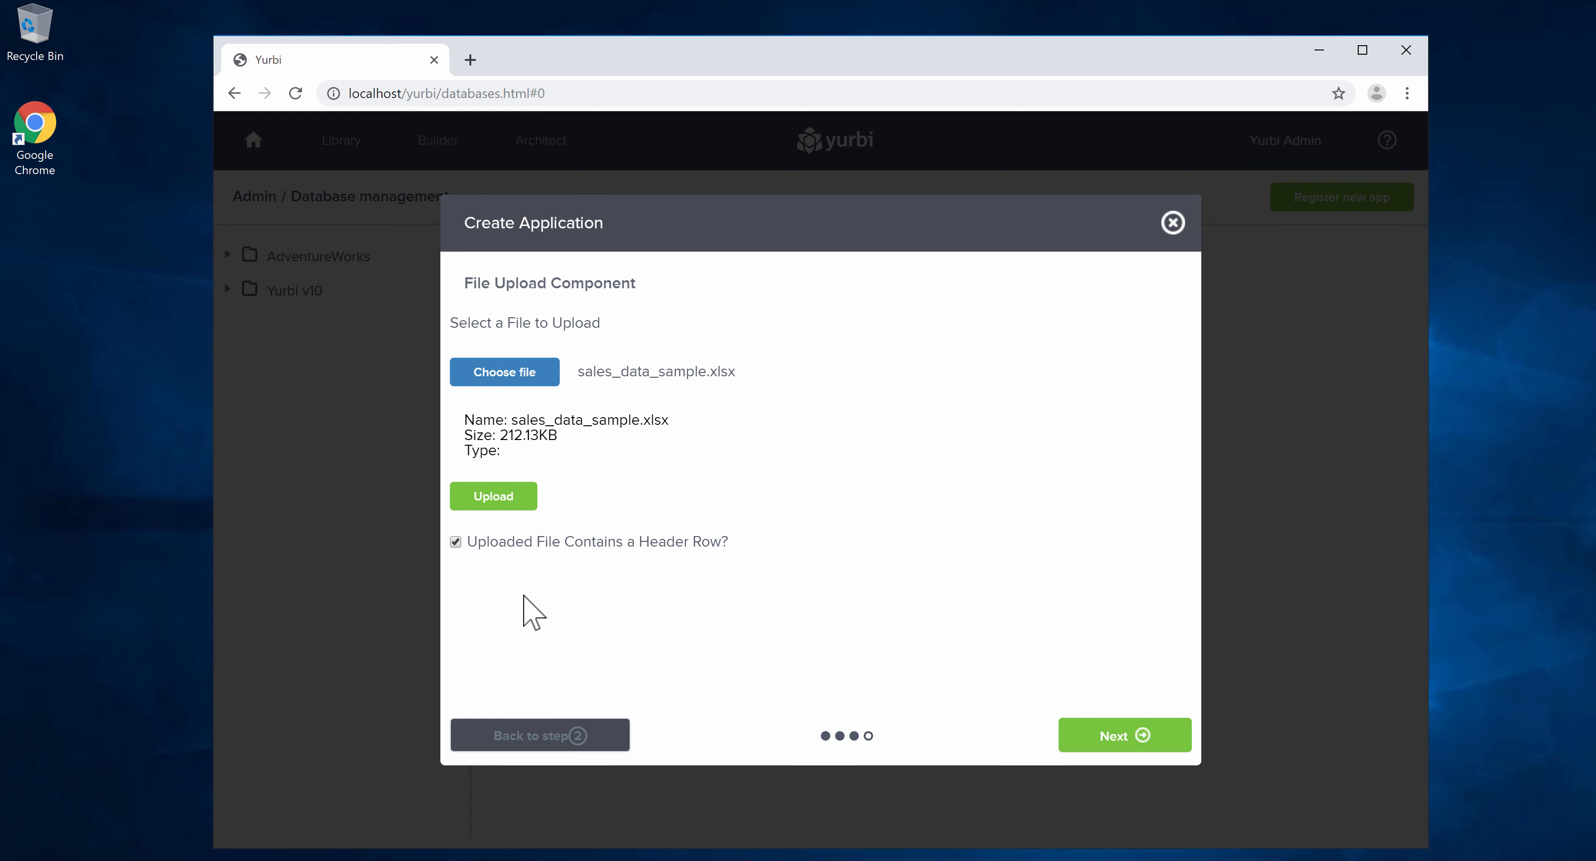
click(493, 496)
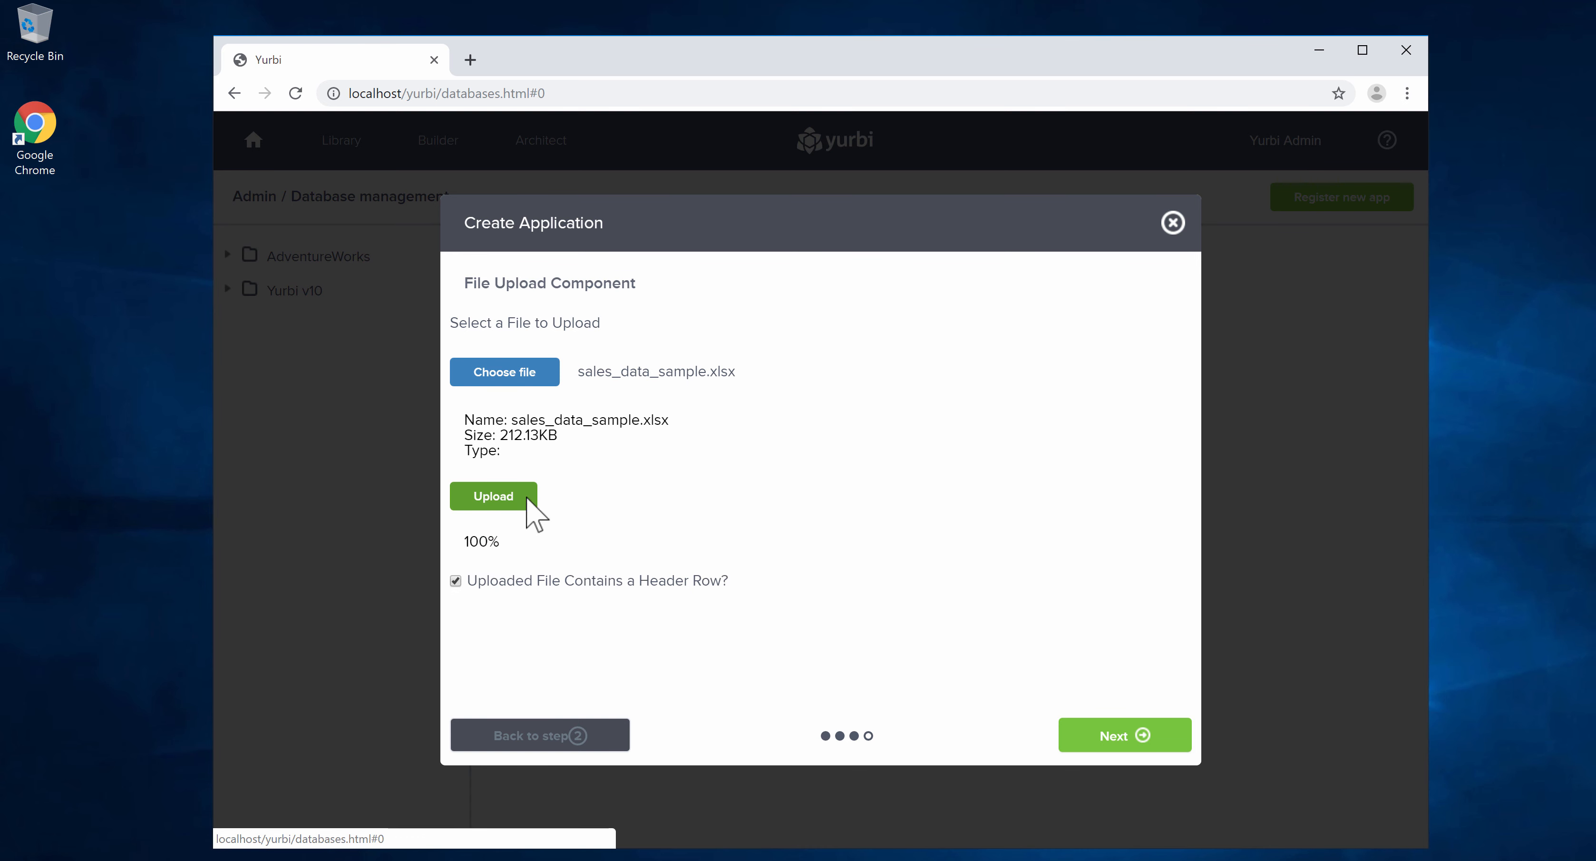
click(1124, 734)
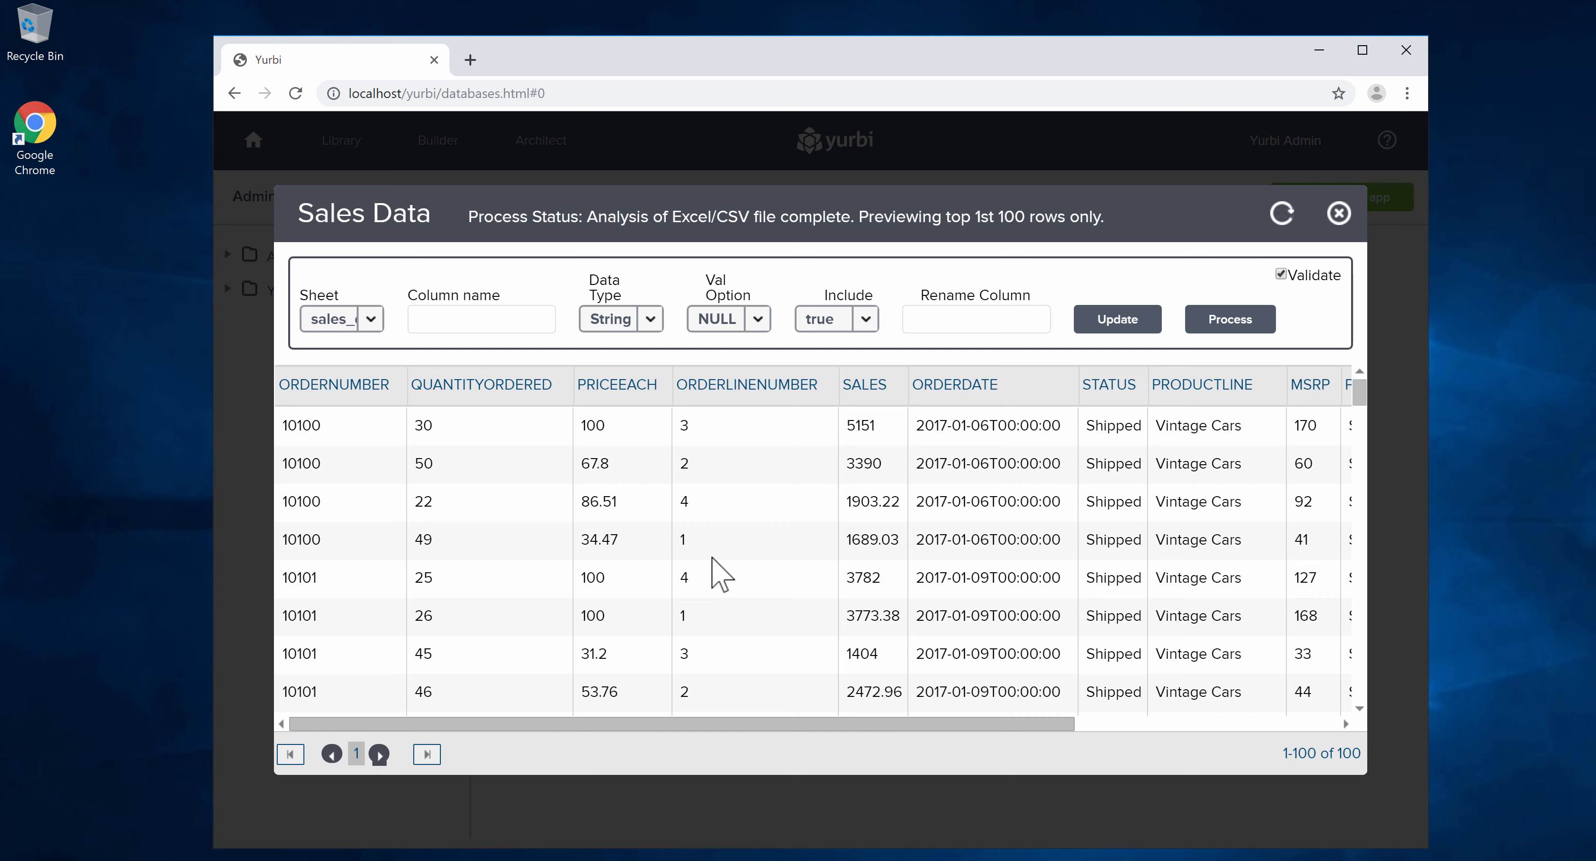
mouse_move(528, 492)
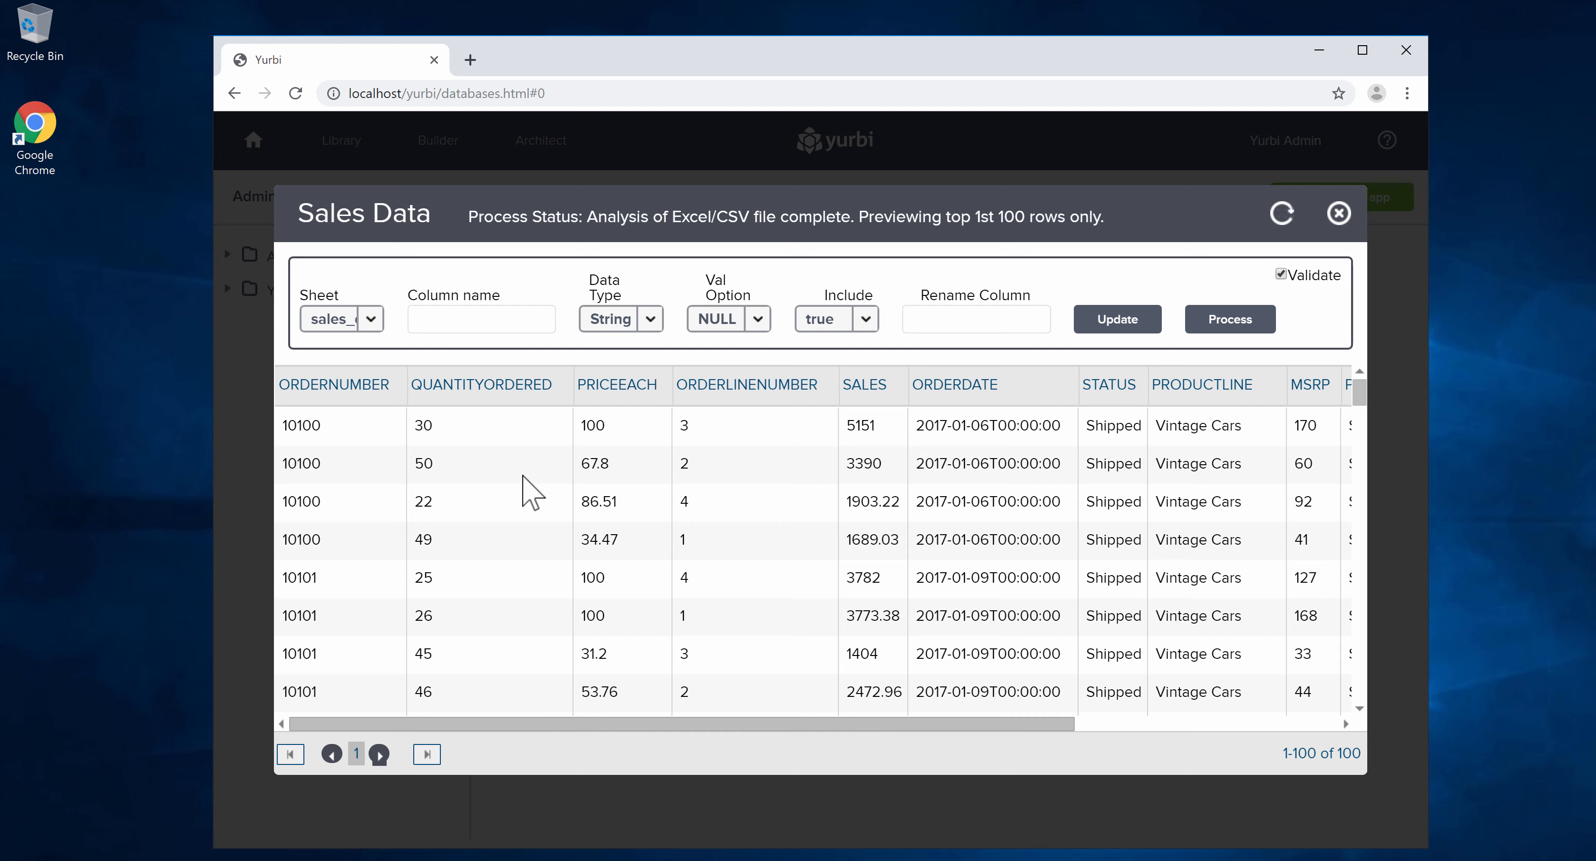
mouse_move(434, 422)
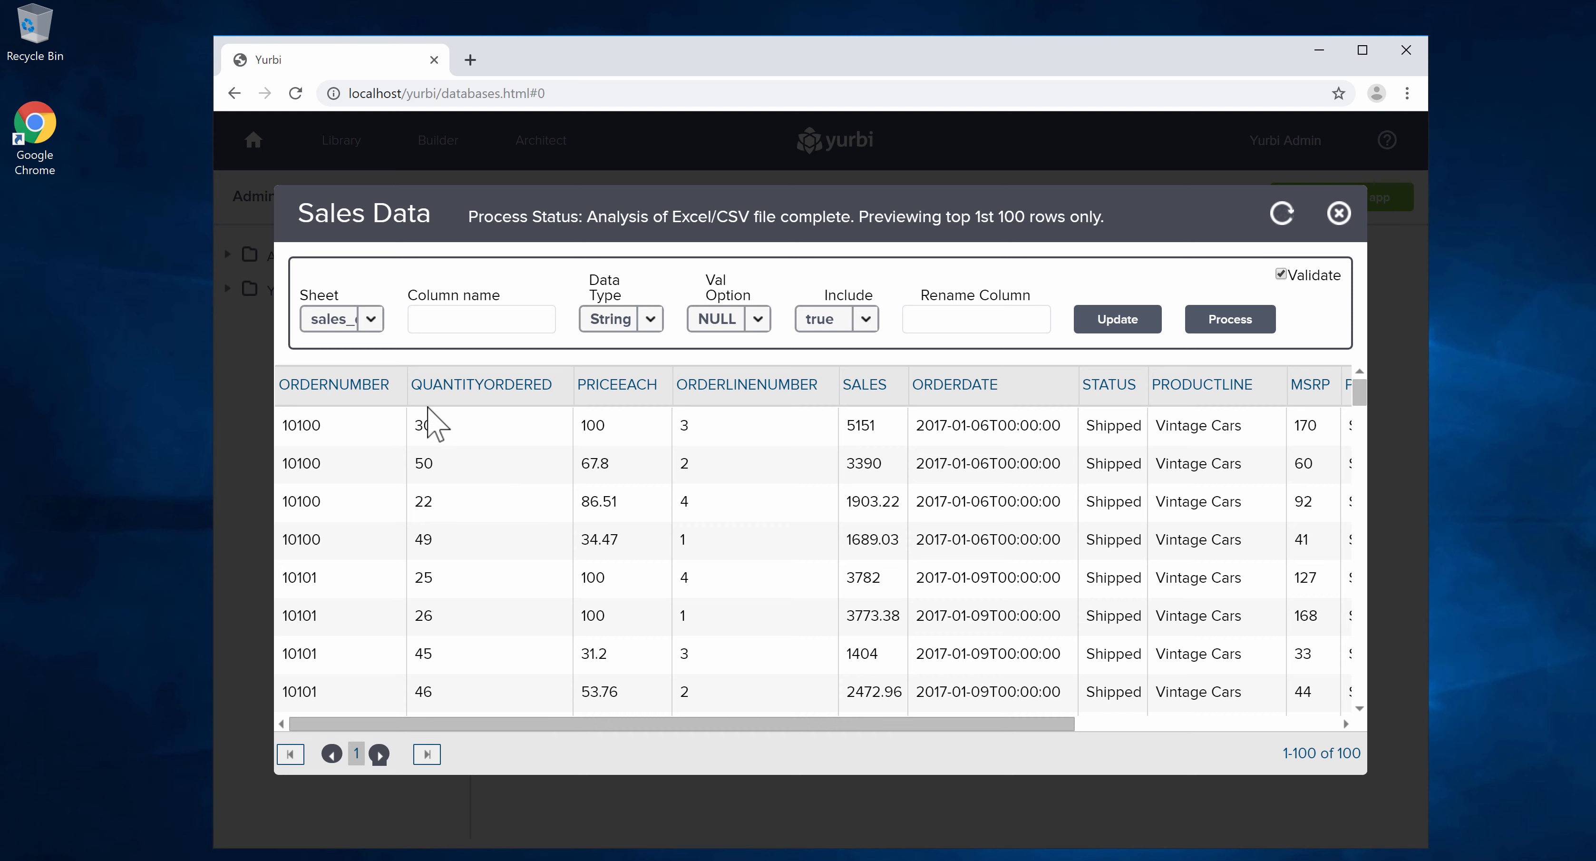
mouse_move(336, 305)
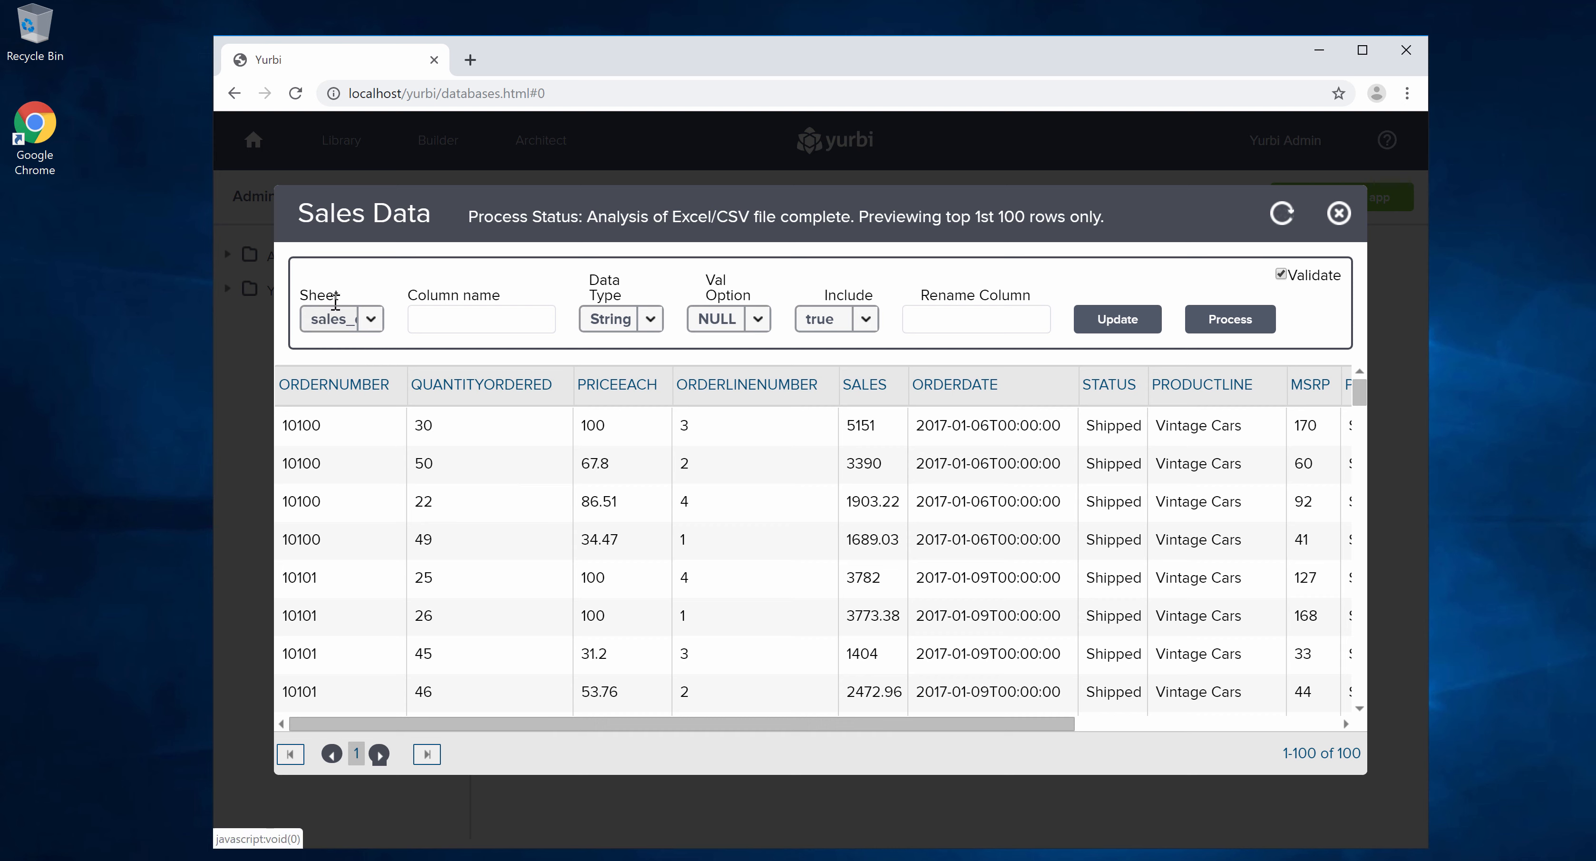
Step: Inspect the ORDERNUMBER and PRICEEACH columns' detected types, keeping ZERO empty-value handling
click(341, 319)
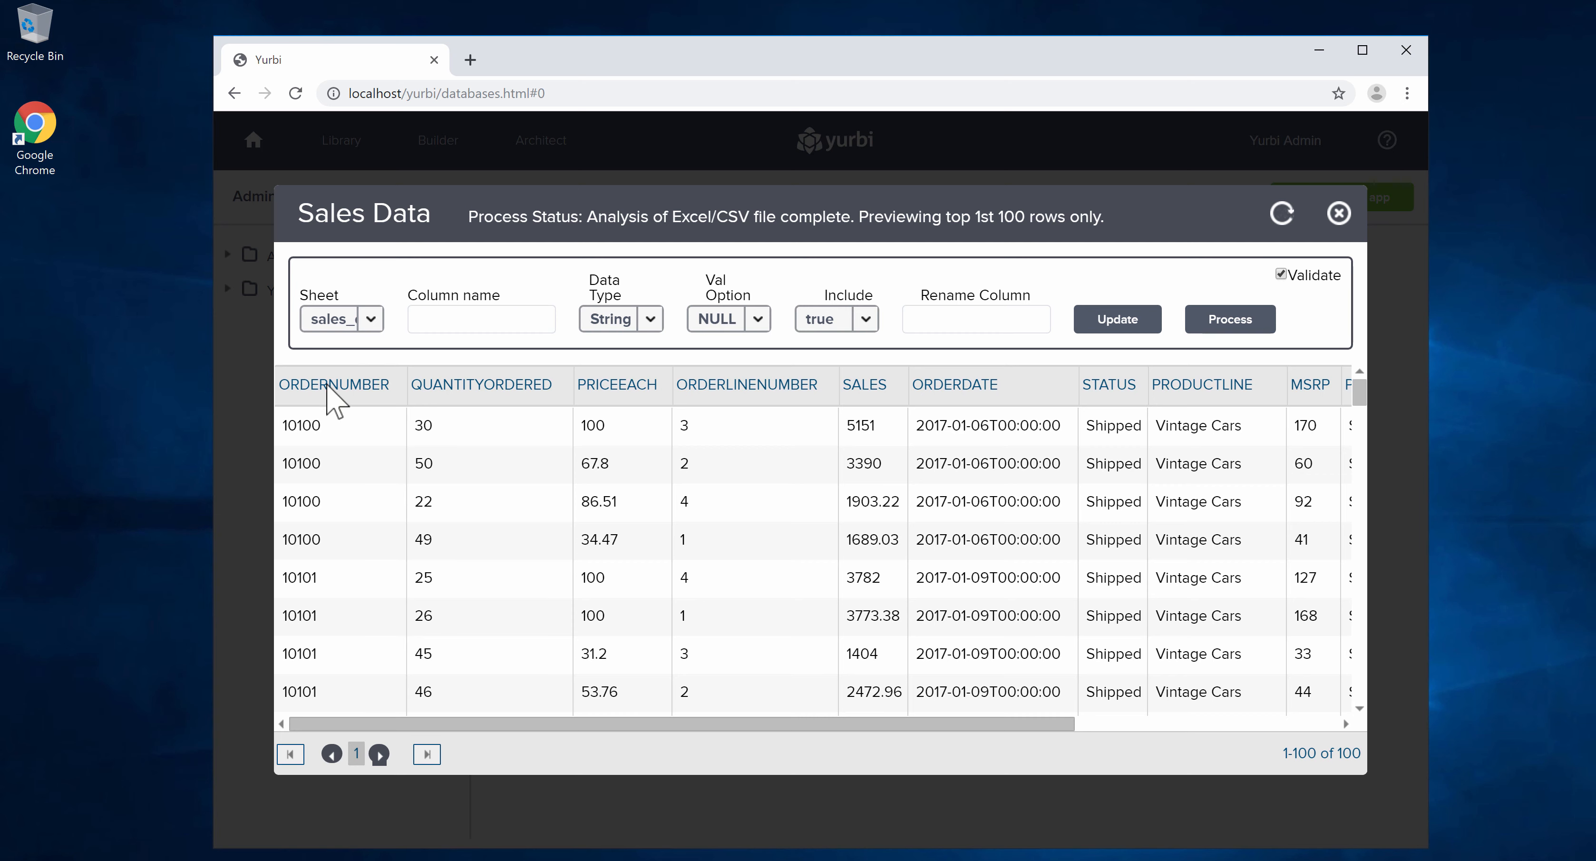
click(334, 384)
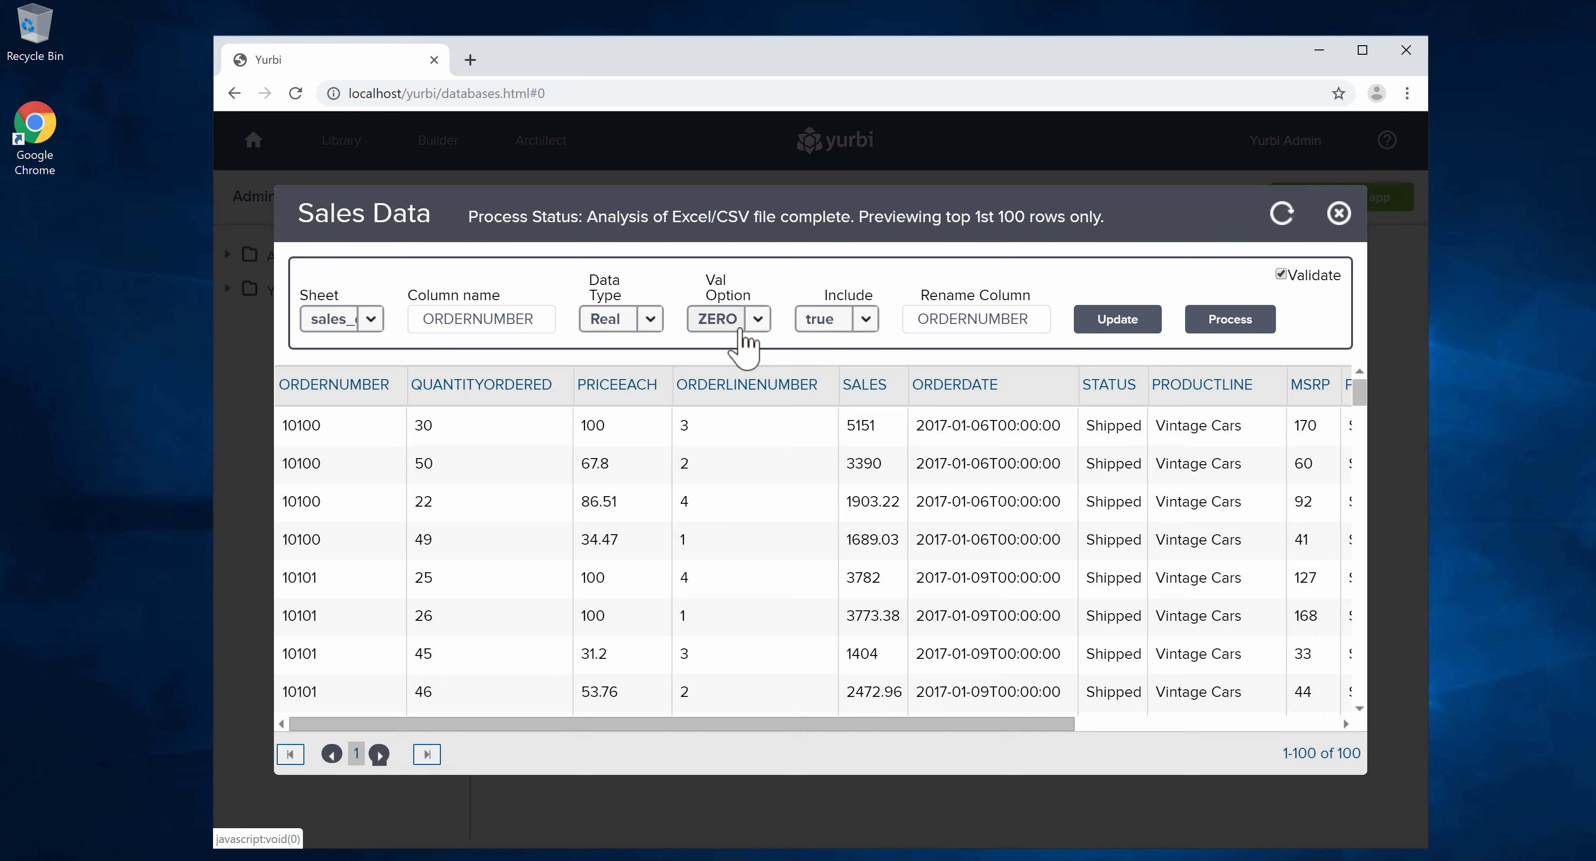
mouse_move(326, 403)
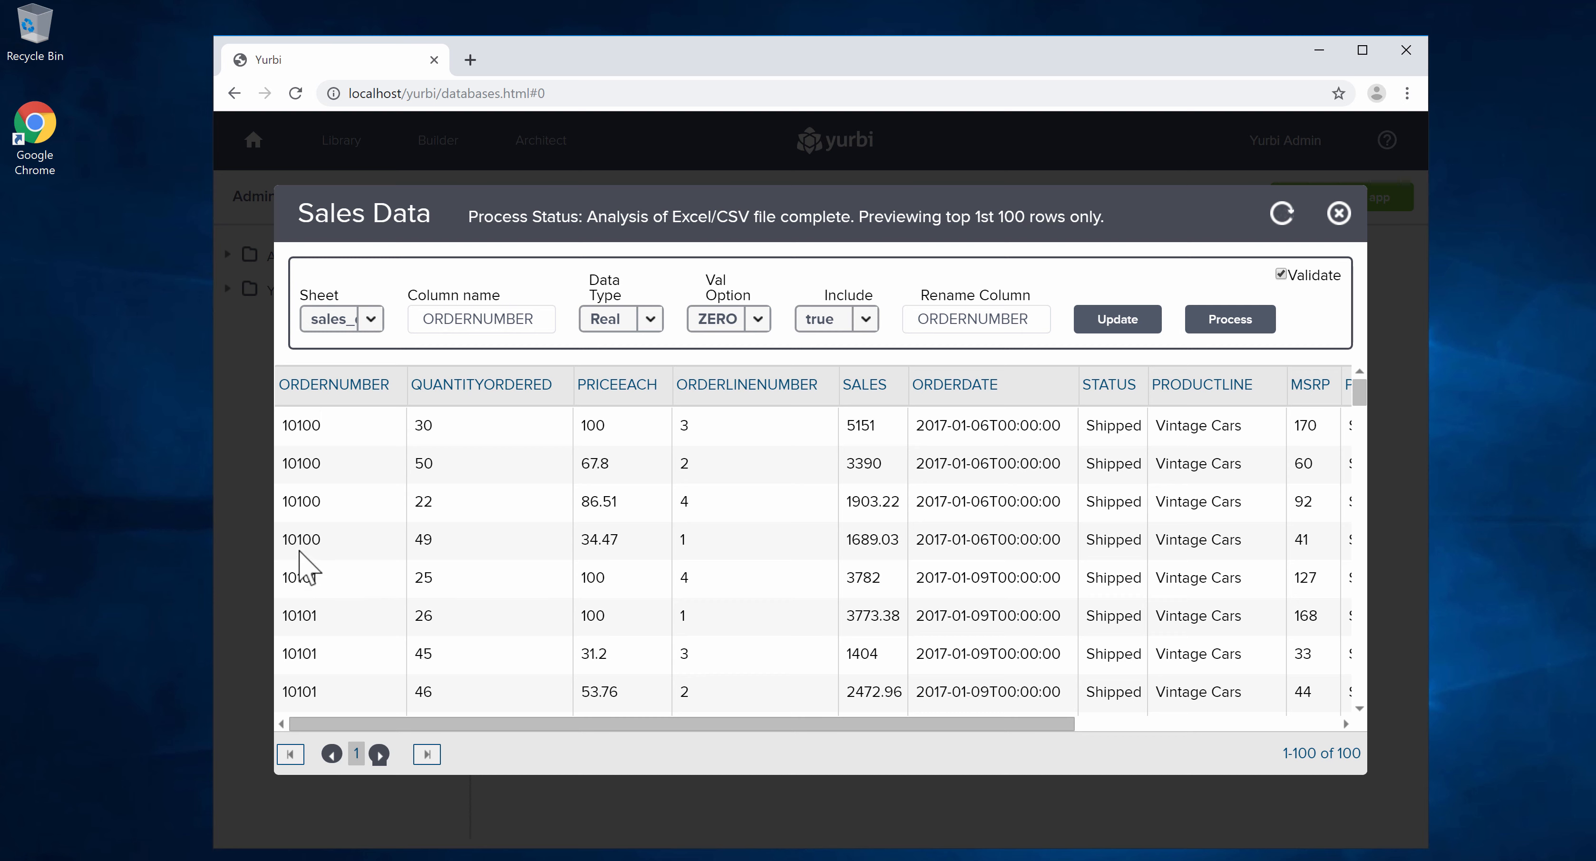
mouse_move(638, 383)
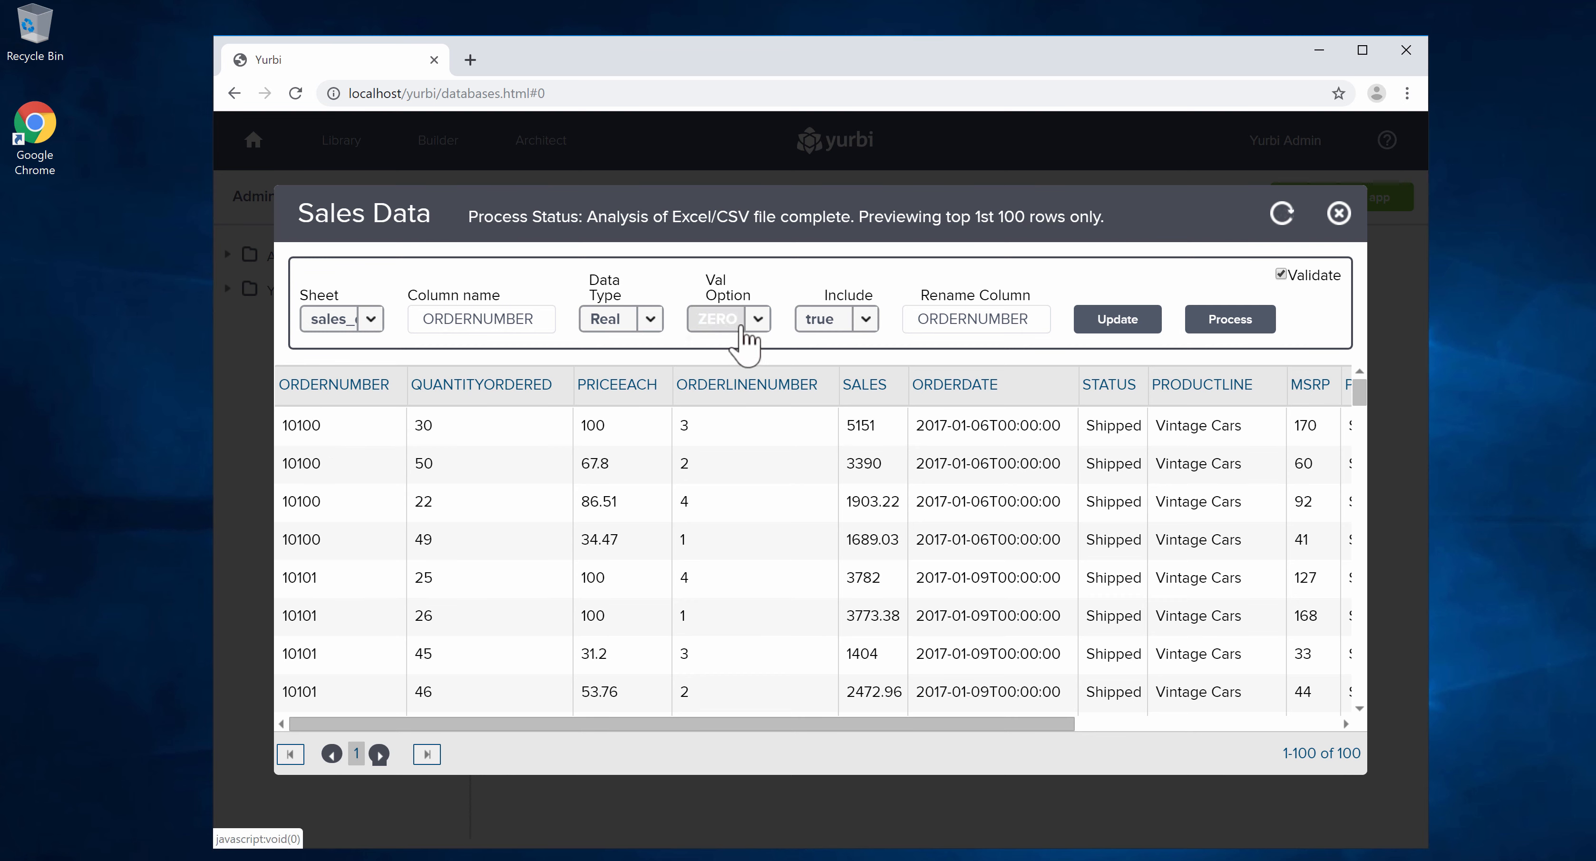
click(727, 319)
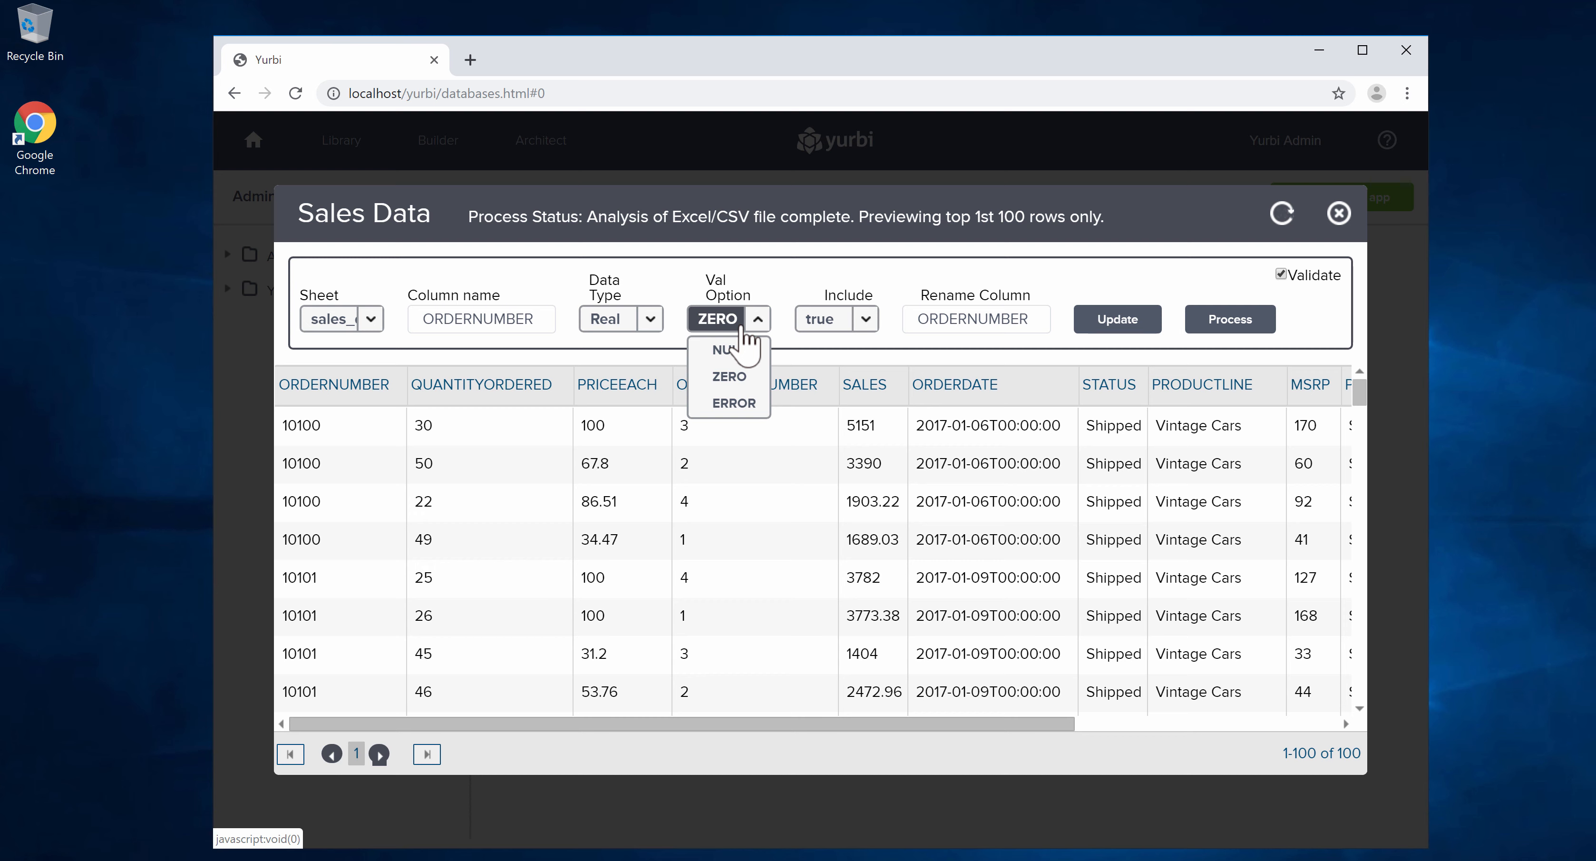
click(729, 375)
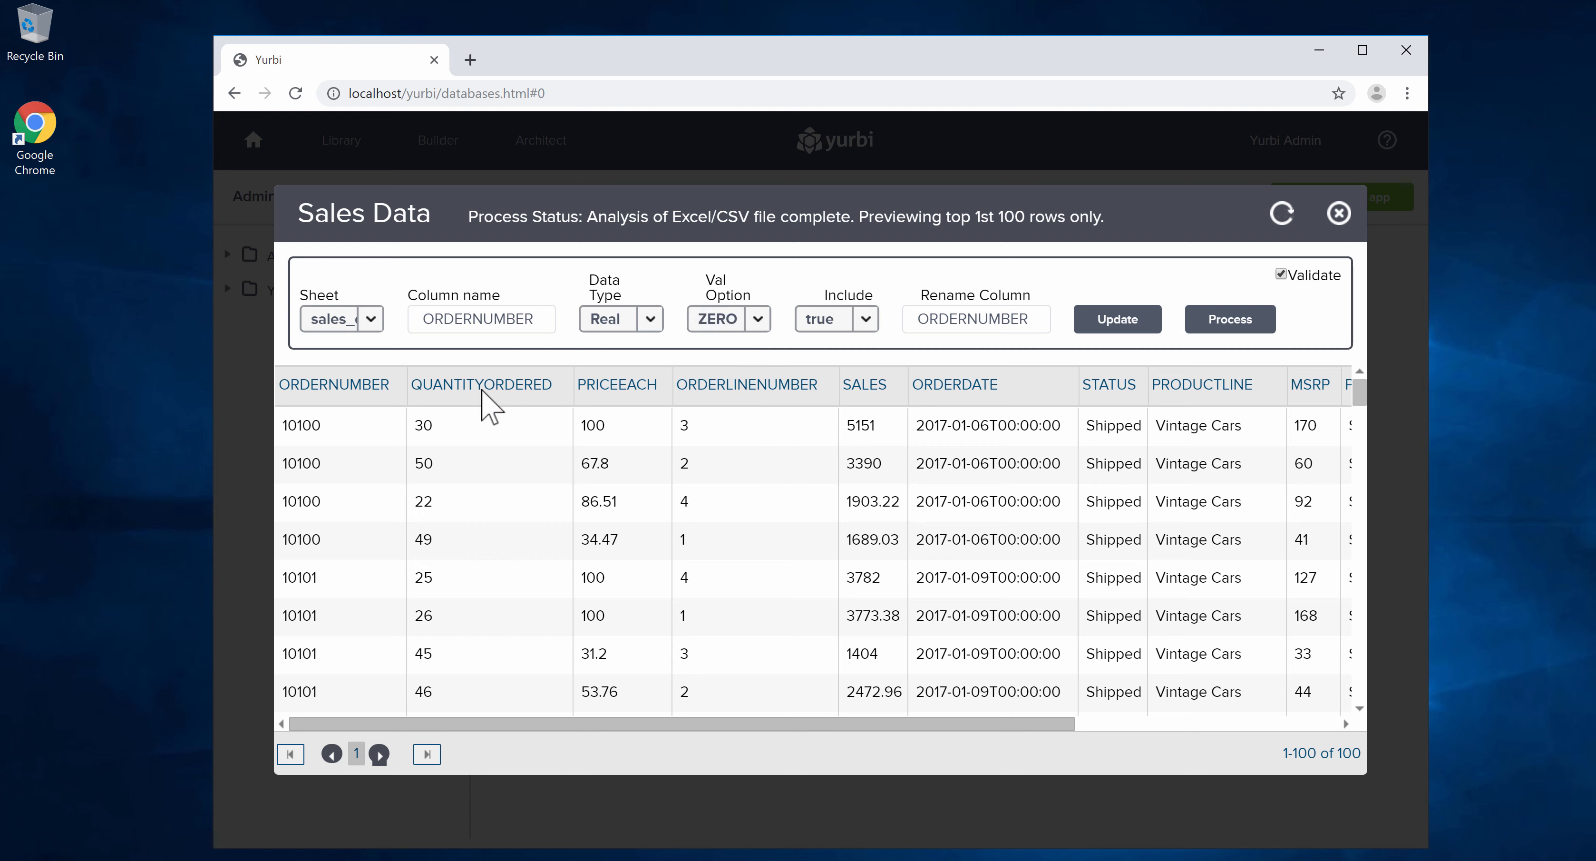
click(615, 385)
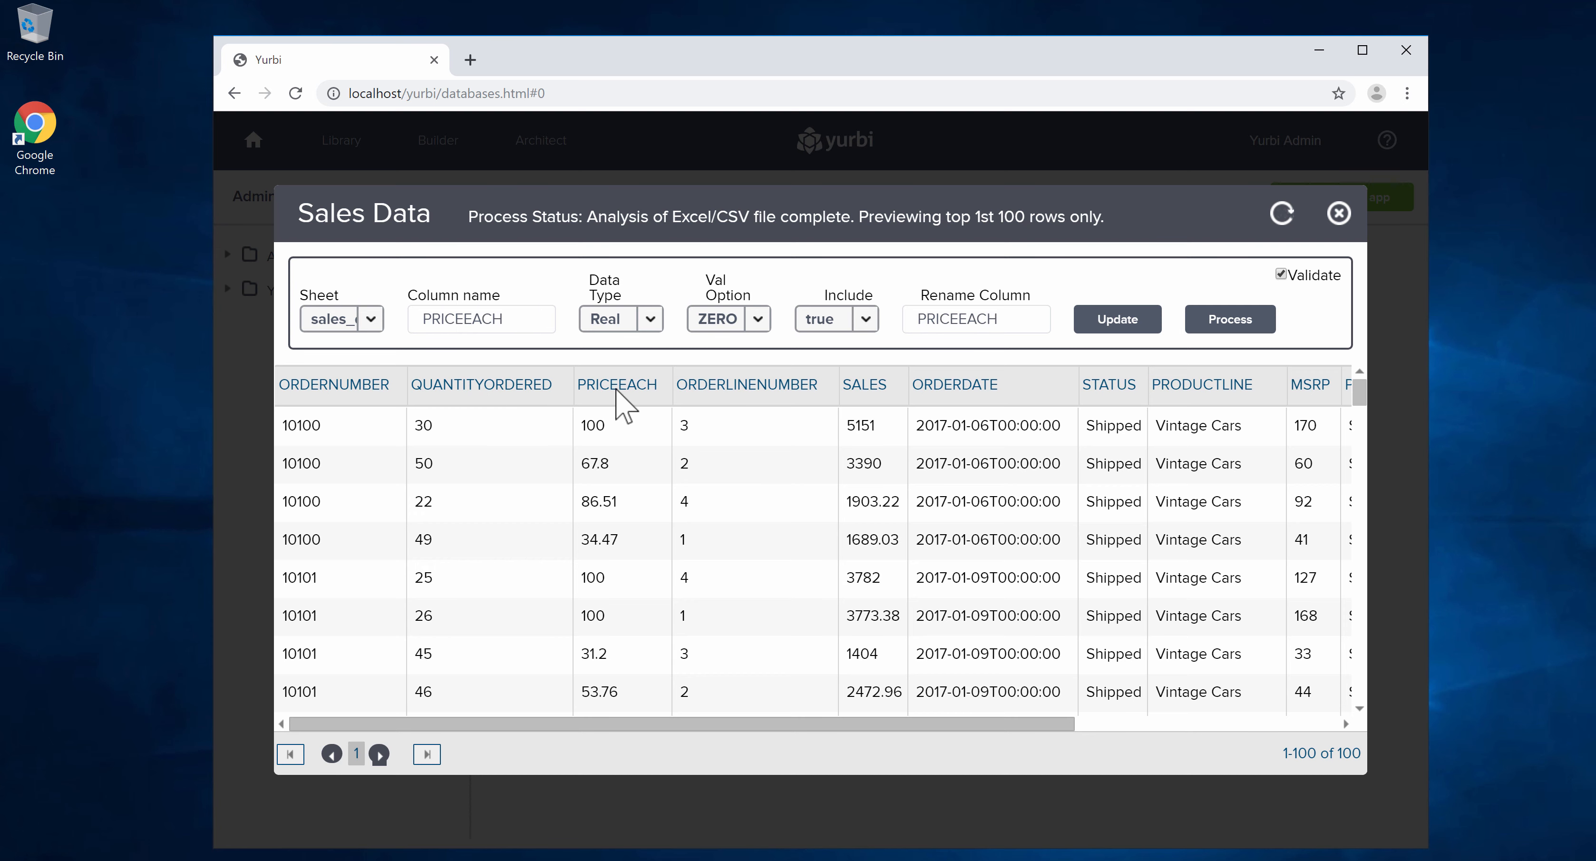
mouse_move(735, 403)
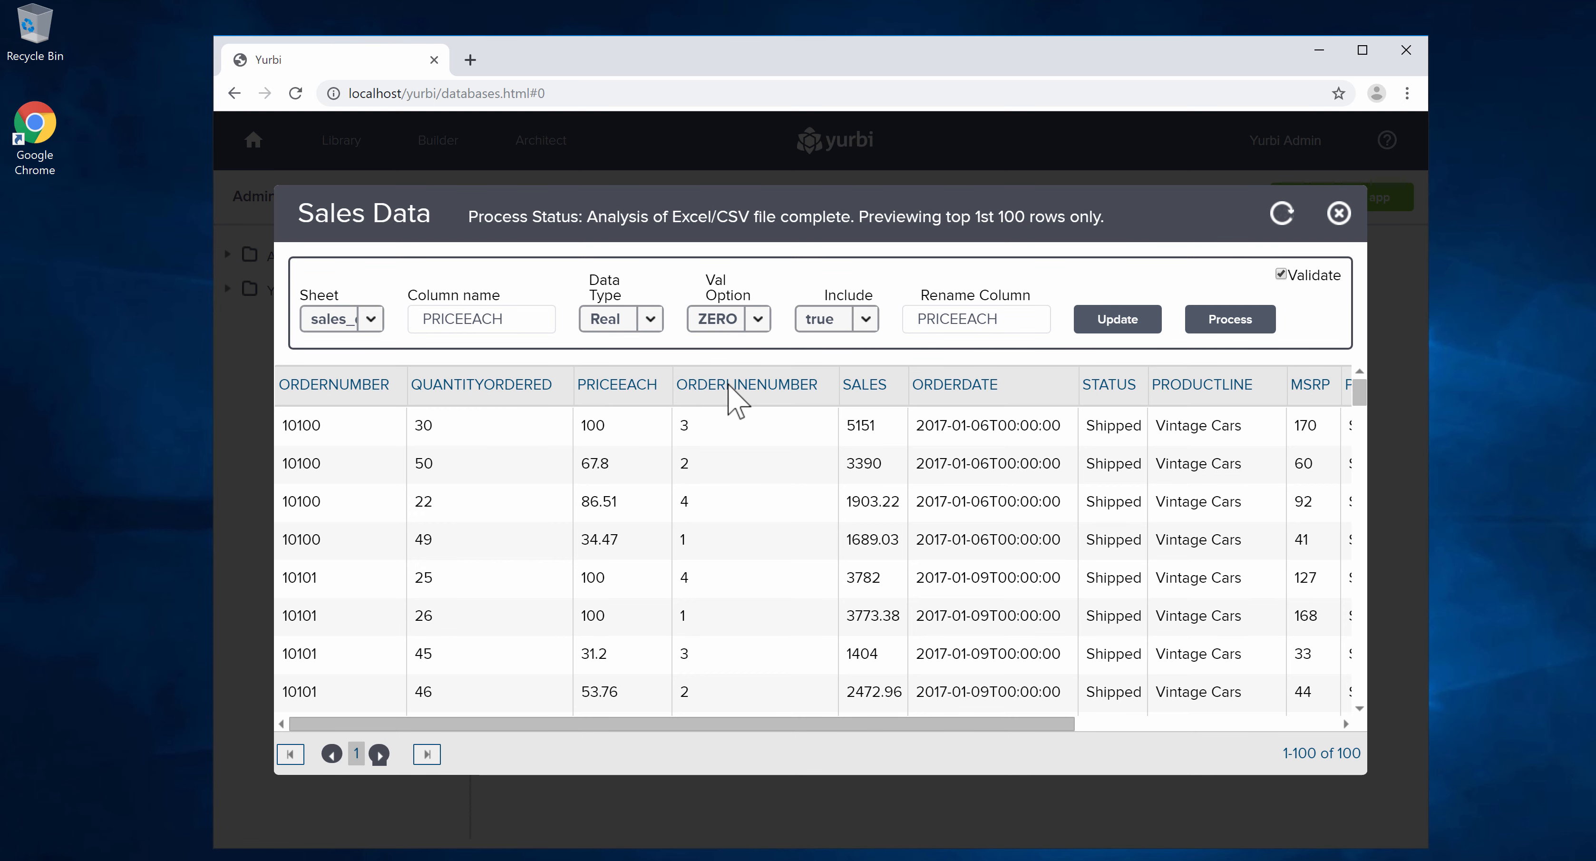
Step: Inspect the SALES, ORDERDATE and further-right columns' detected settings without changes
click(864, 384)
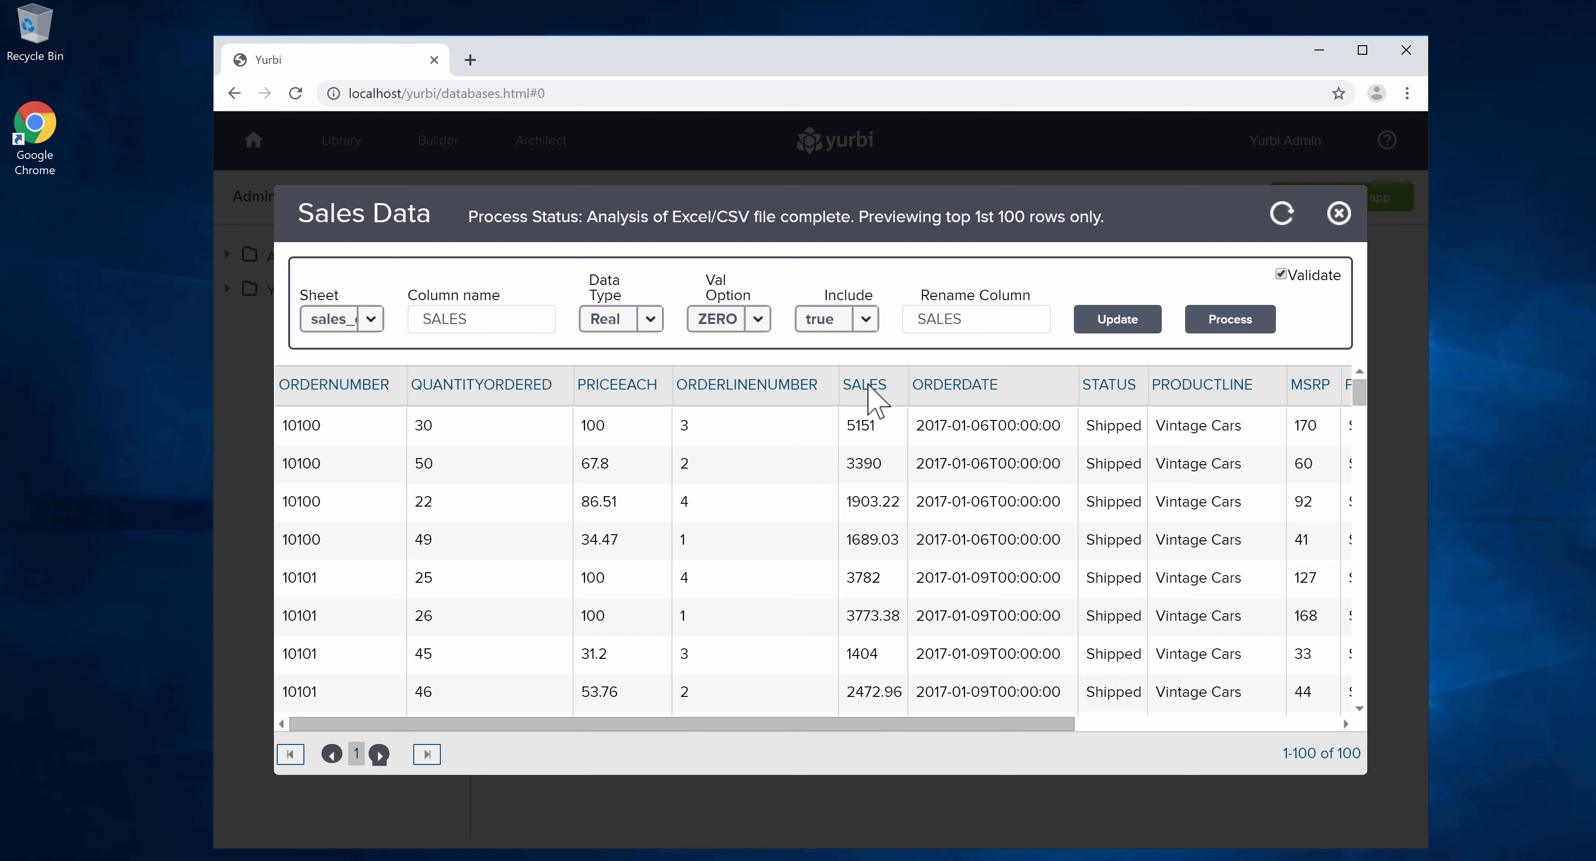
mouse_move(978, 400)
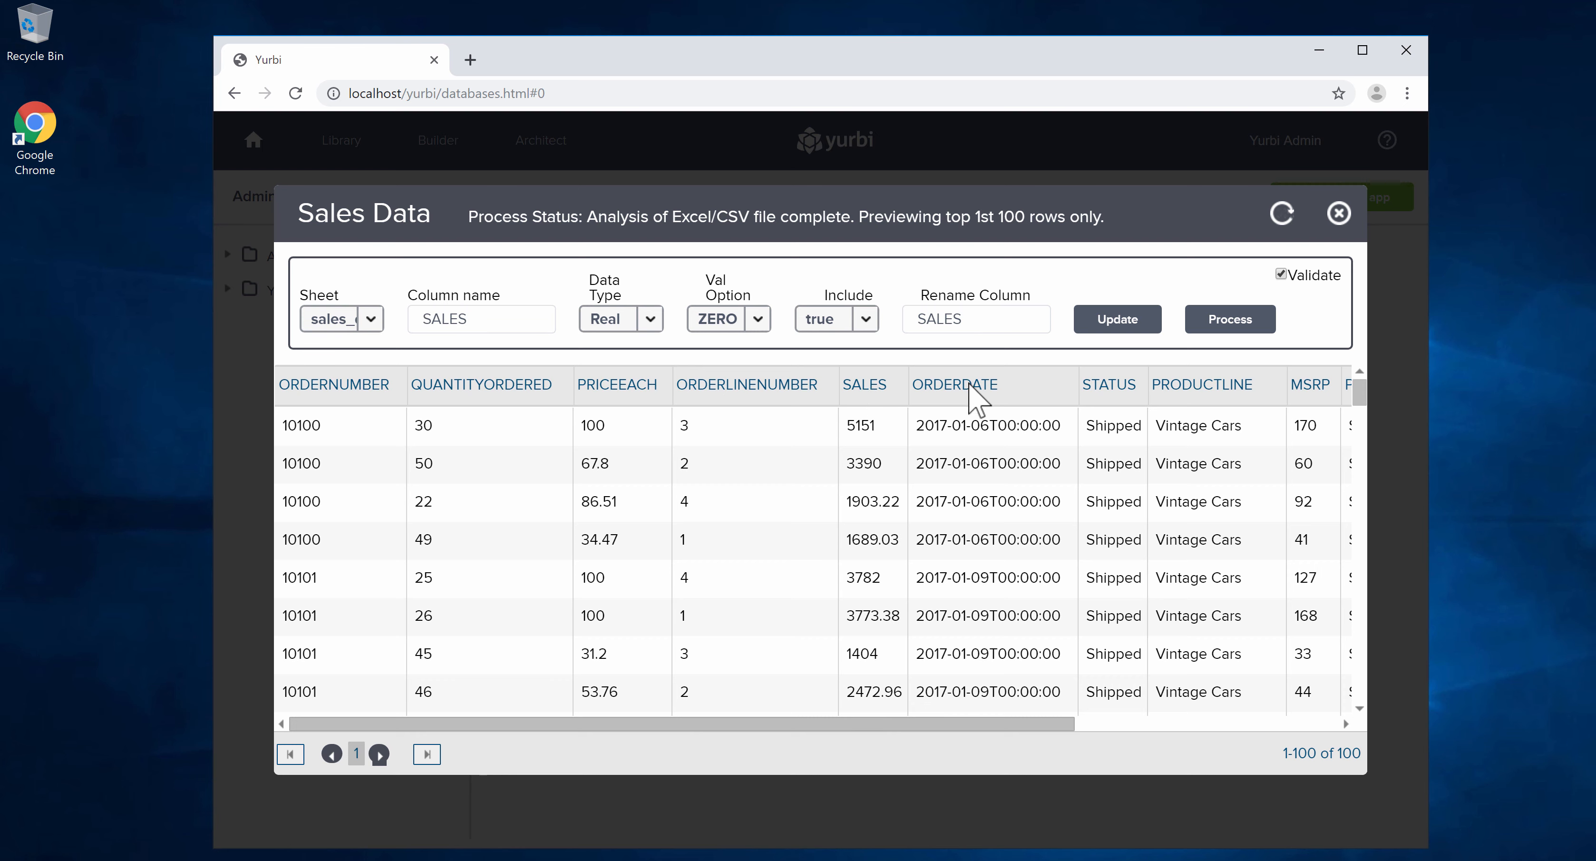
click(954, 385)
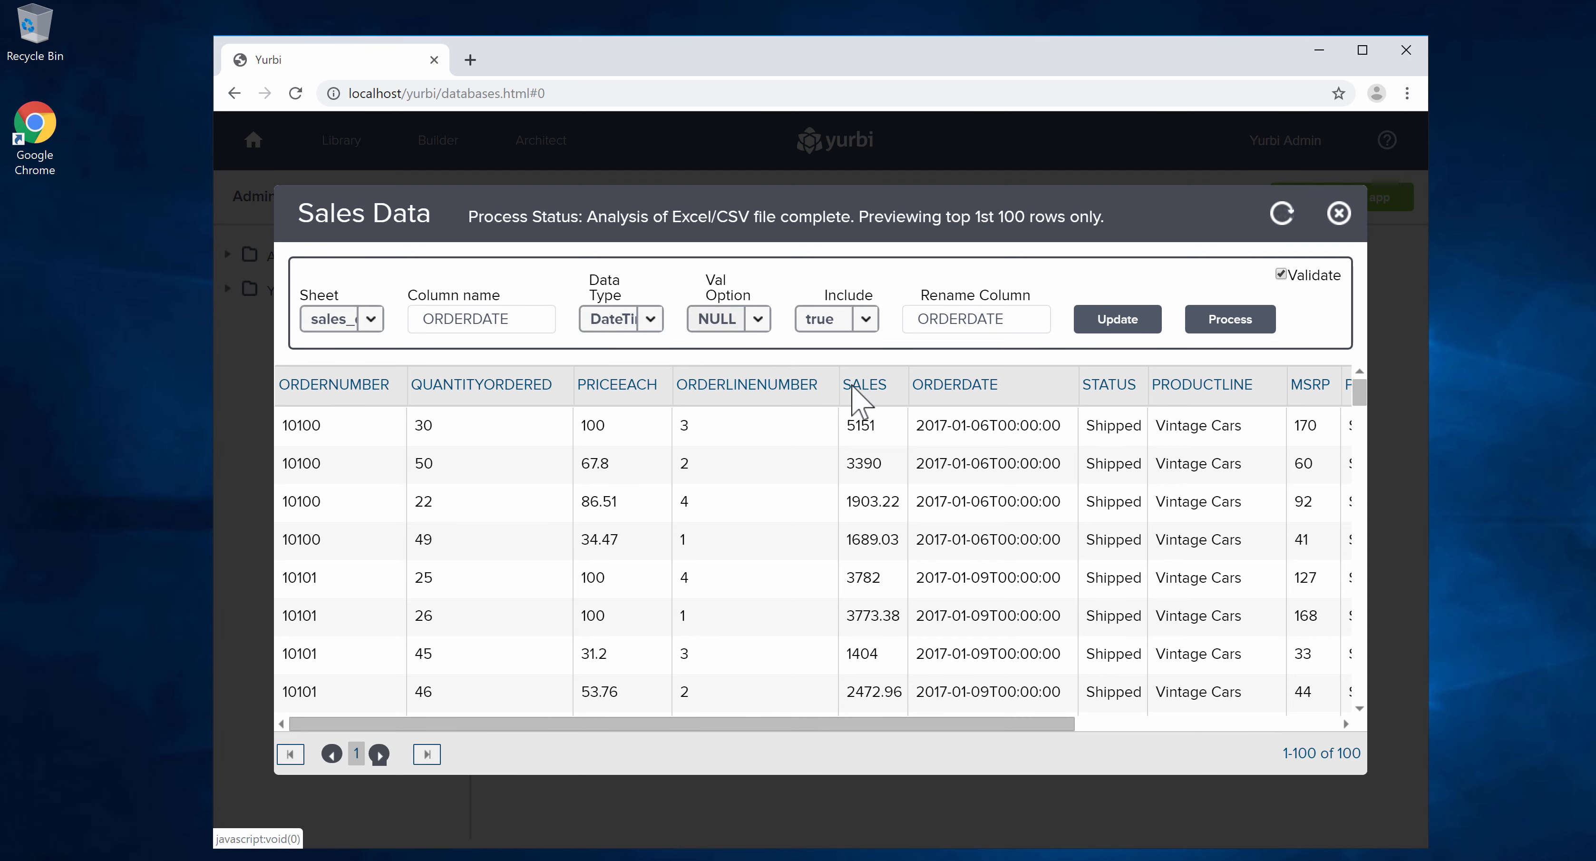
mouse_move(1120, 402)
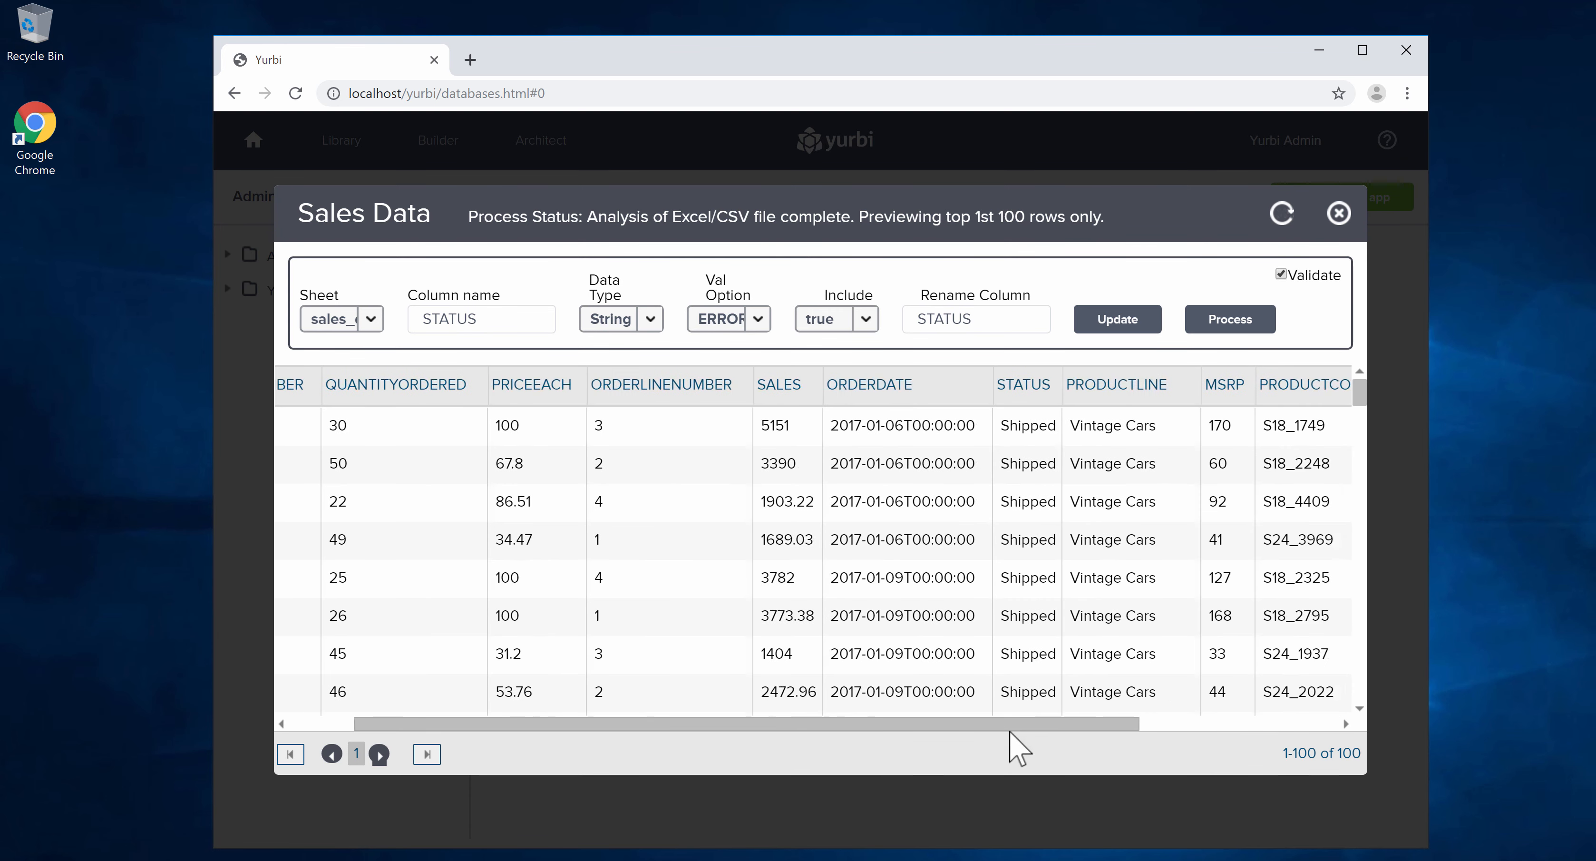
scroll(right, 3)
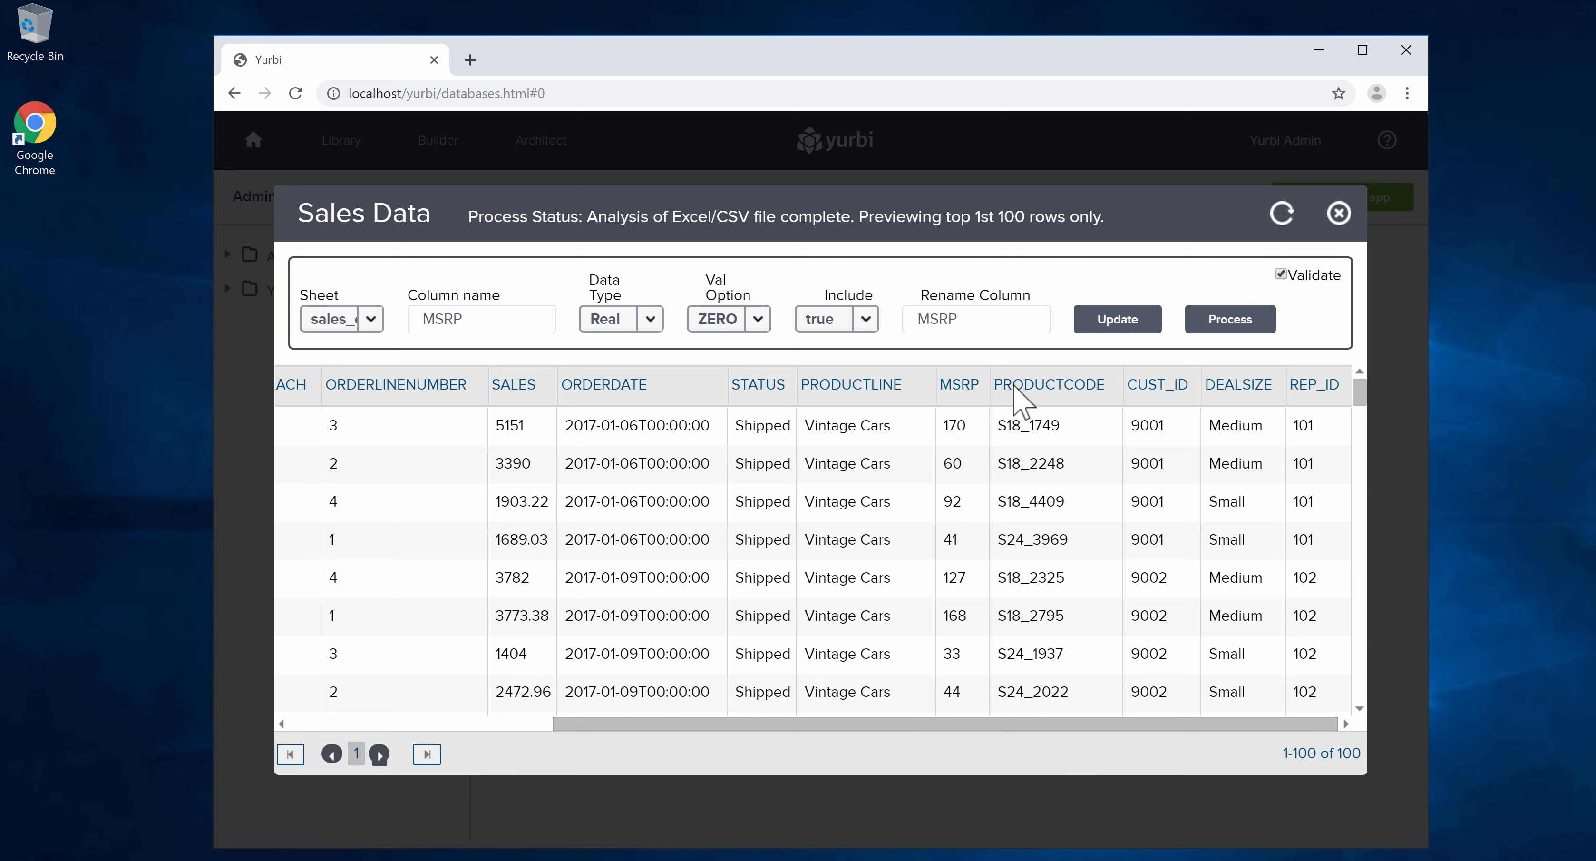
click(1158, 384)
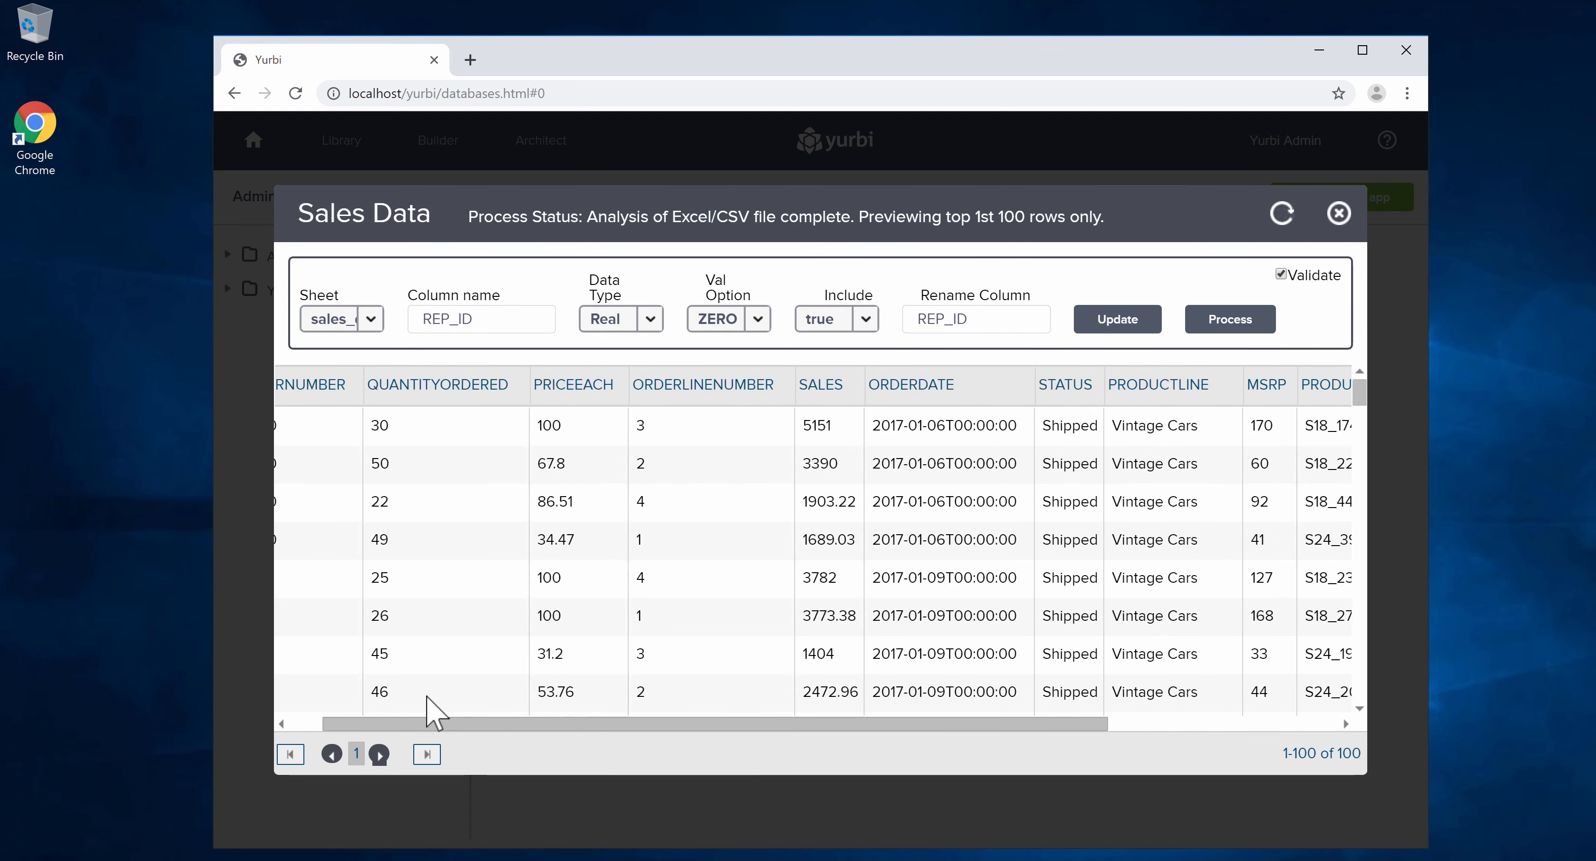
scroll(left, 3)
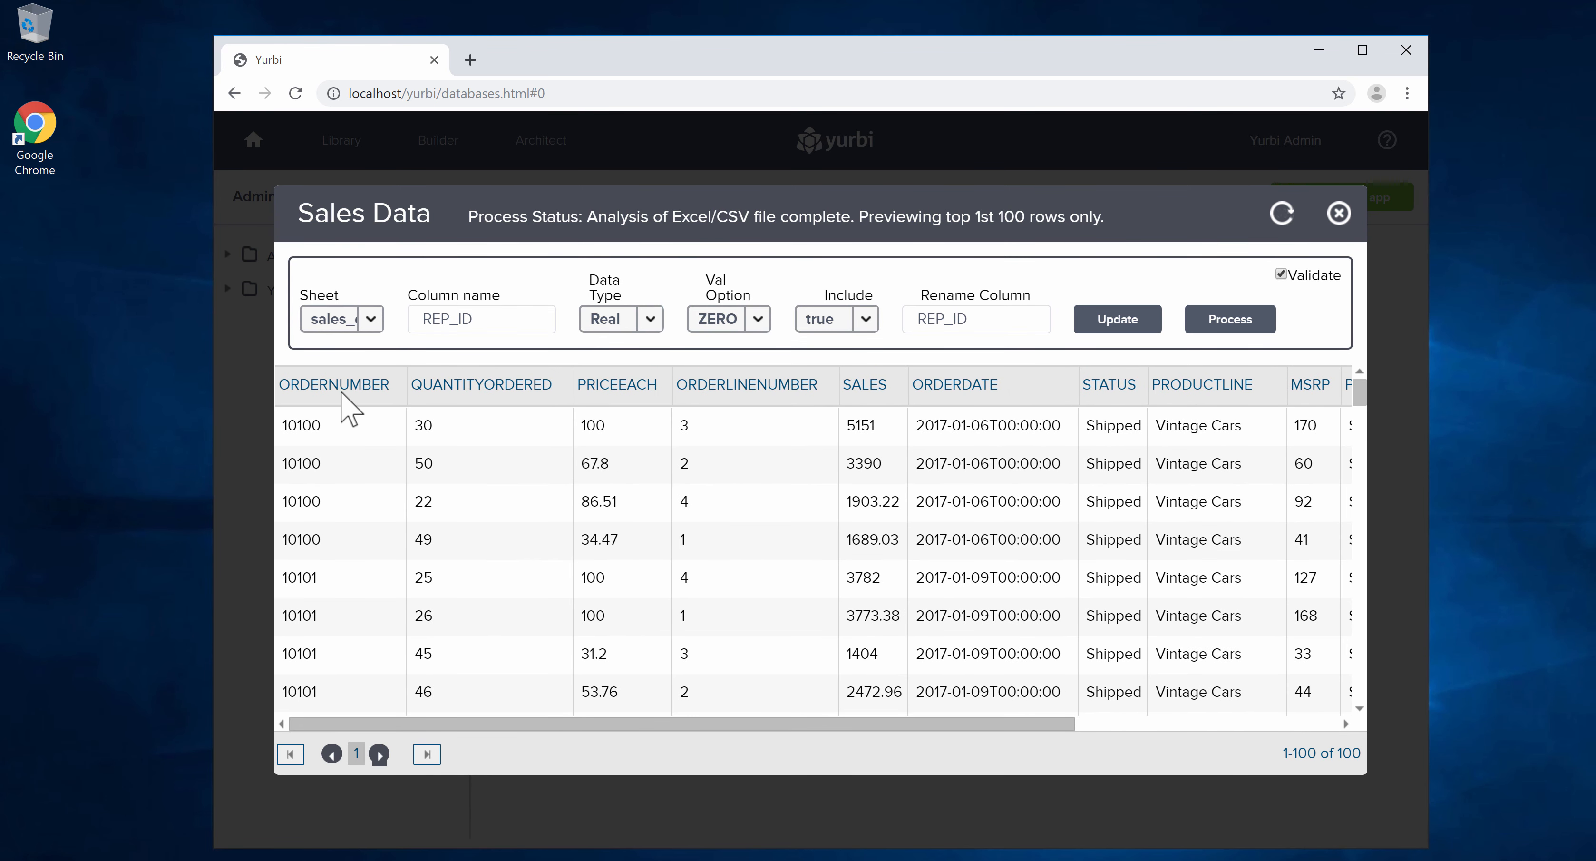
Step: Change ORDERNUMBER's data type from Real to String, keeping Val Option ZERO, and update it
click(335, 383)
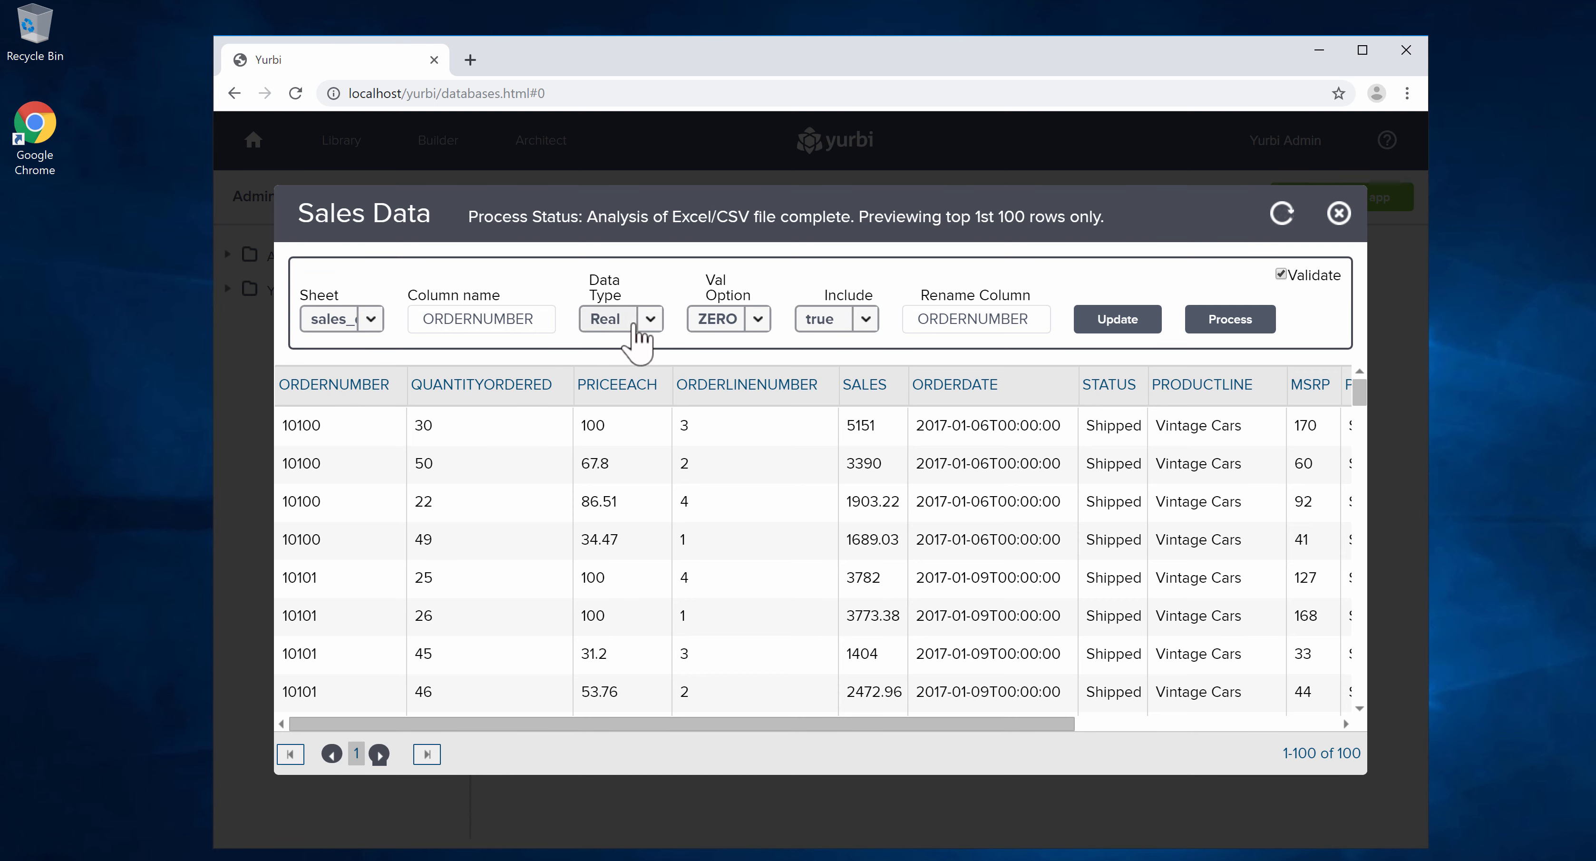
click(621, 319)
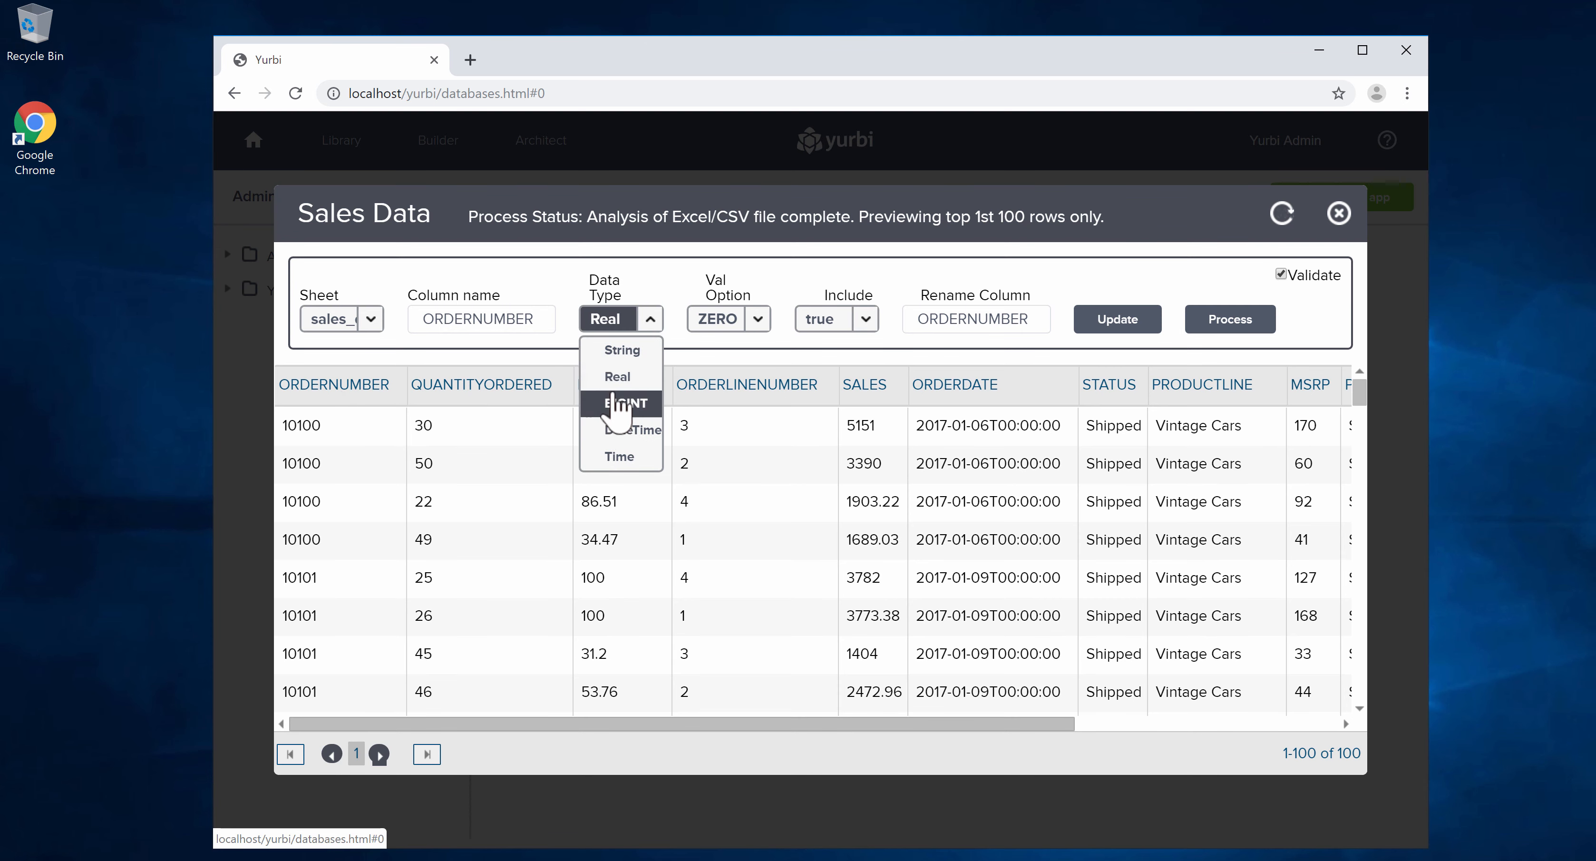
click(621, 349)
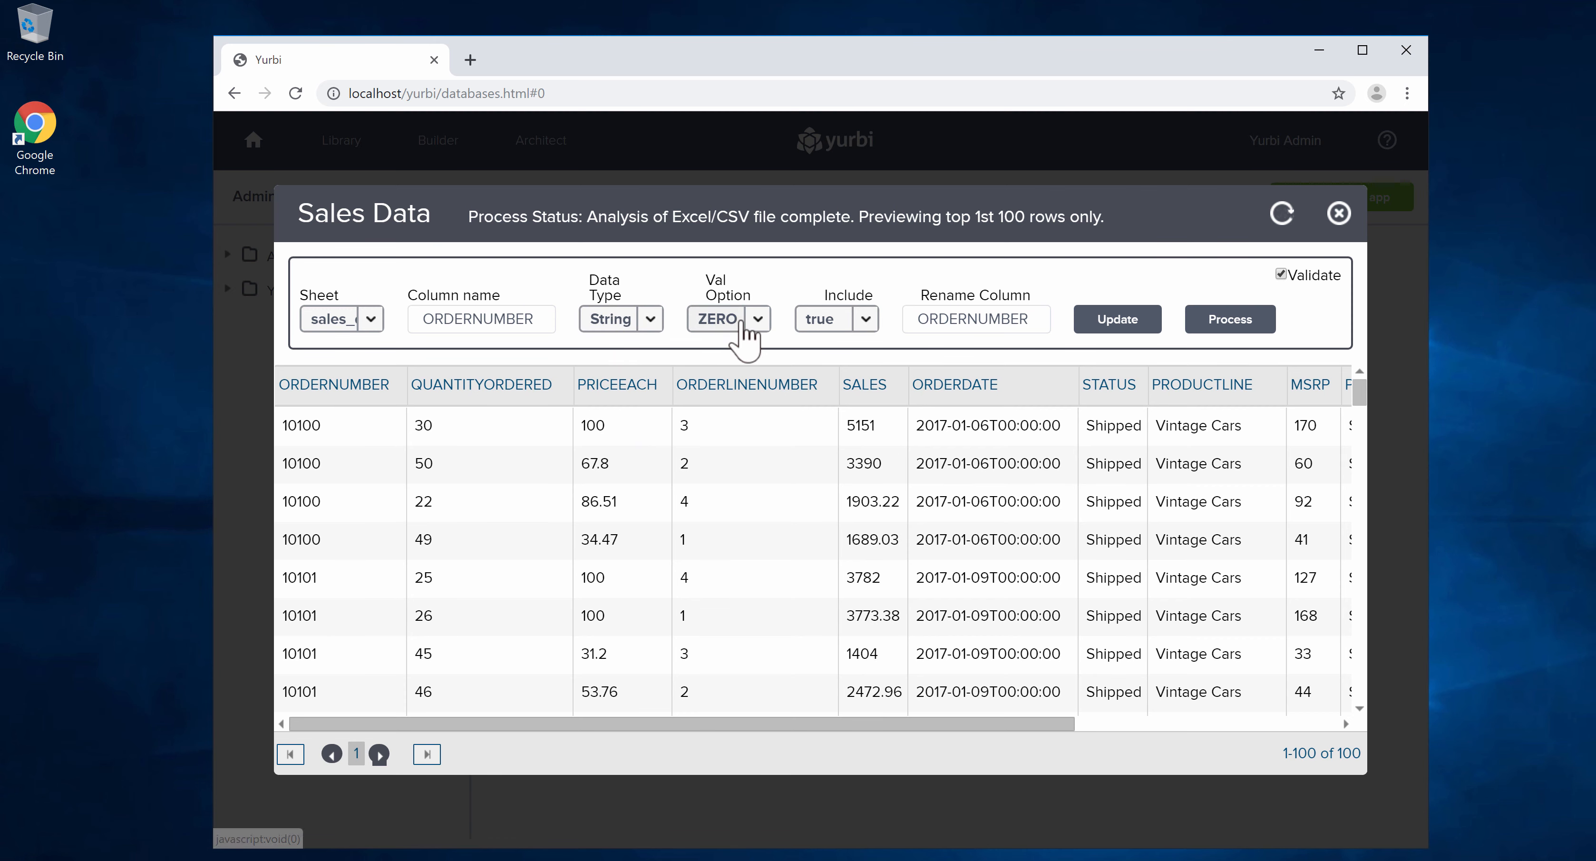
click(727, 319)
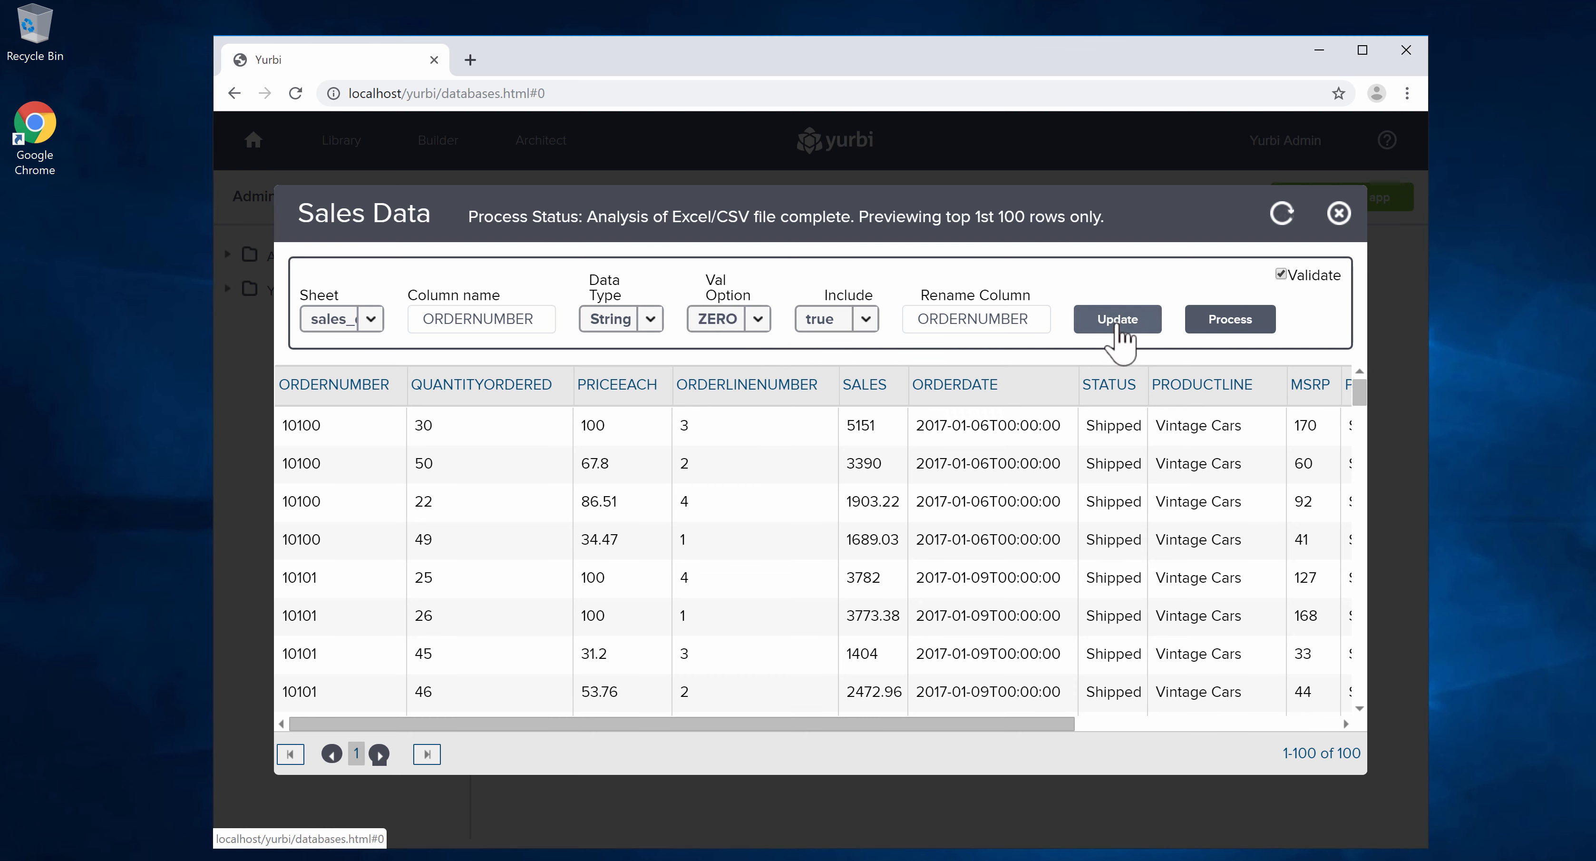
mouse_move(651, 407)
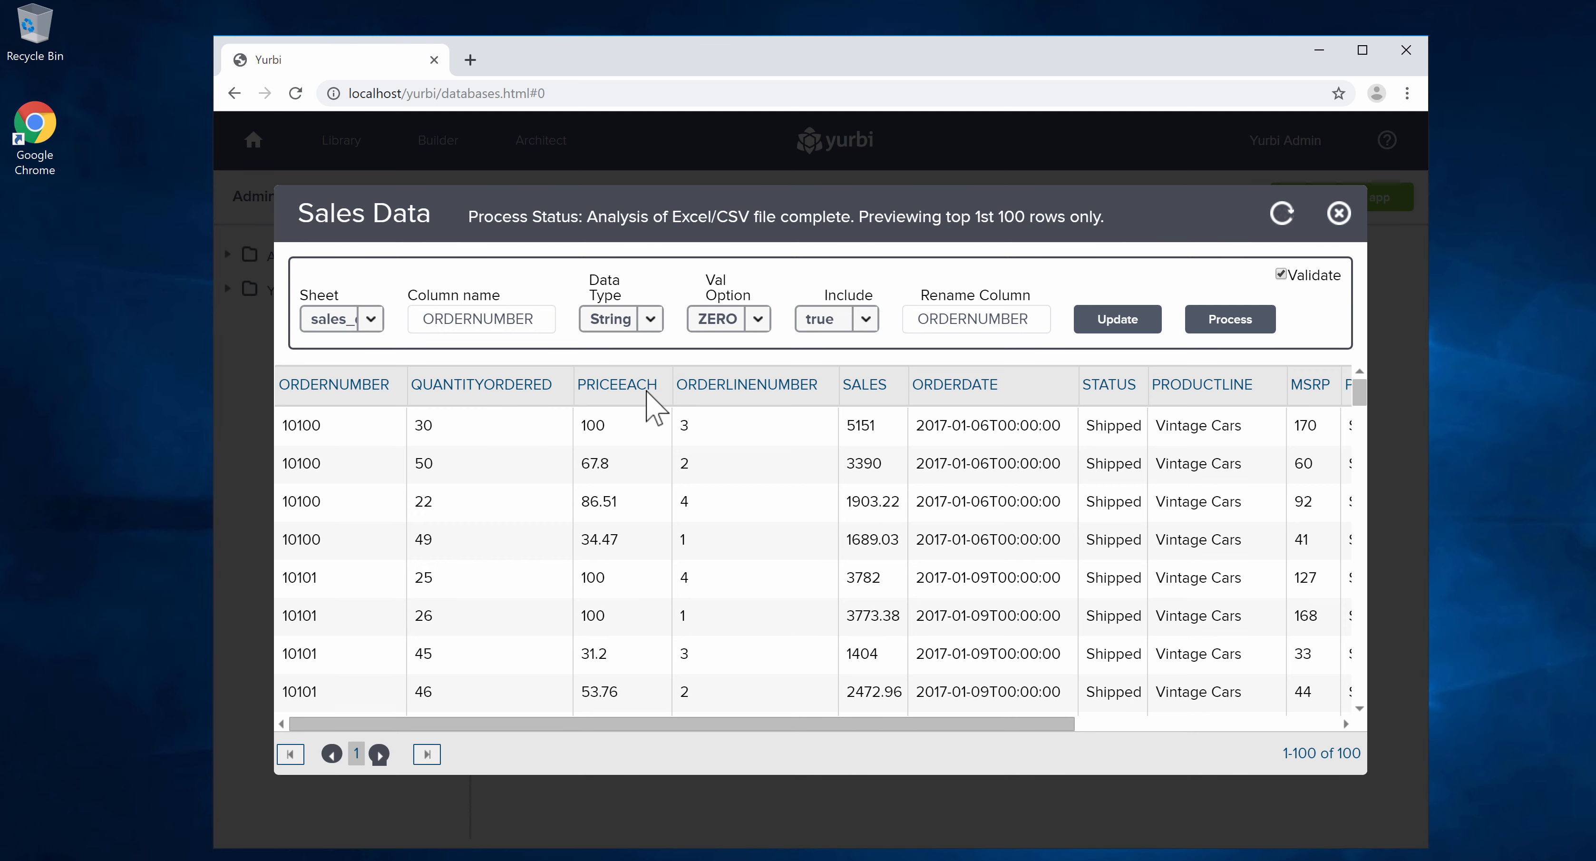
click(342, 319)
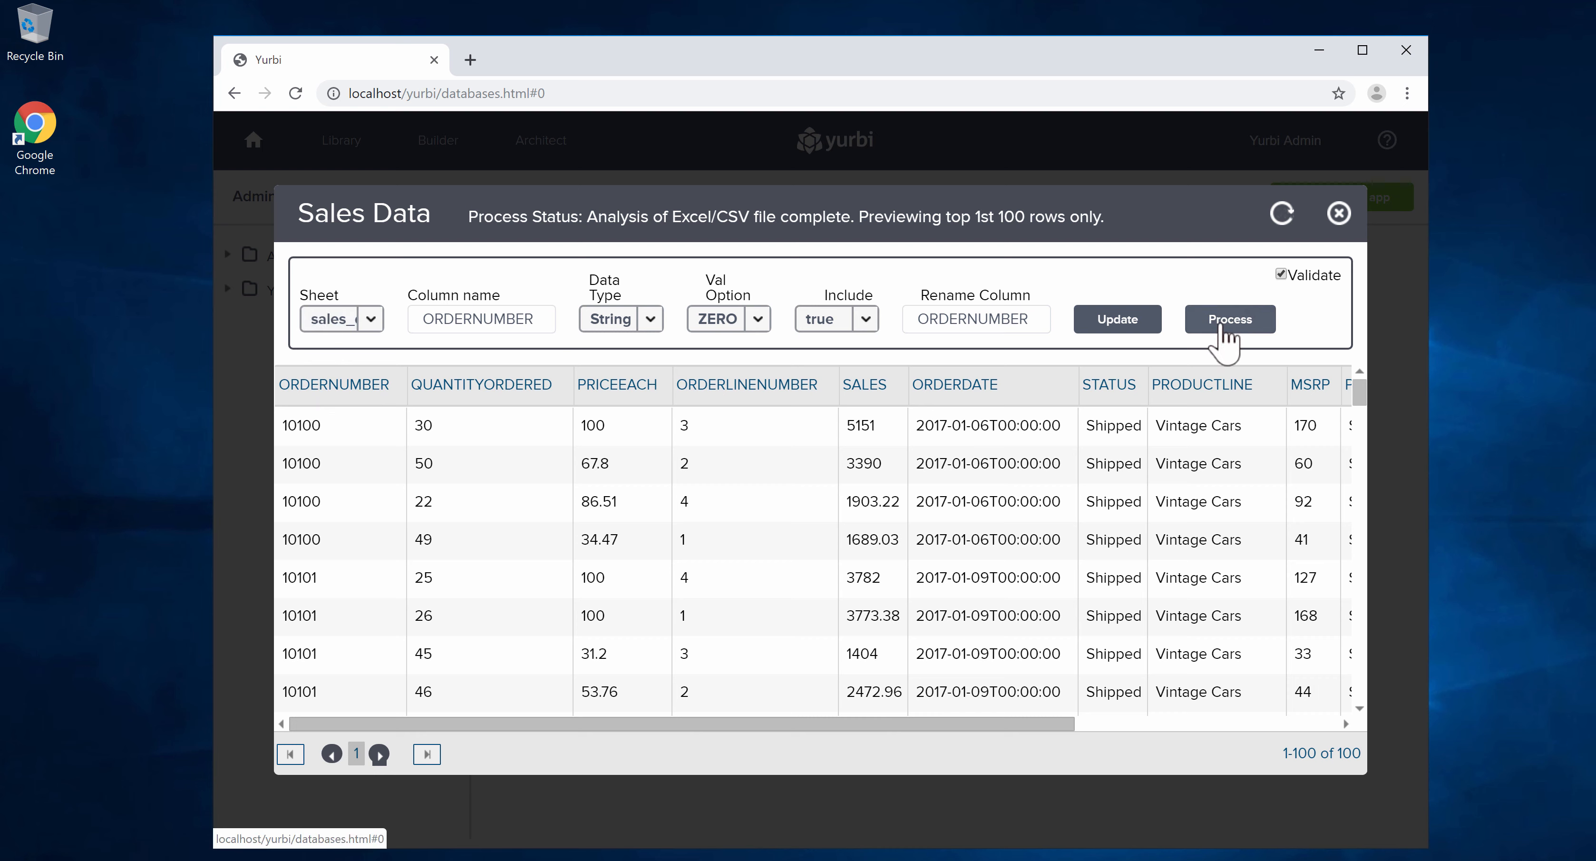
Step: Process the Sales Data import and confirm it appears in the App Databases list
click(1229, 319)
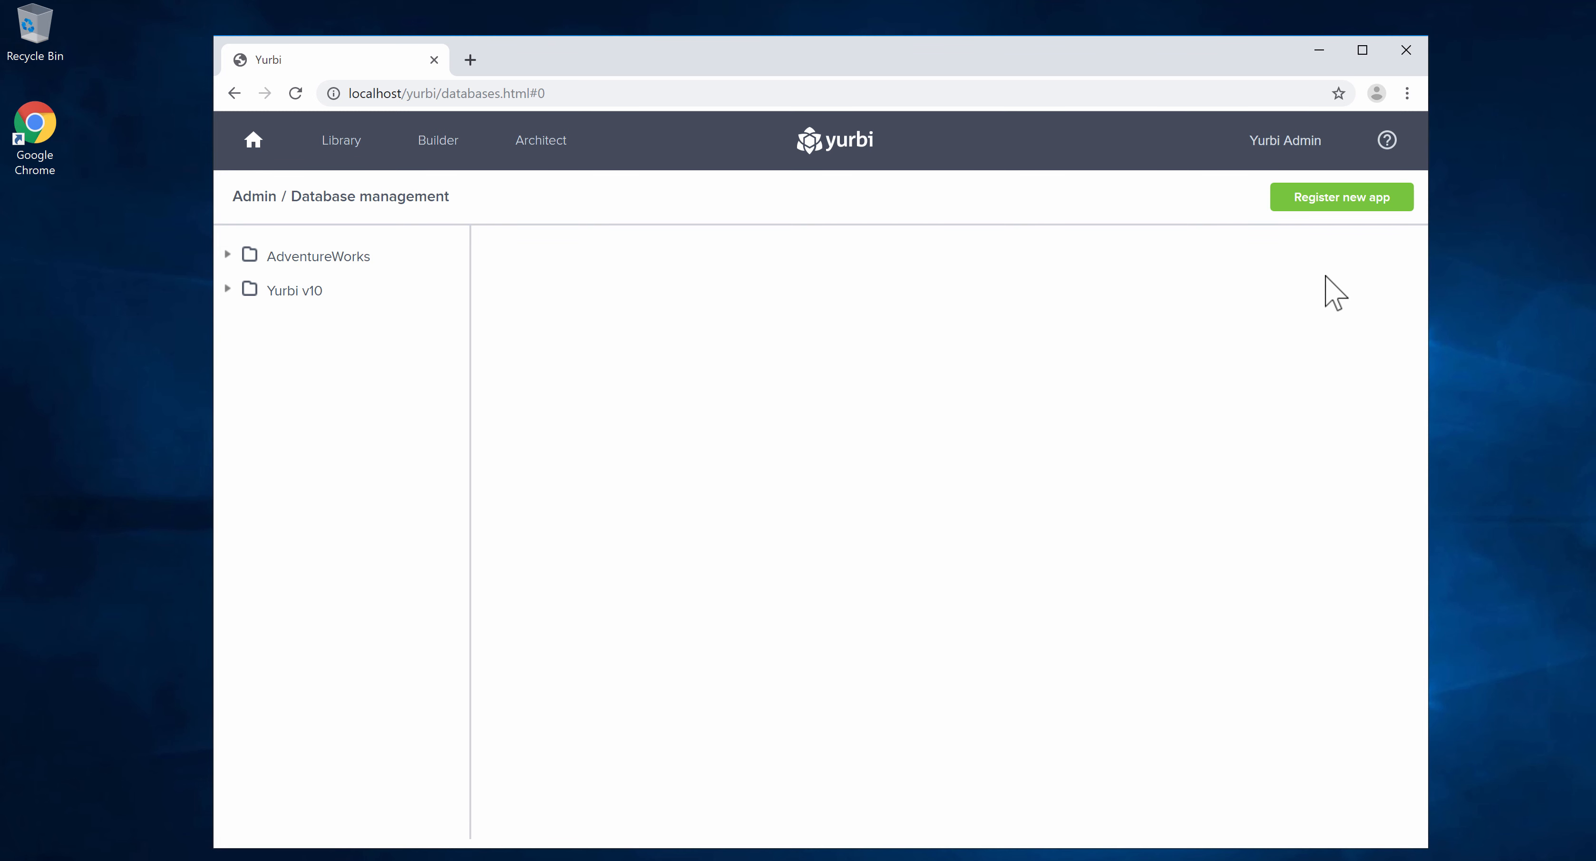
mouse_move(253, 196)
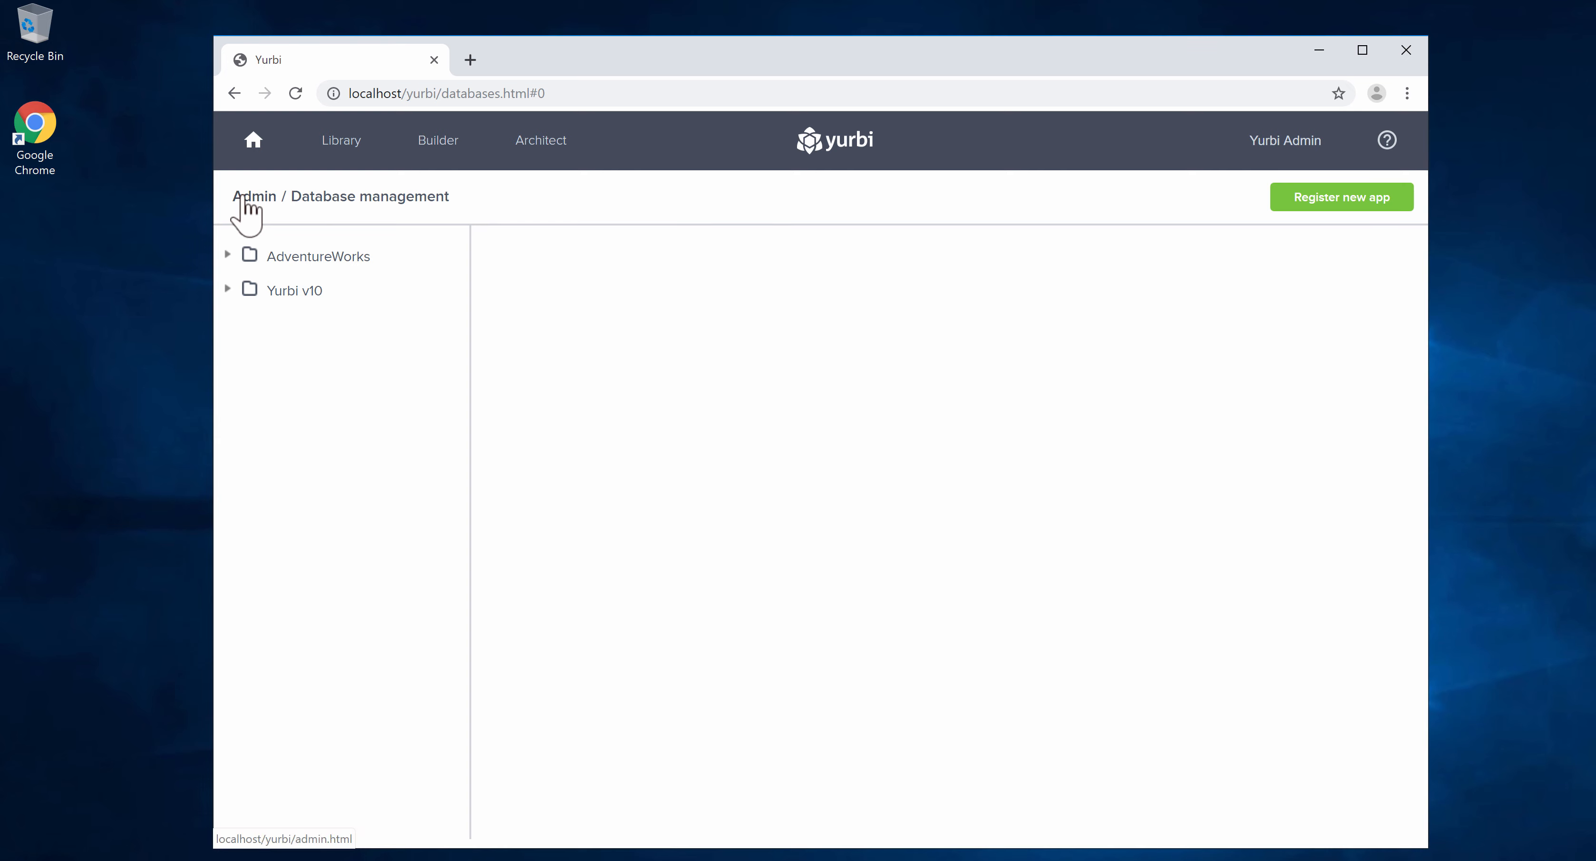
click(253, 196)
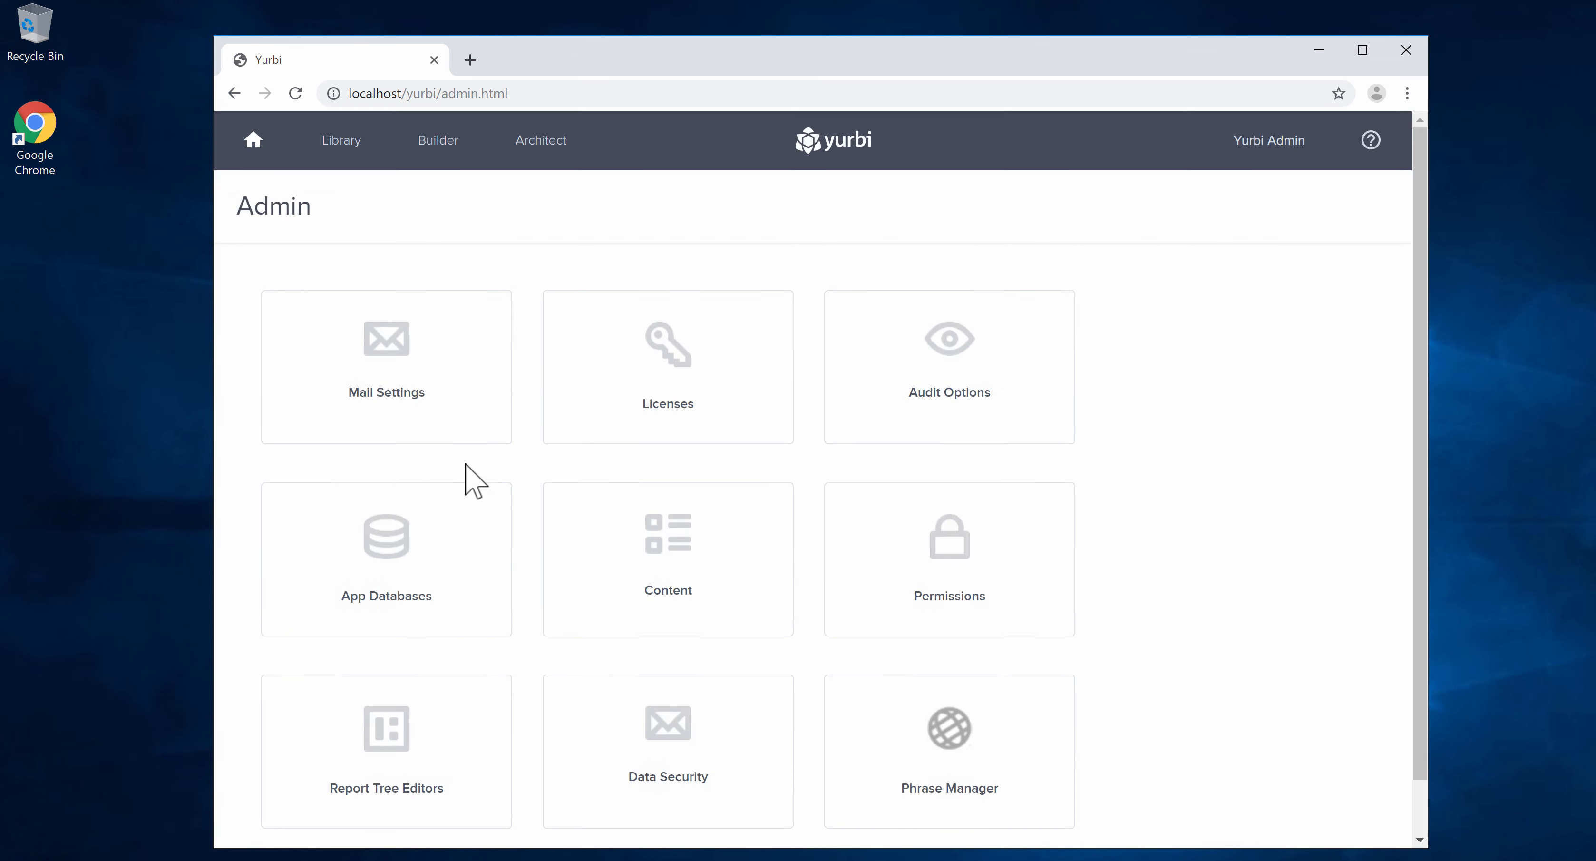
click(386, 550)
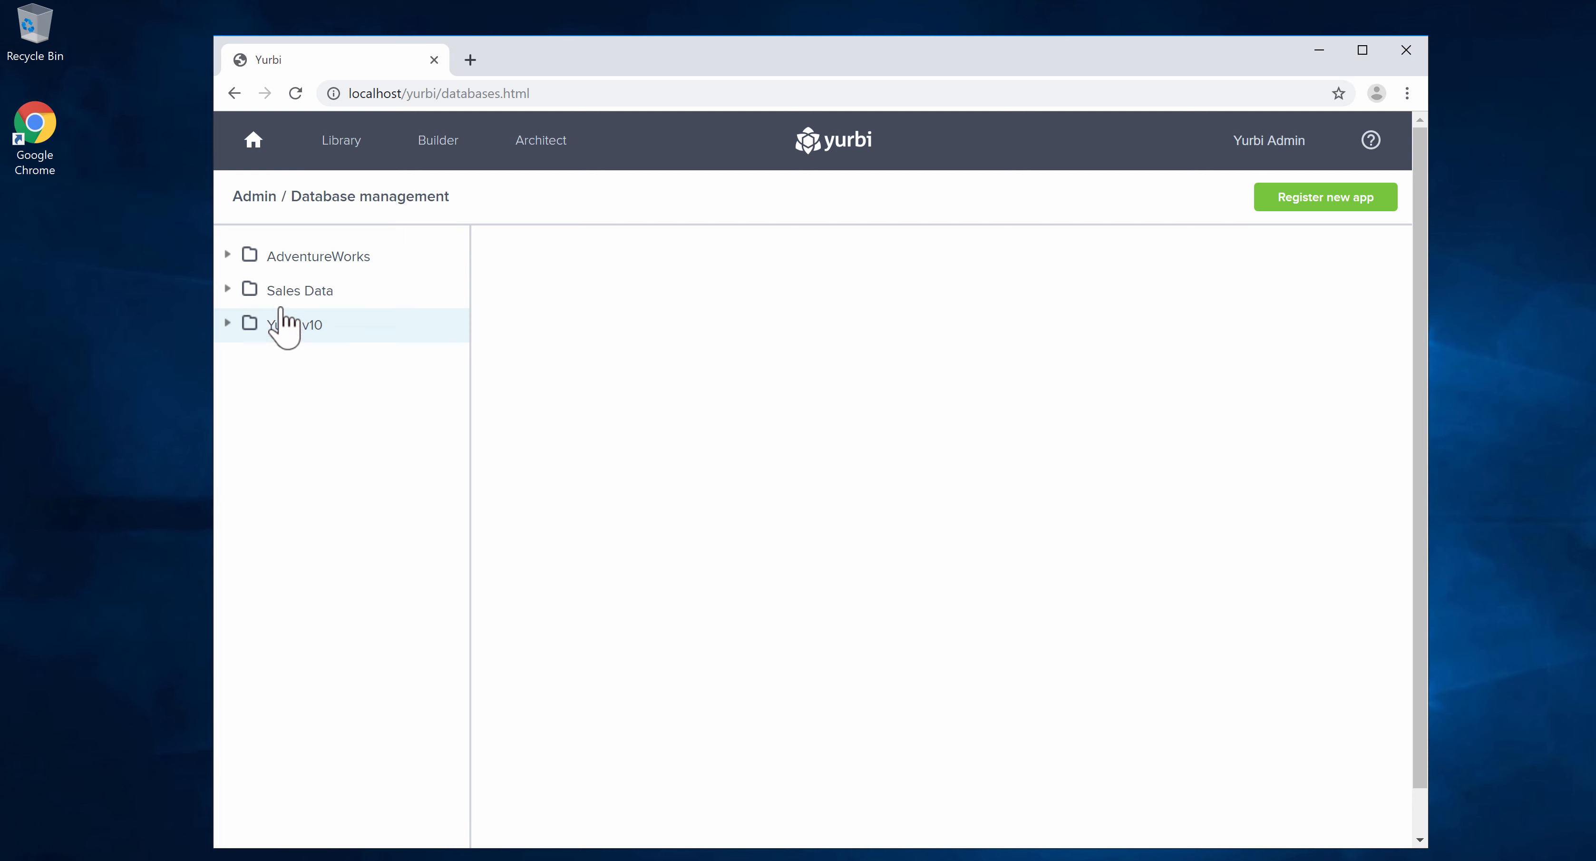
Step: In Architect, choose the Sales Data app and show its sales_data report tree of columns
click(299, 290)
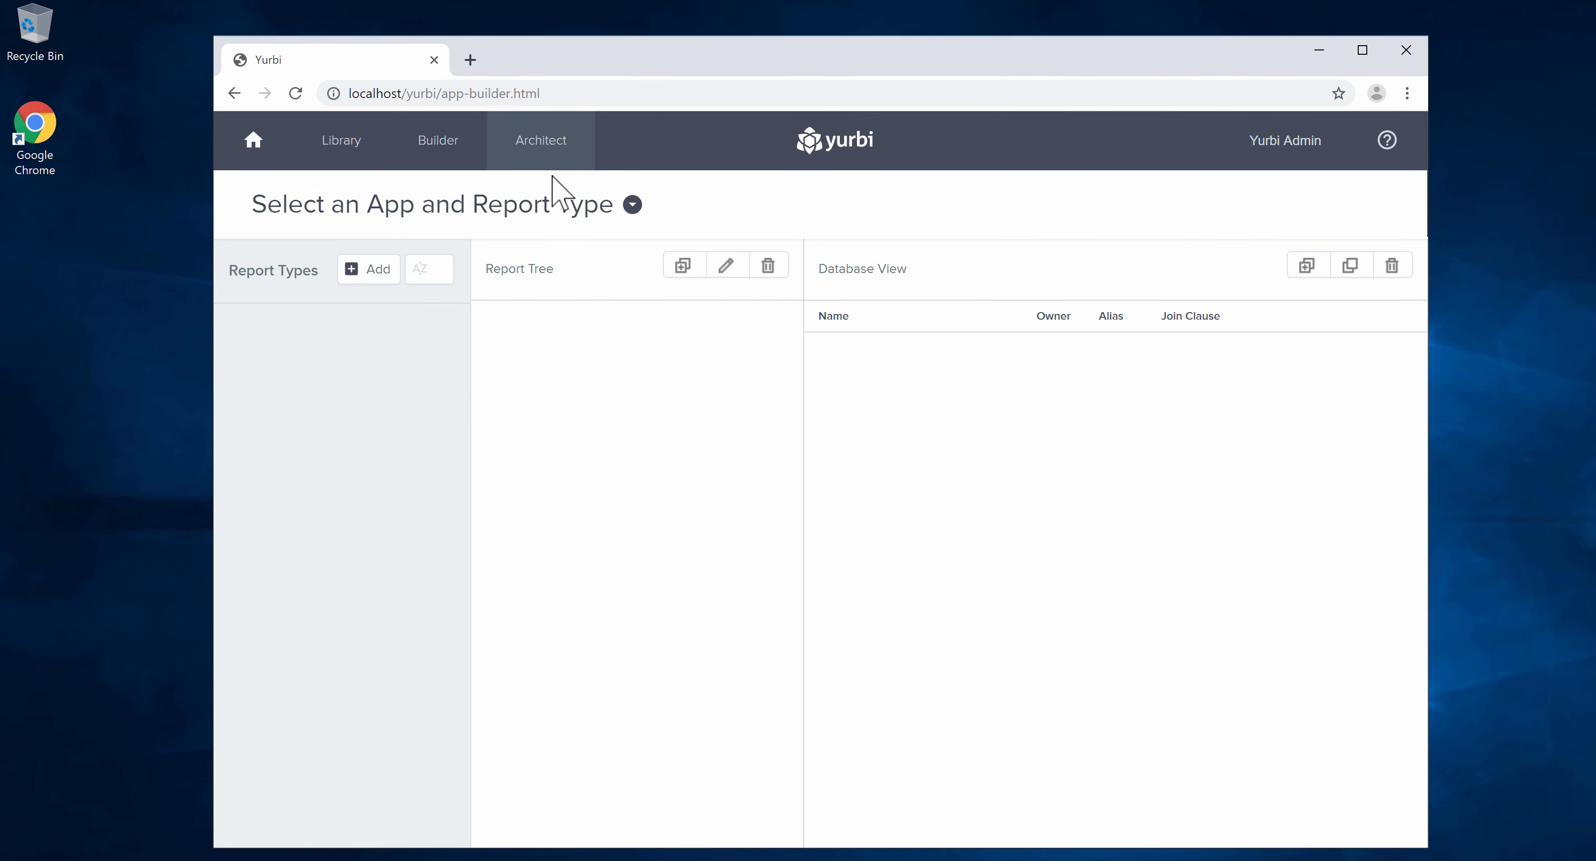
click(632, 205)
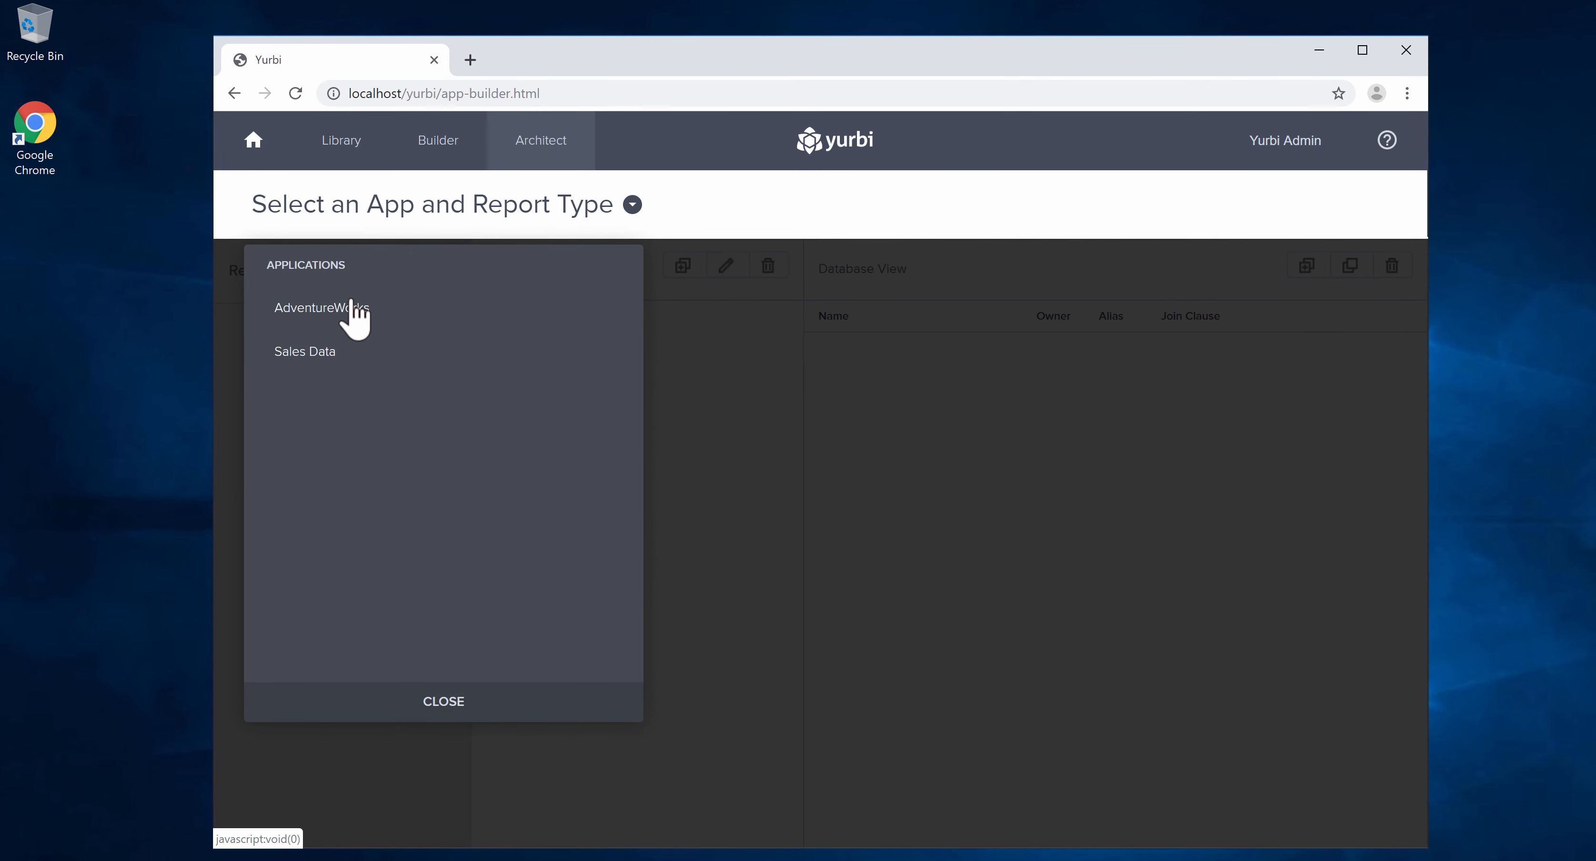
click(304, 351)
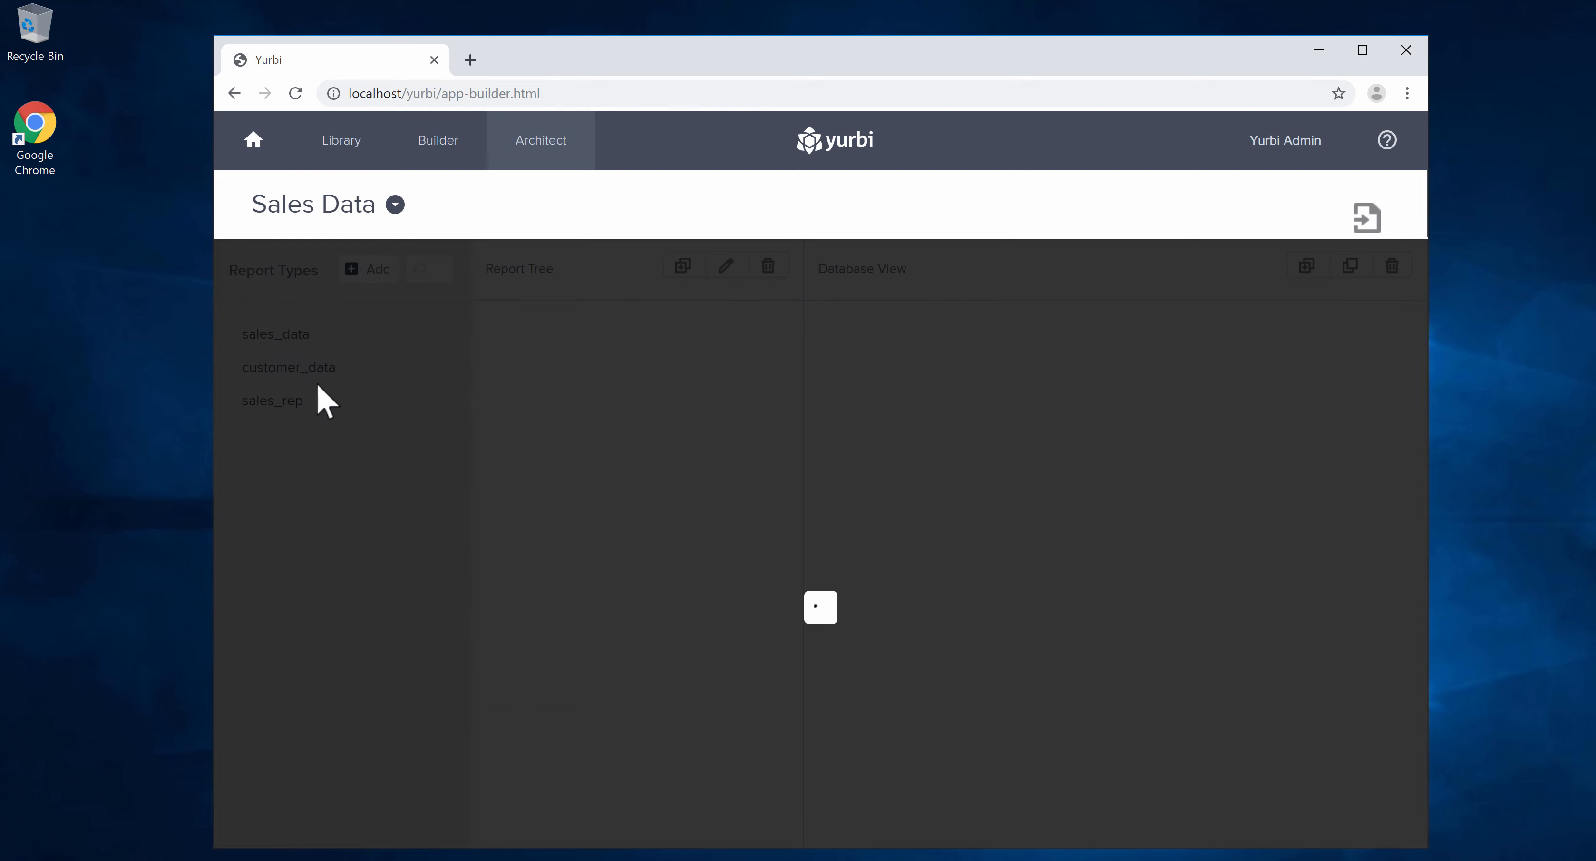
click(275, 334)
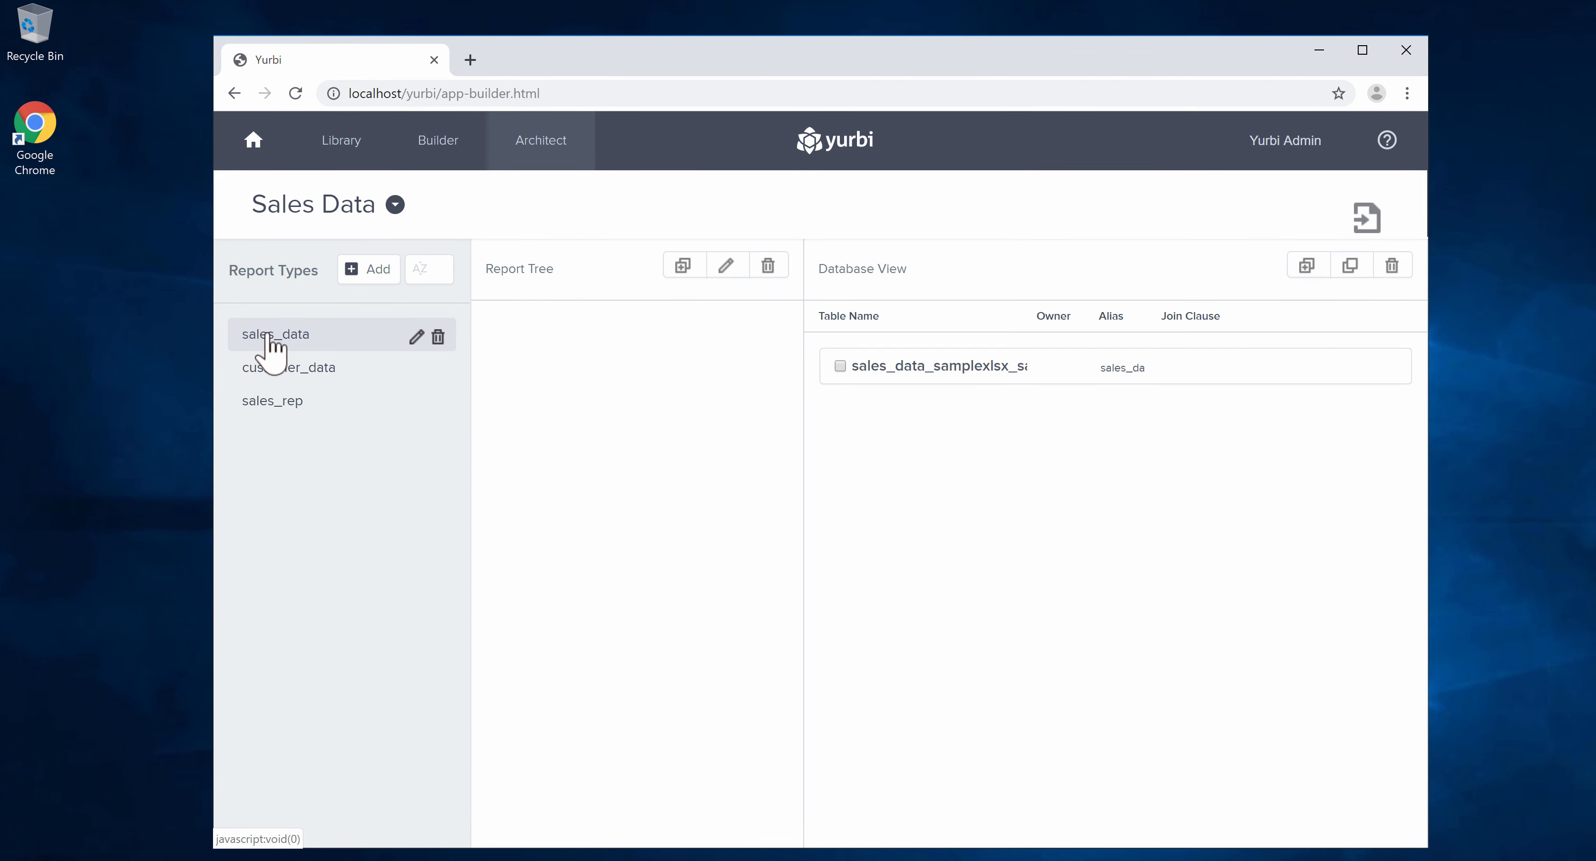
click(275, 334)
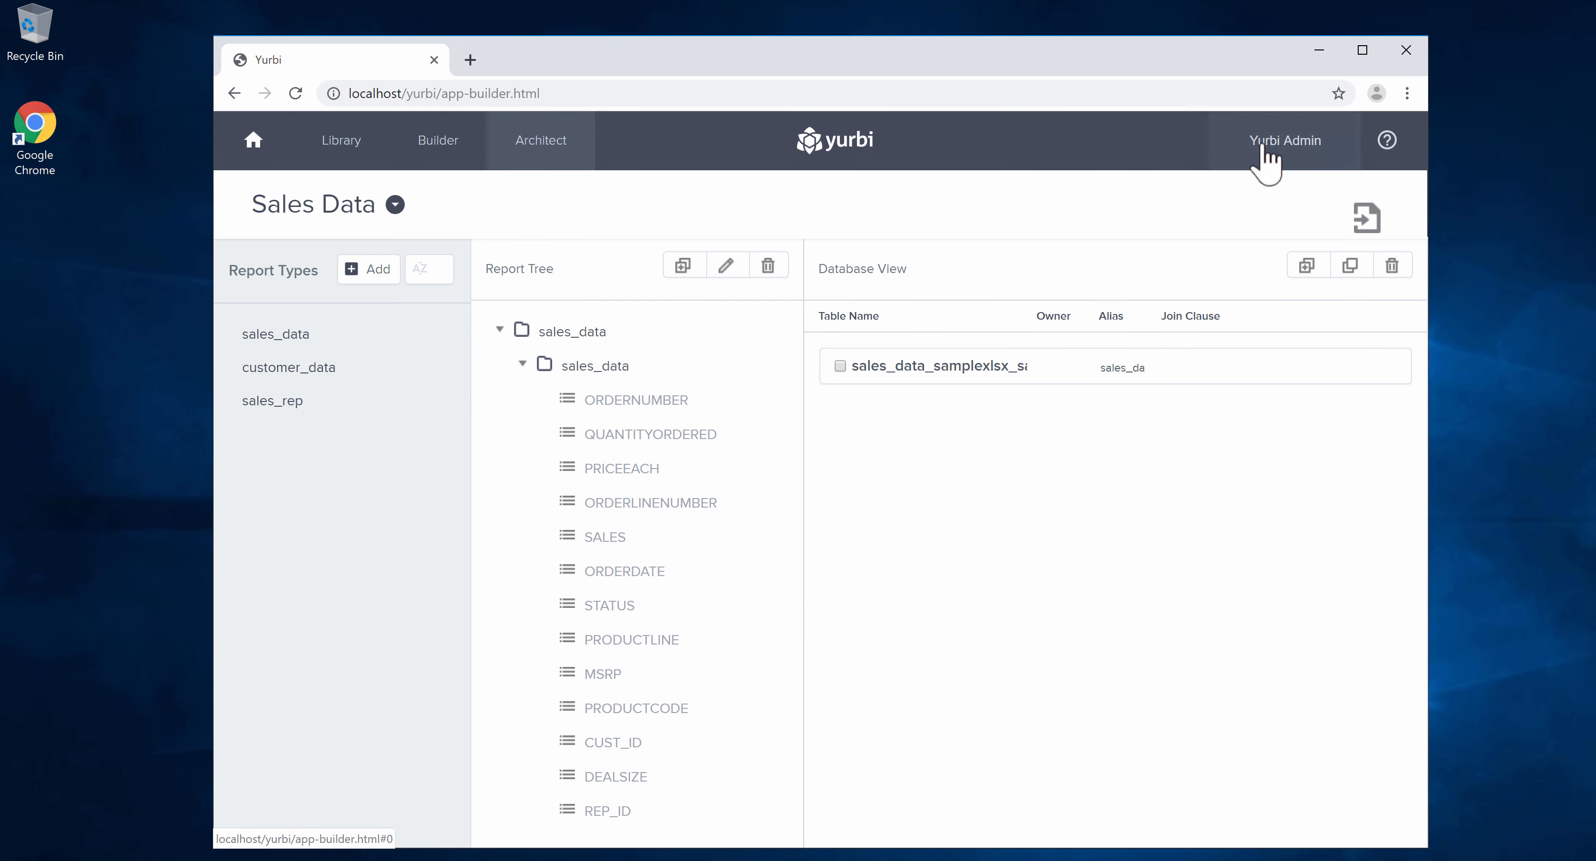
Step: Return to the admin overview page via the user menu
click(1285, 141)
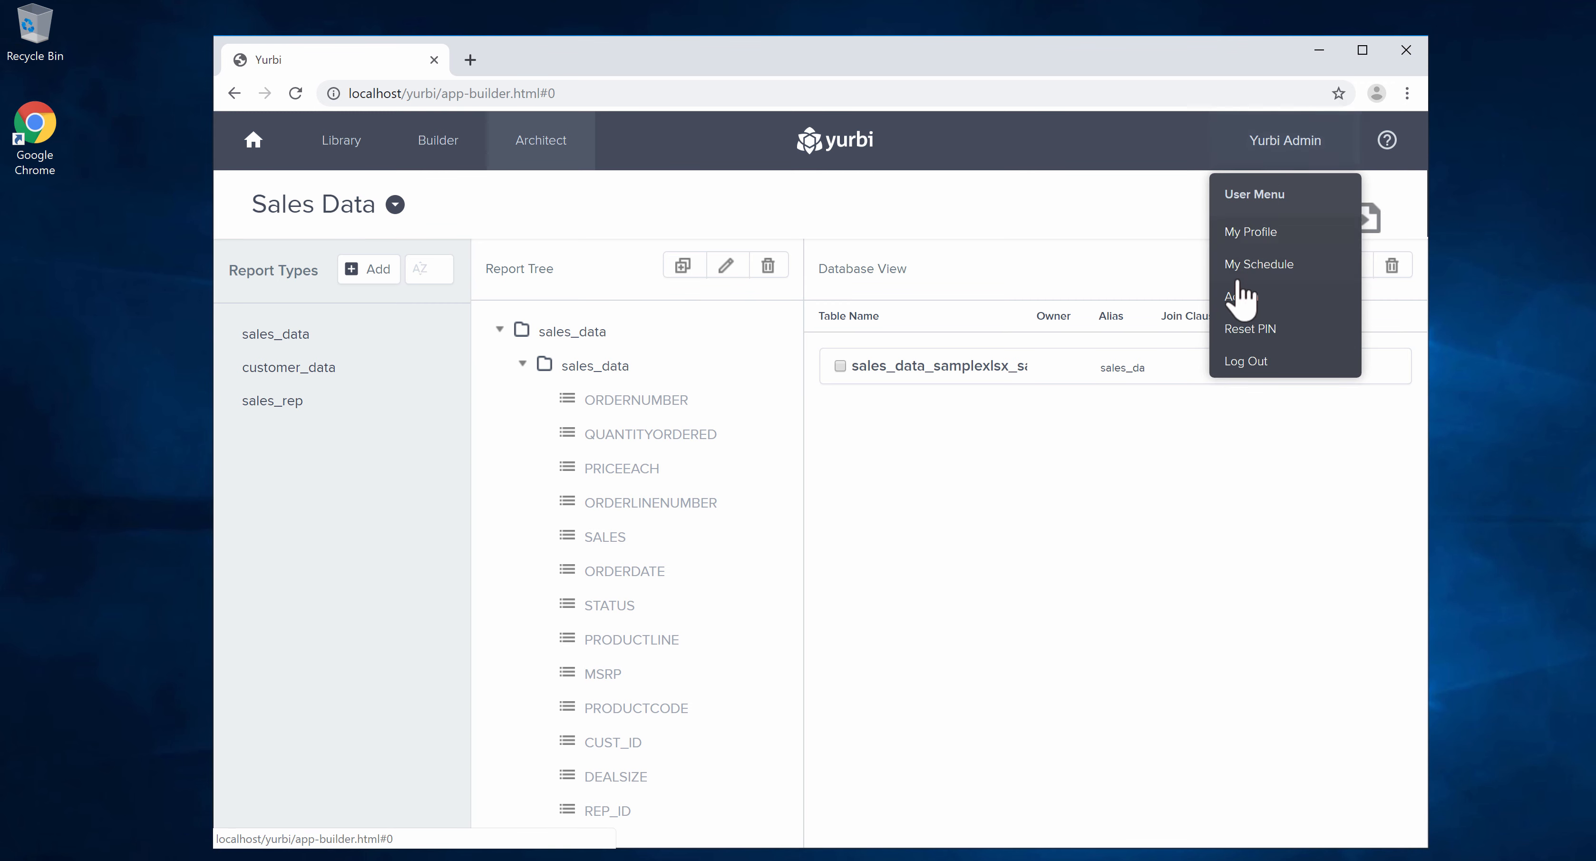
click(1238, 296)
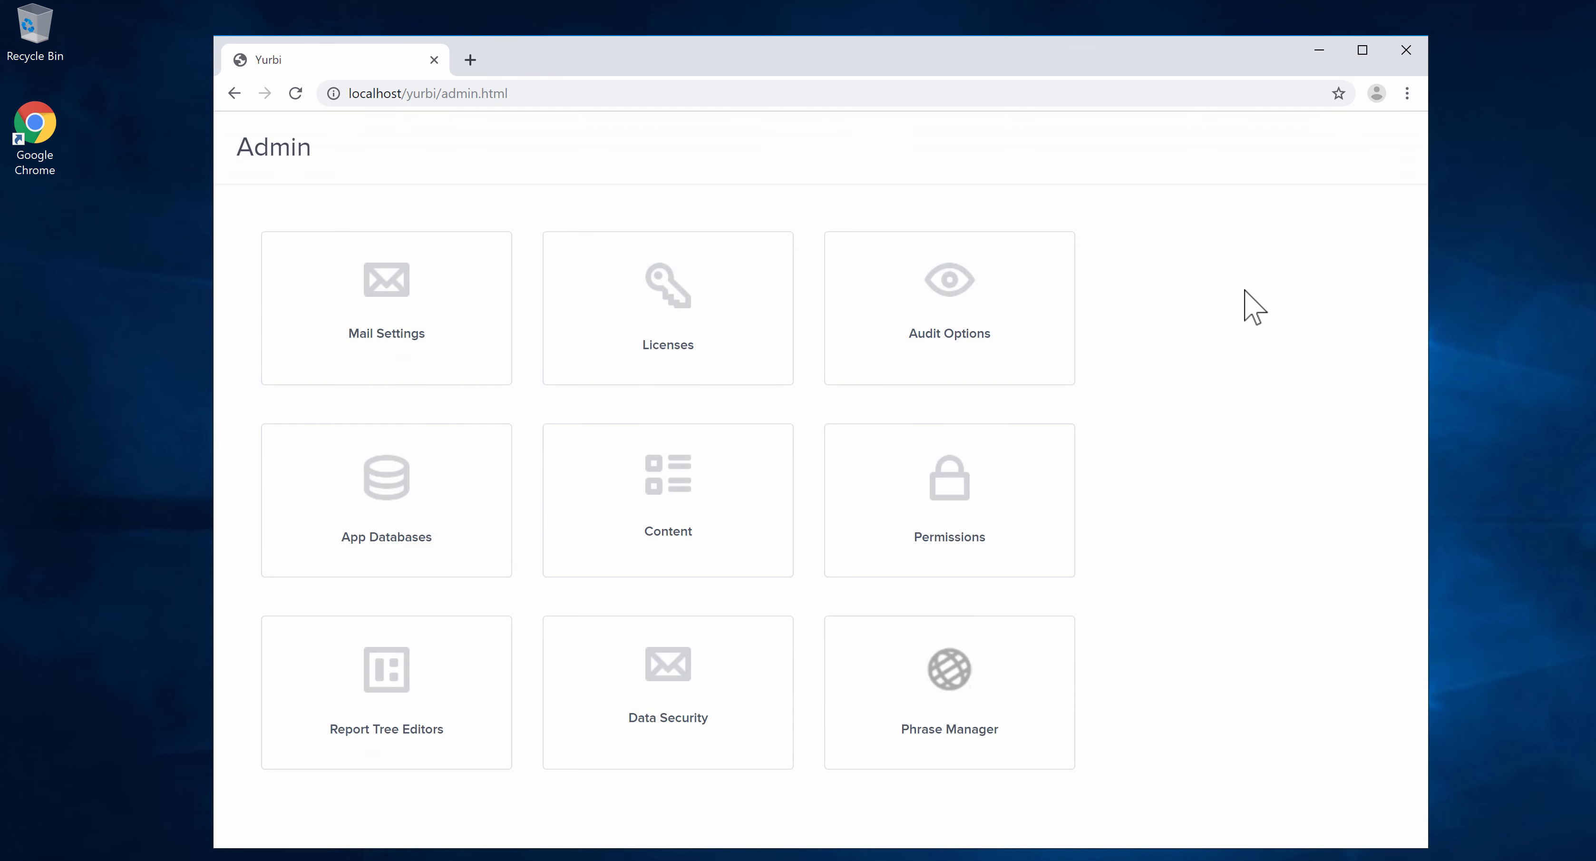